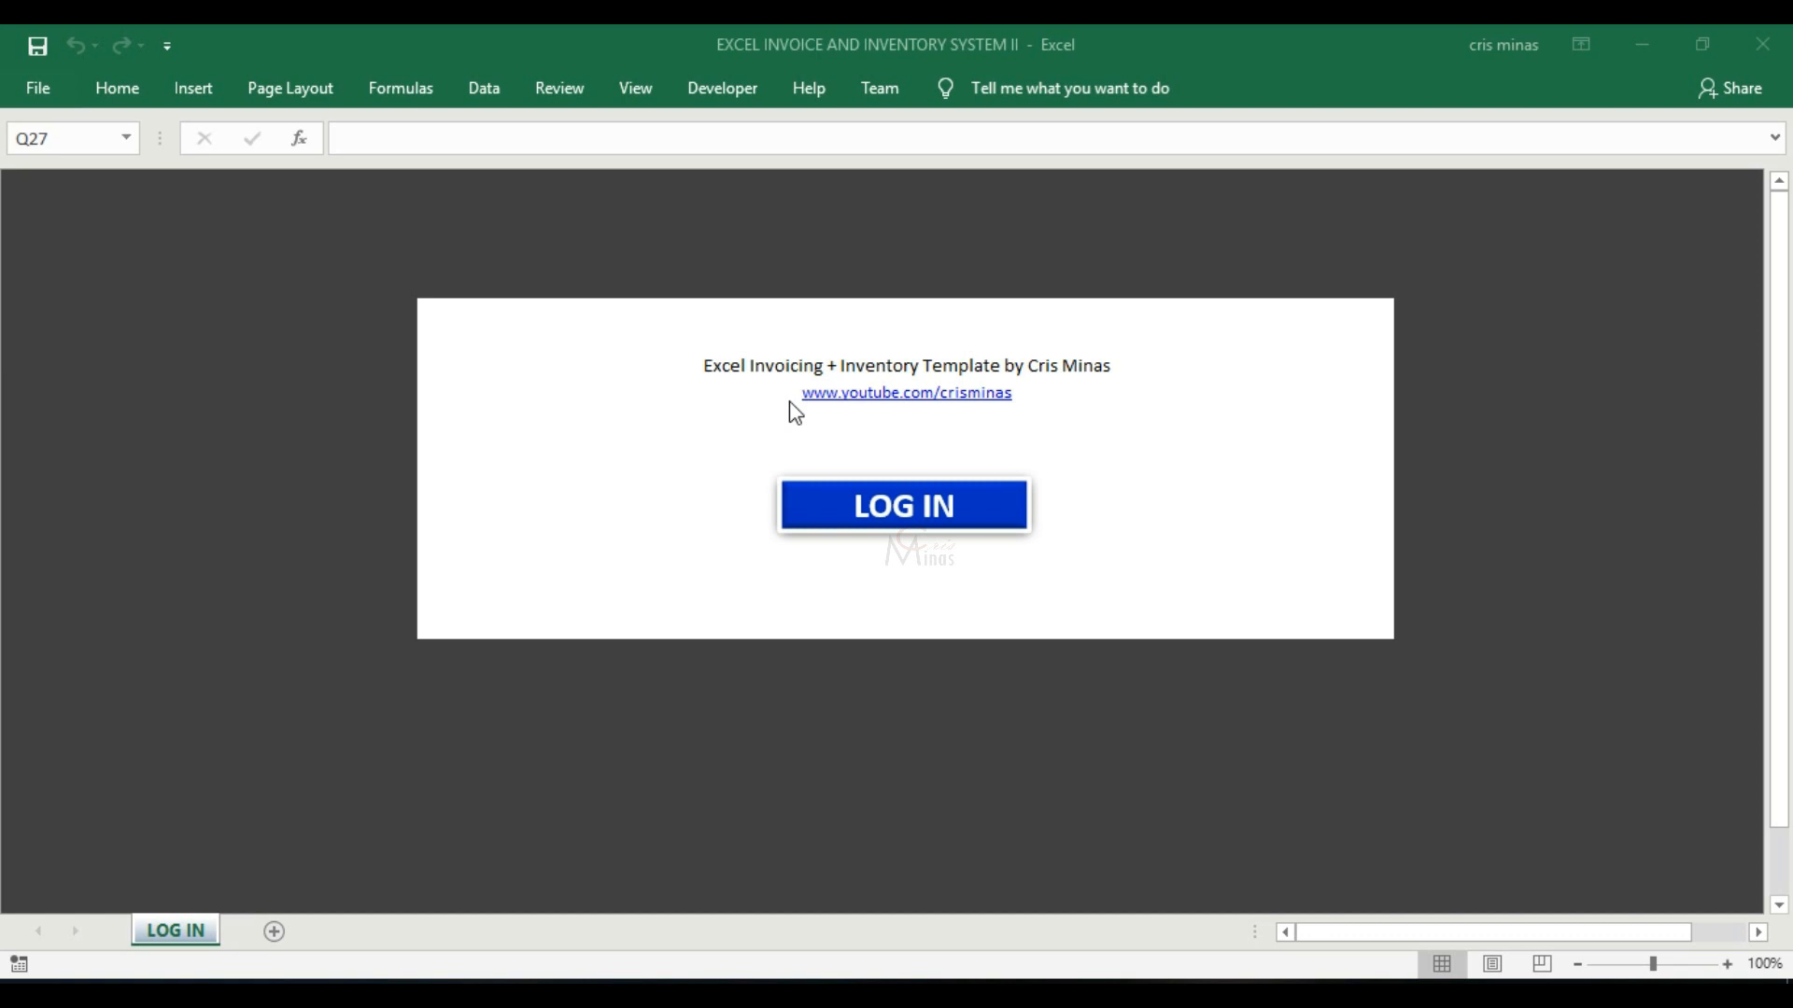
{"action": "mouse_move", "coordinate": [763, 410]}
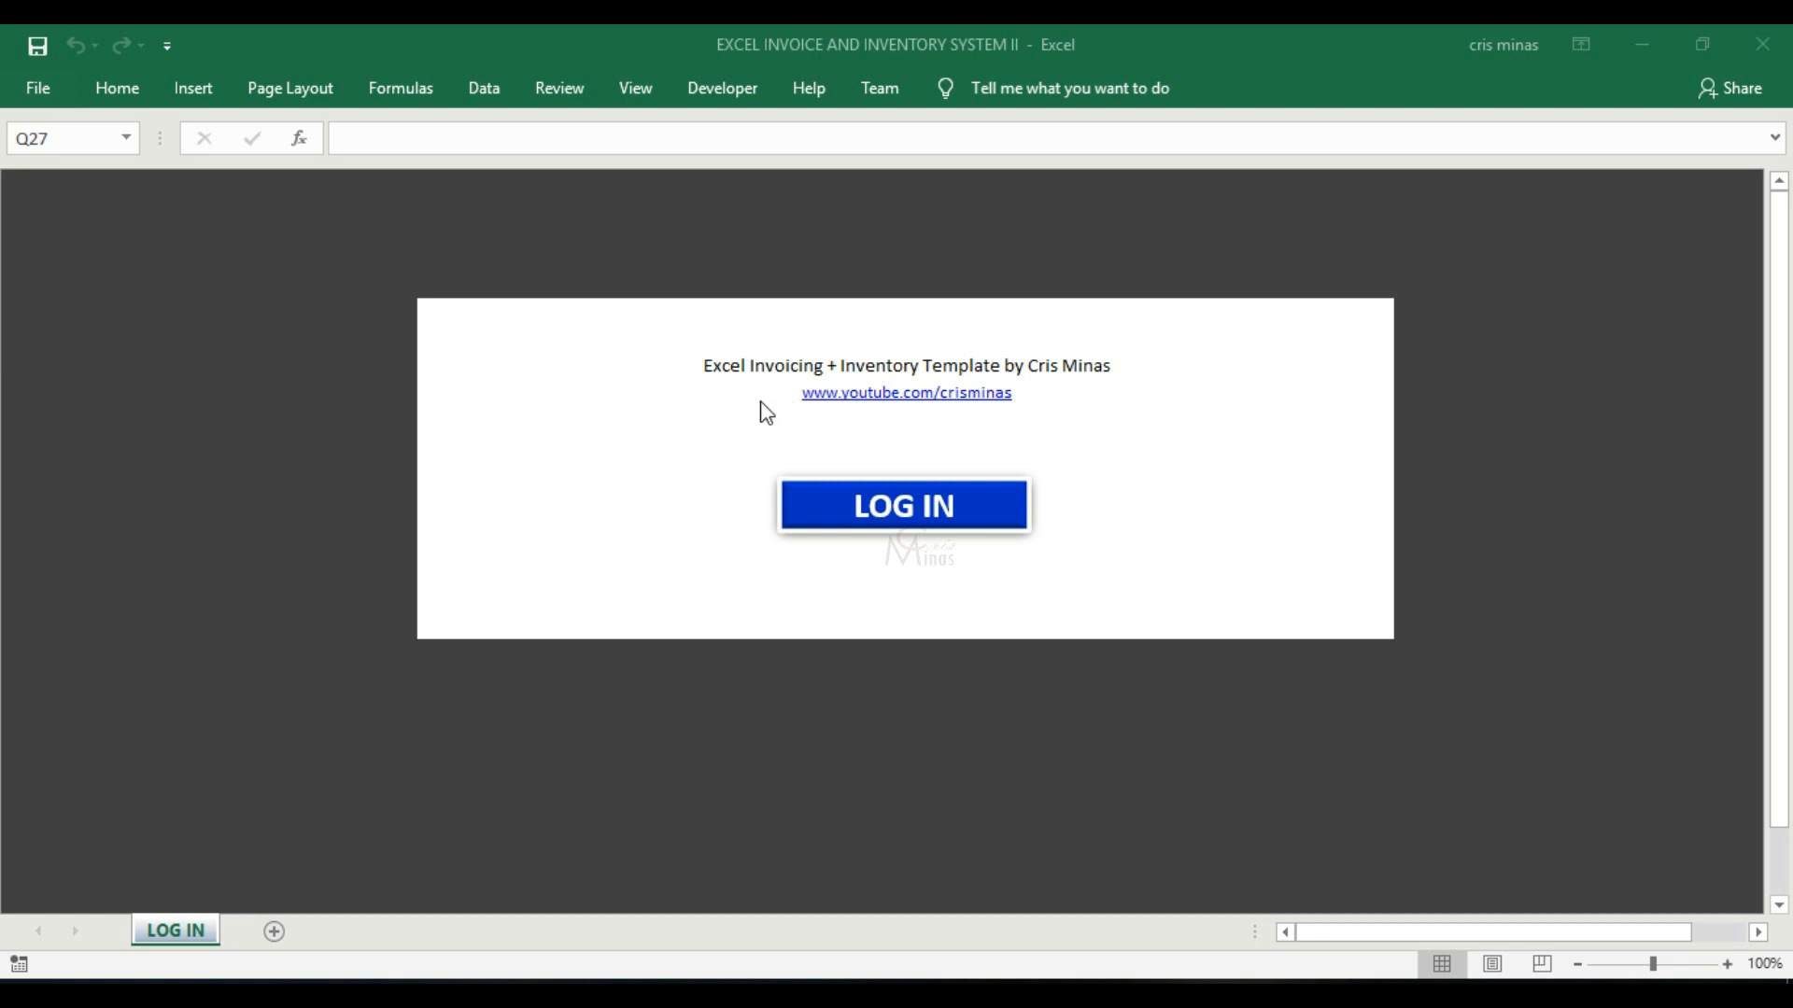
{"action": "mouse_move", "coordinate": [815, 394]}
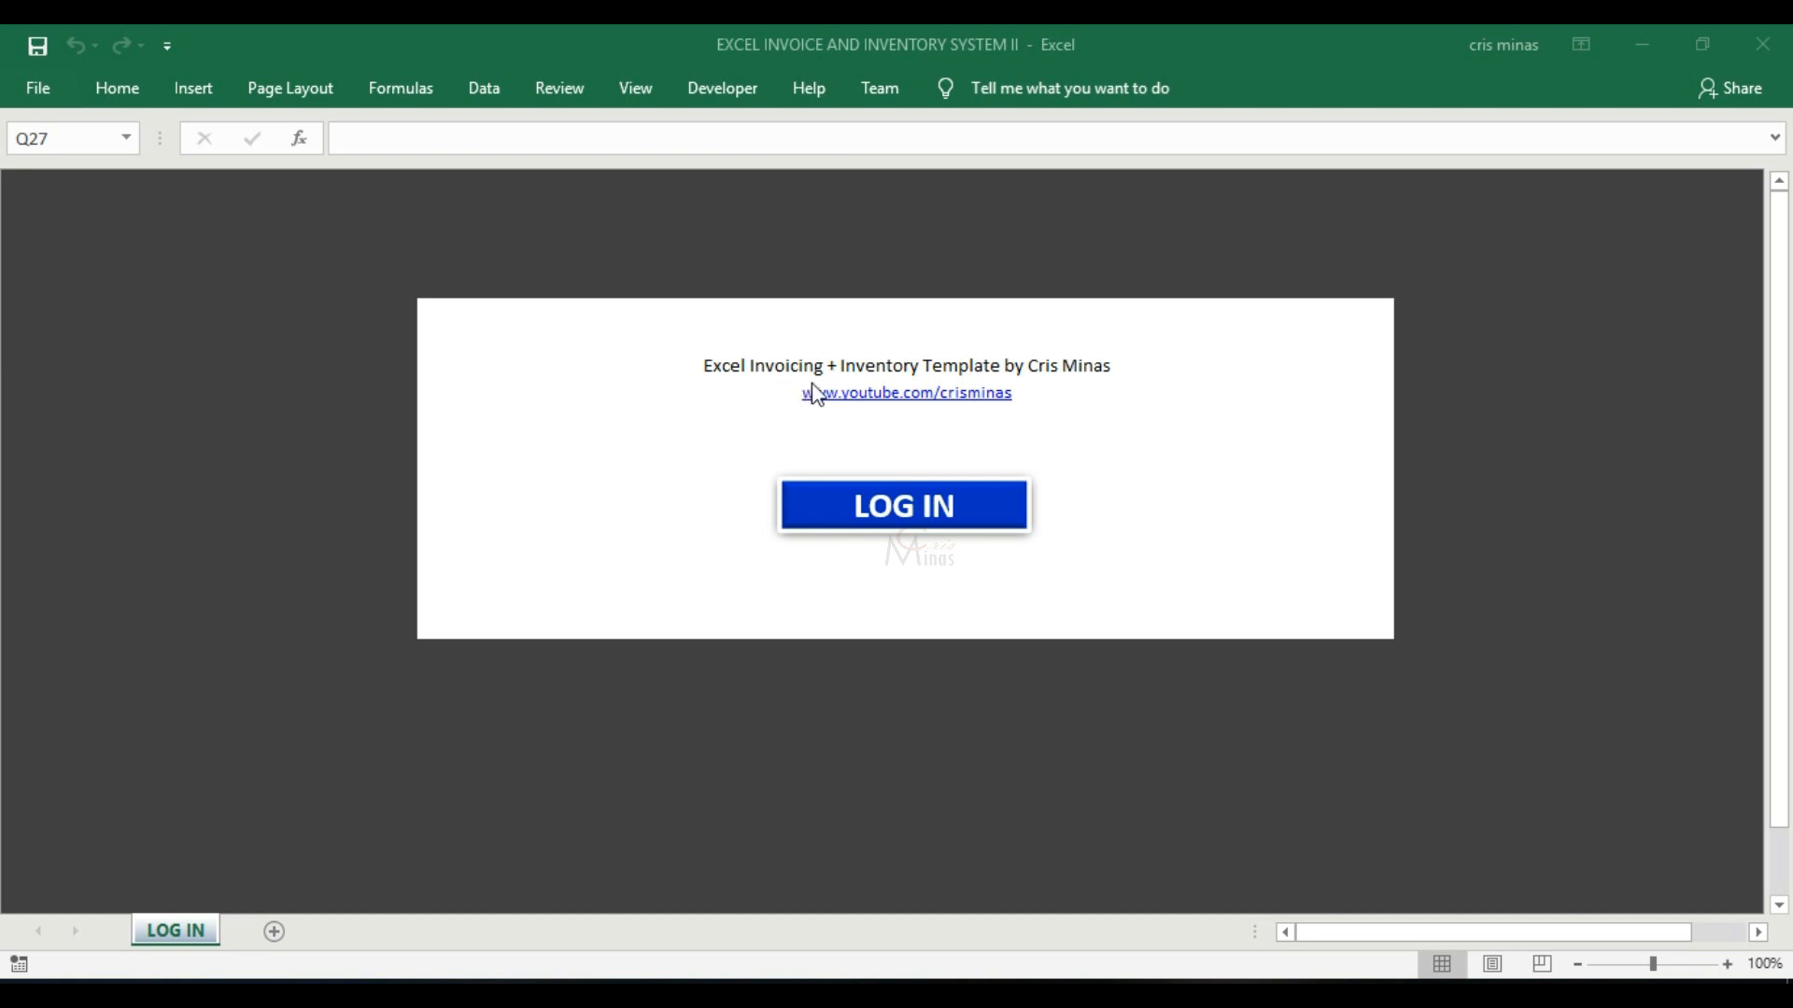
{"action": "mouse_move", "coordinate": [824, 408]}
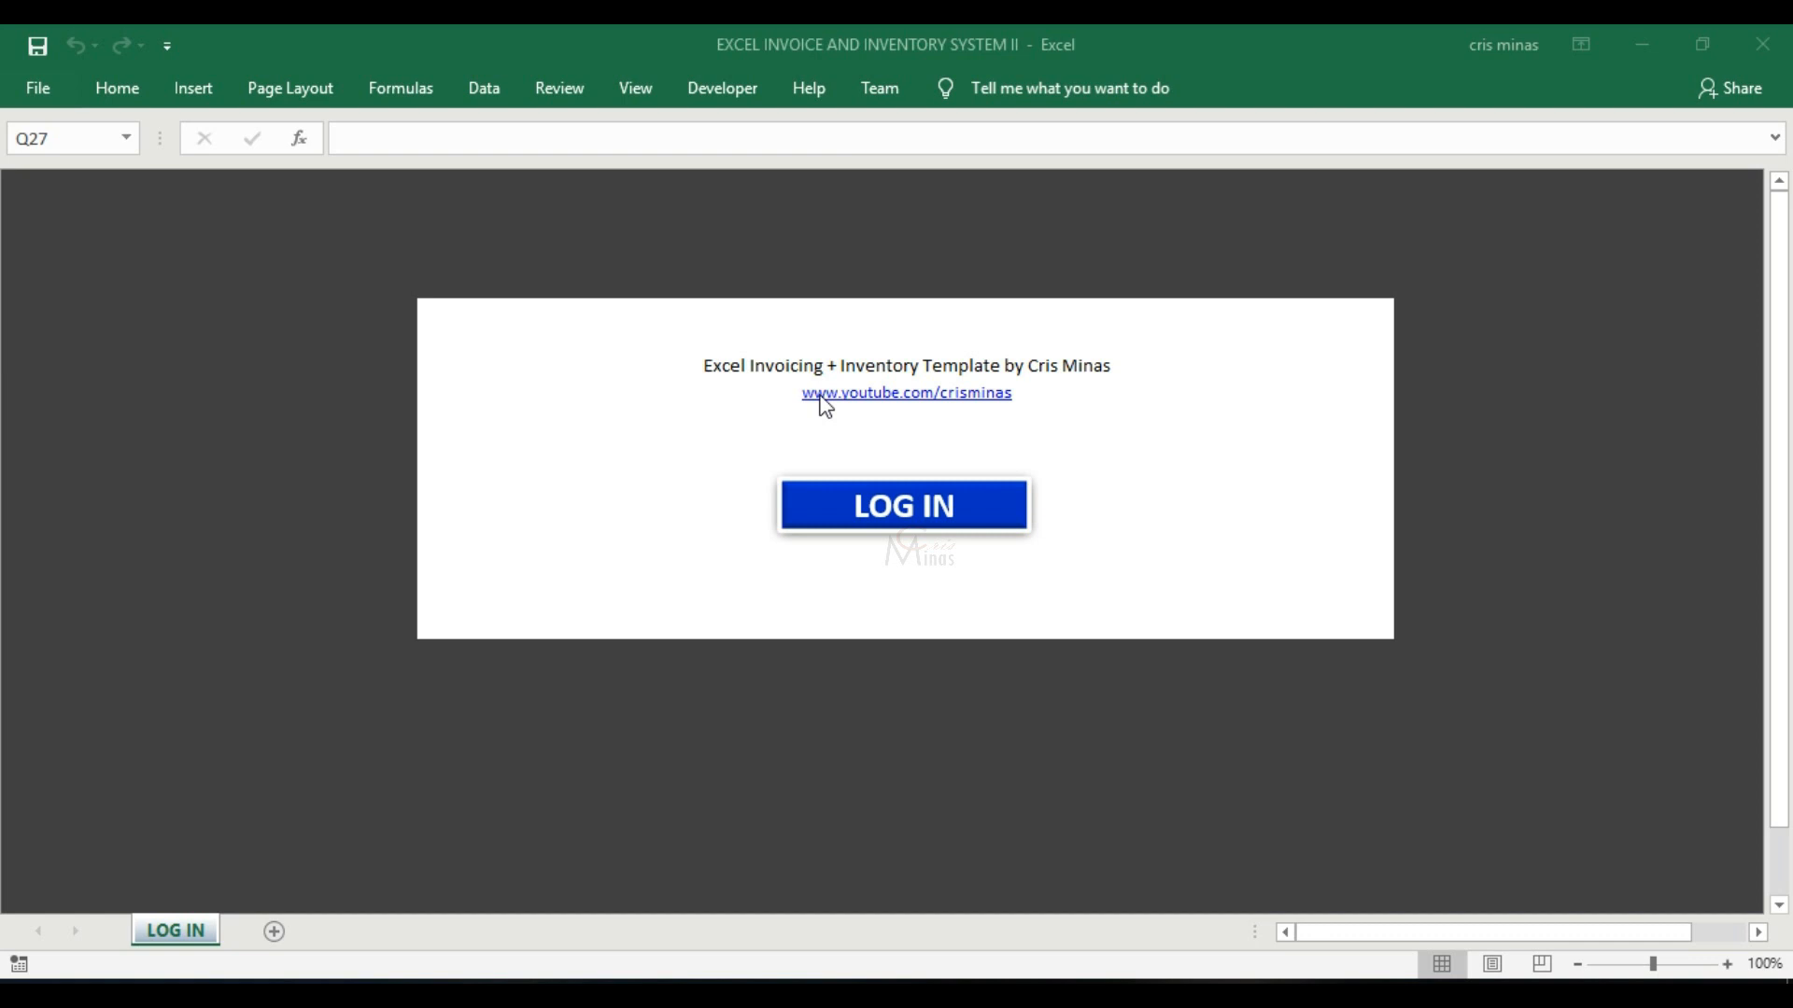
{"action": "mouse_move", "coordinate": [986, 433]}
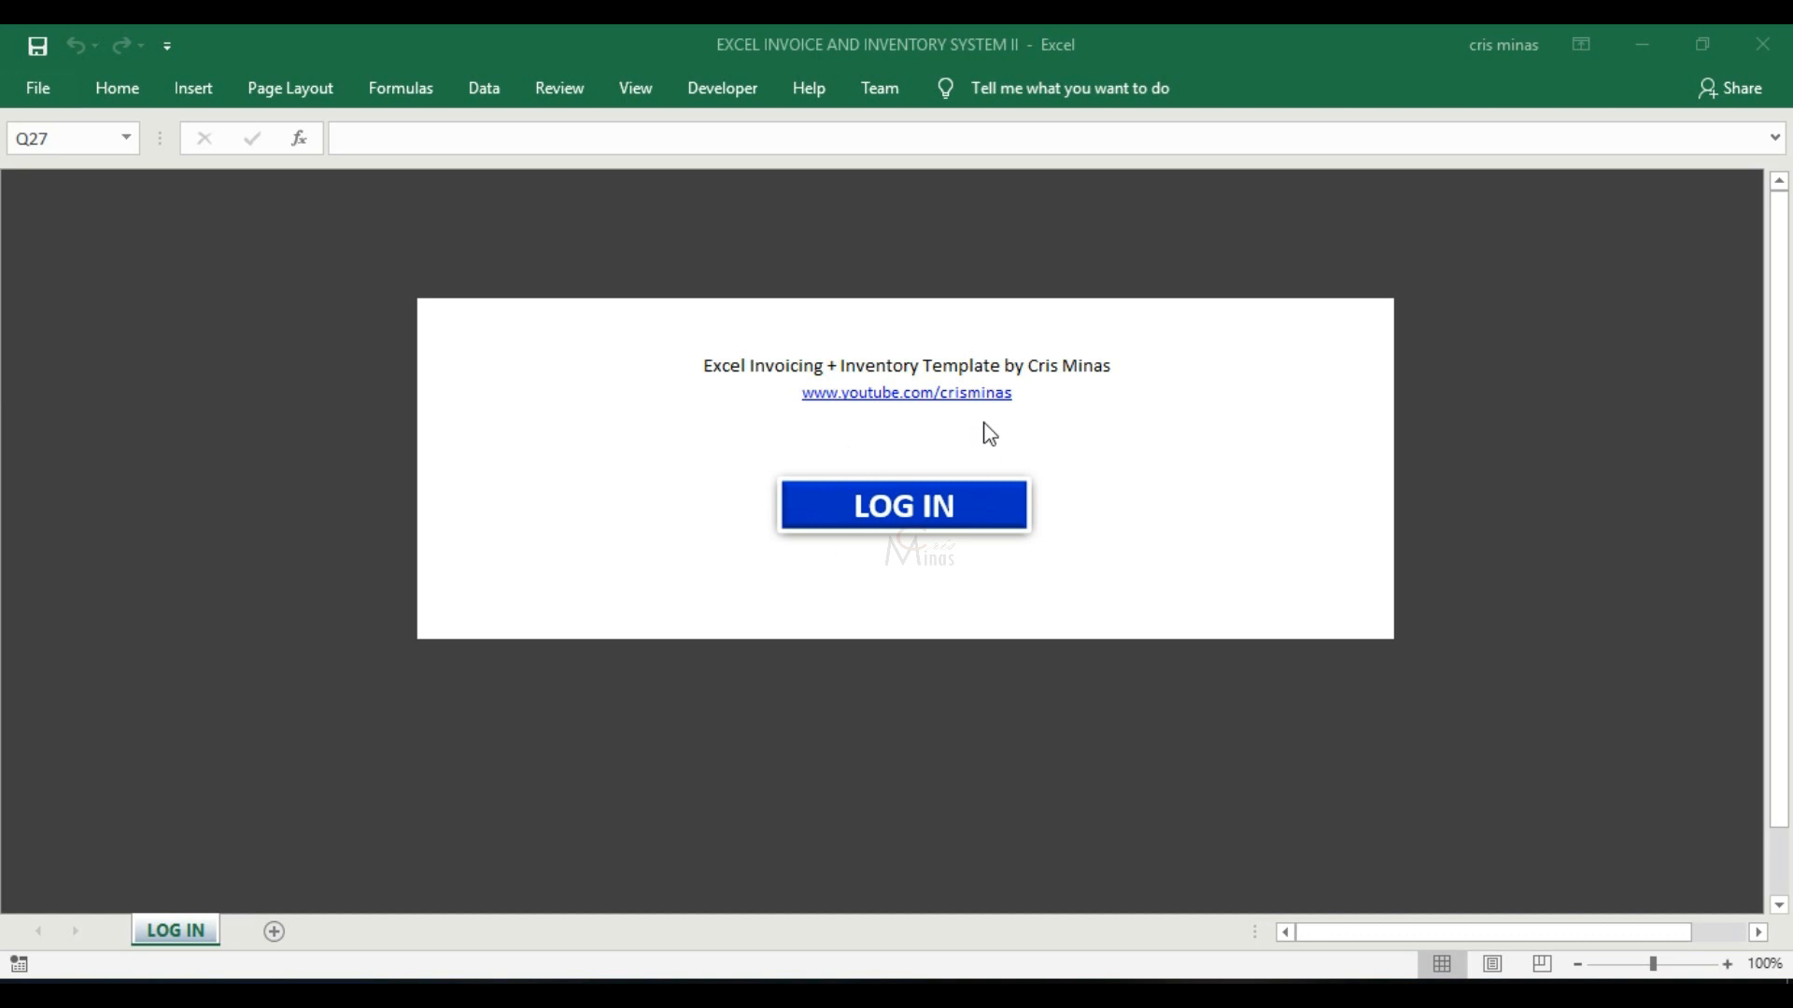
{"action": "mouse_move", "coordinate": [954, 447]}
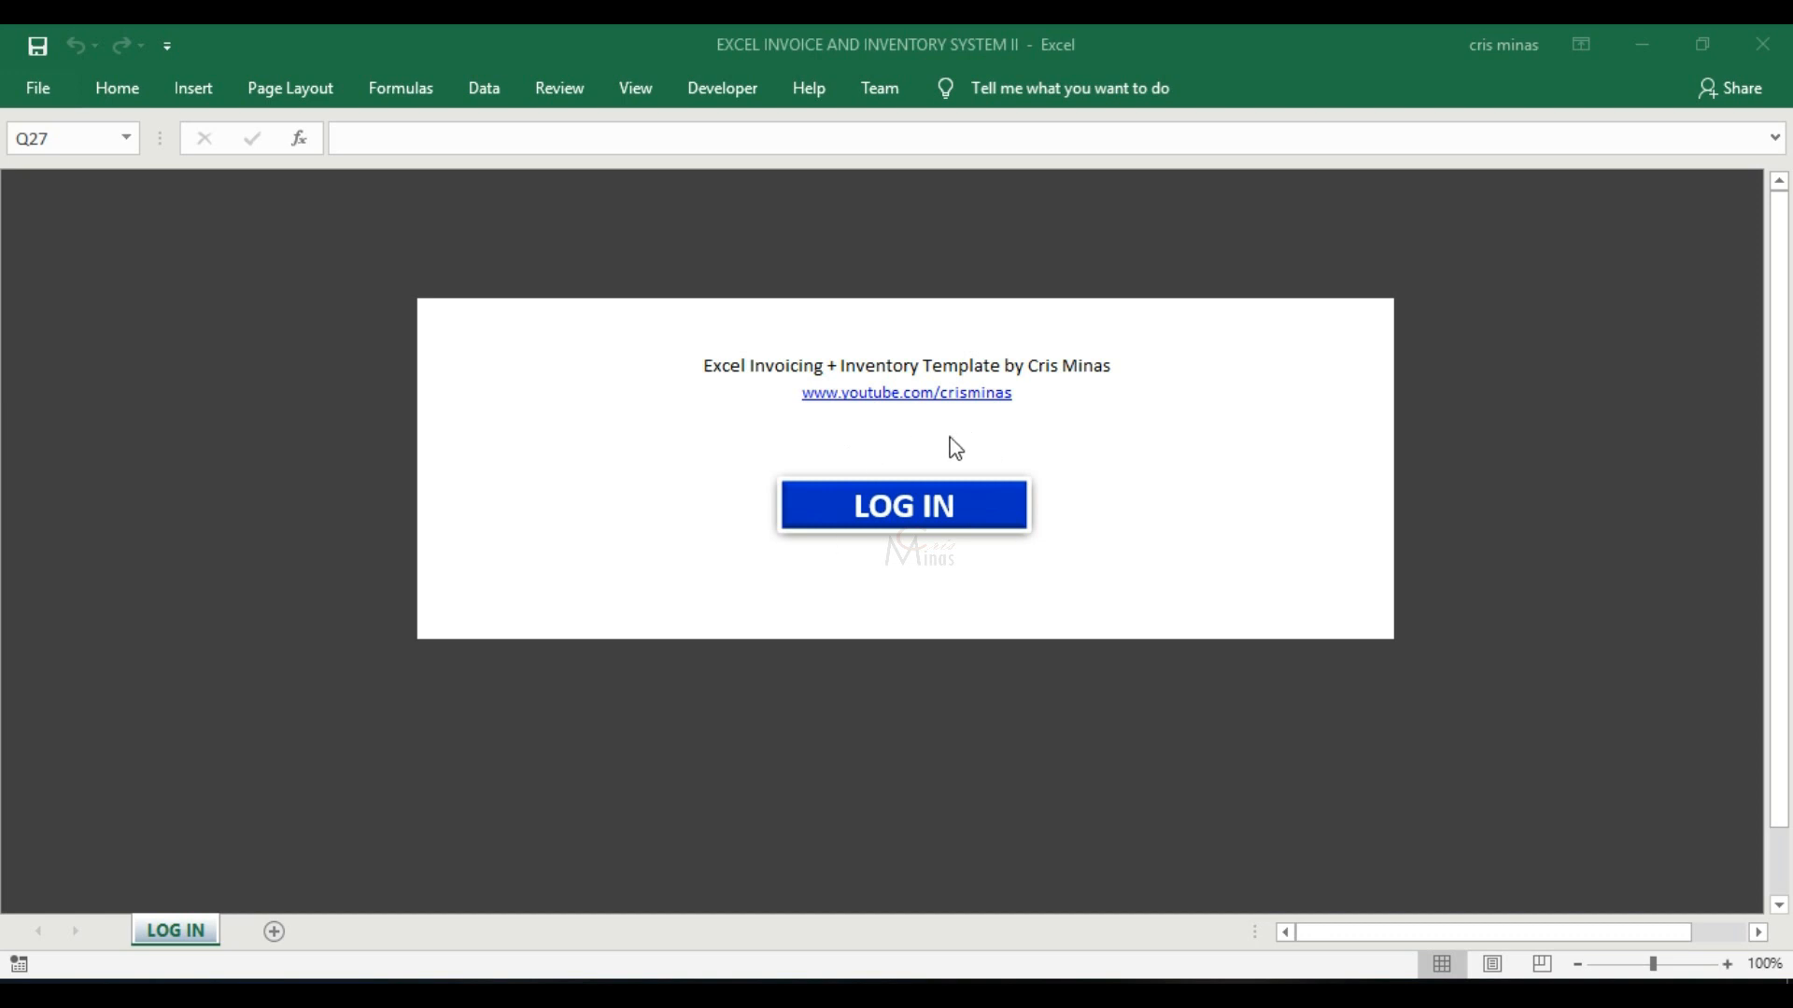
{"action": "mouse_move", "coordinate": [976, 465]}
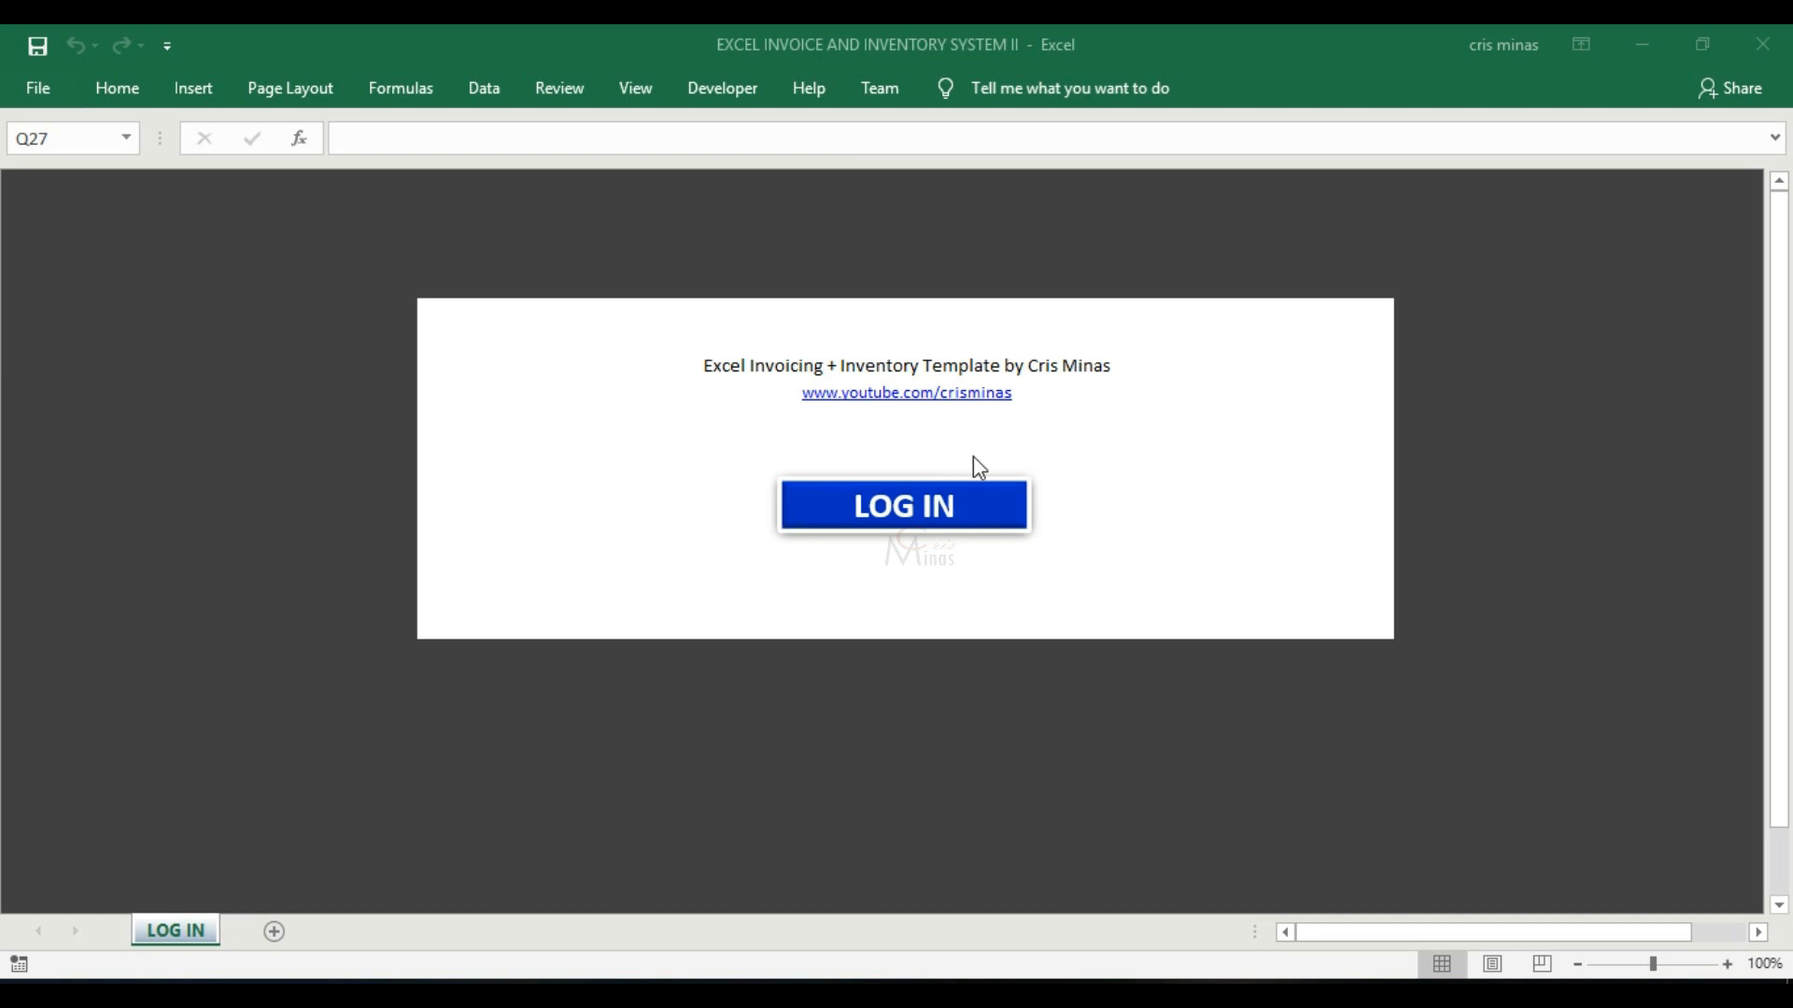
{"action": "mouse_move", "coordinate": [866, 480]}
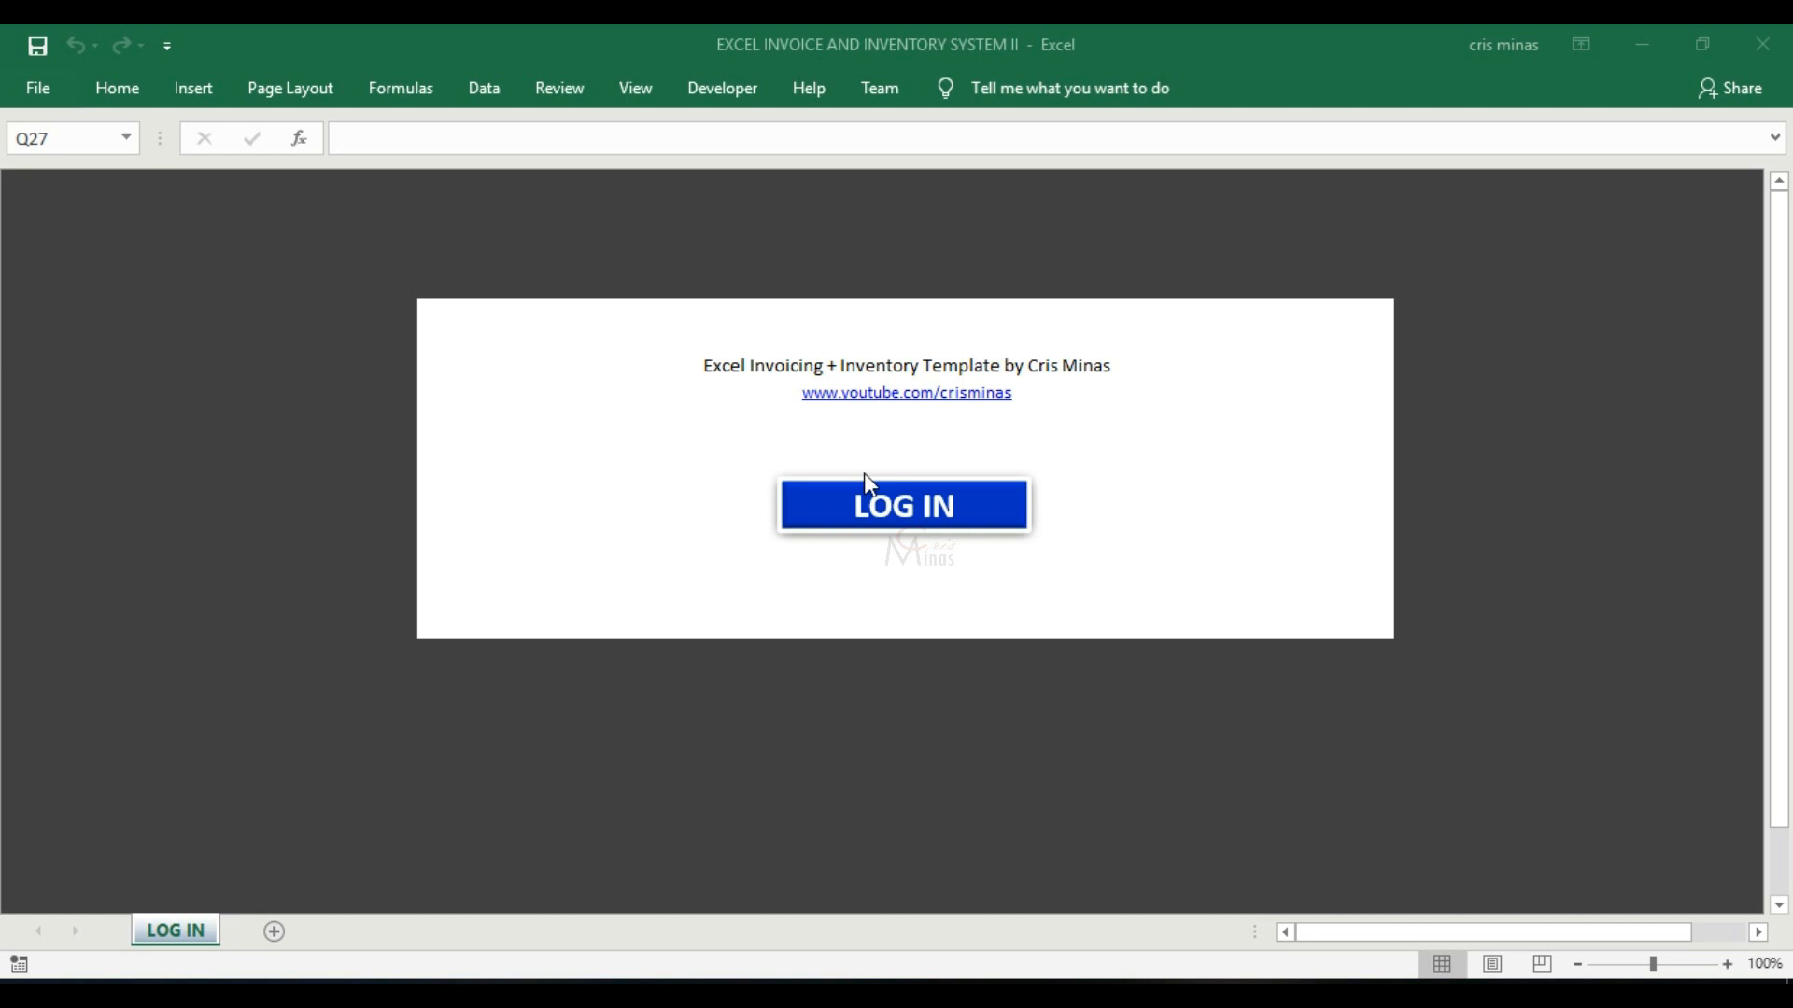
{"action": "mouse_move", "coordinate": [930, 440]}
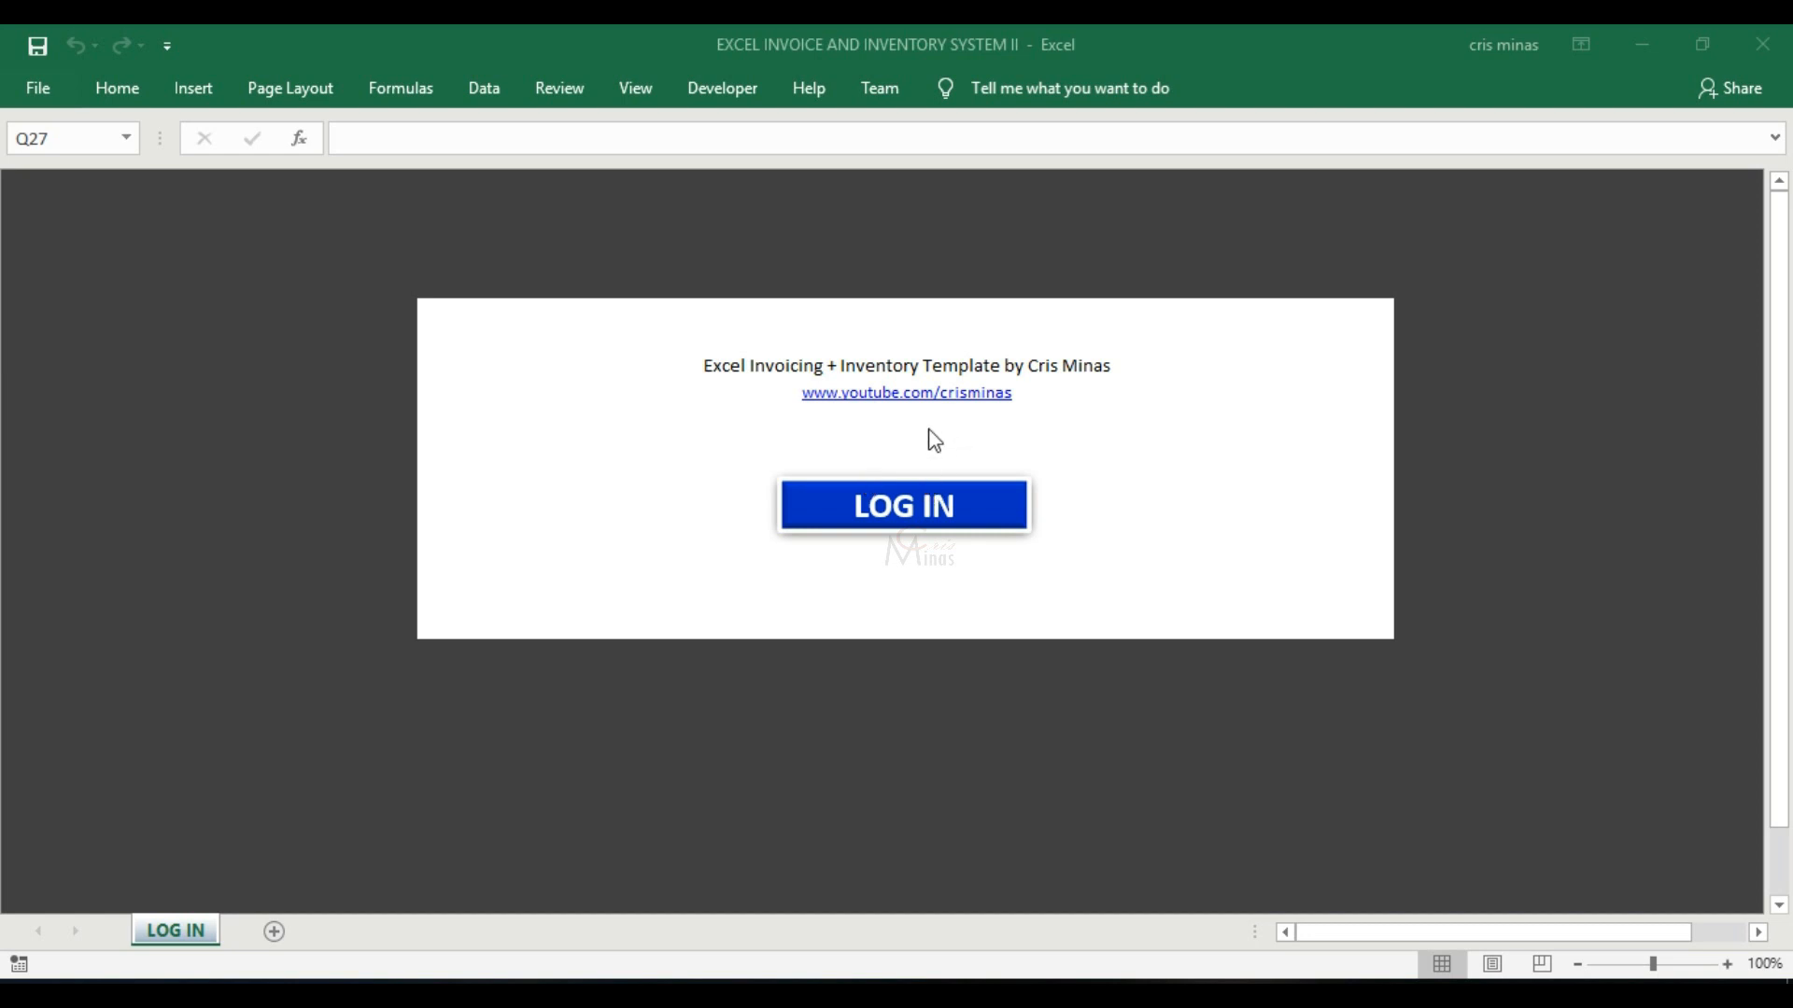
{"action": "mouse_move", "coordinate": [888, 512]}
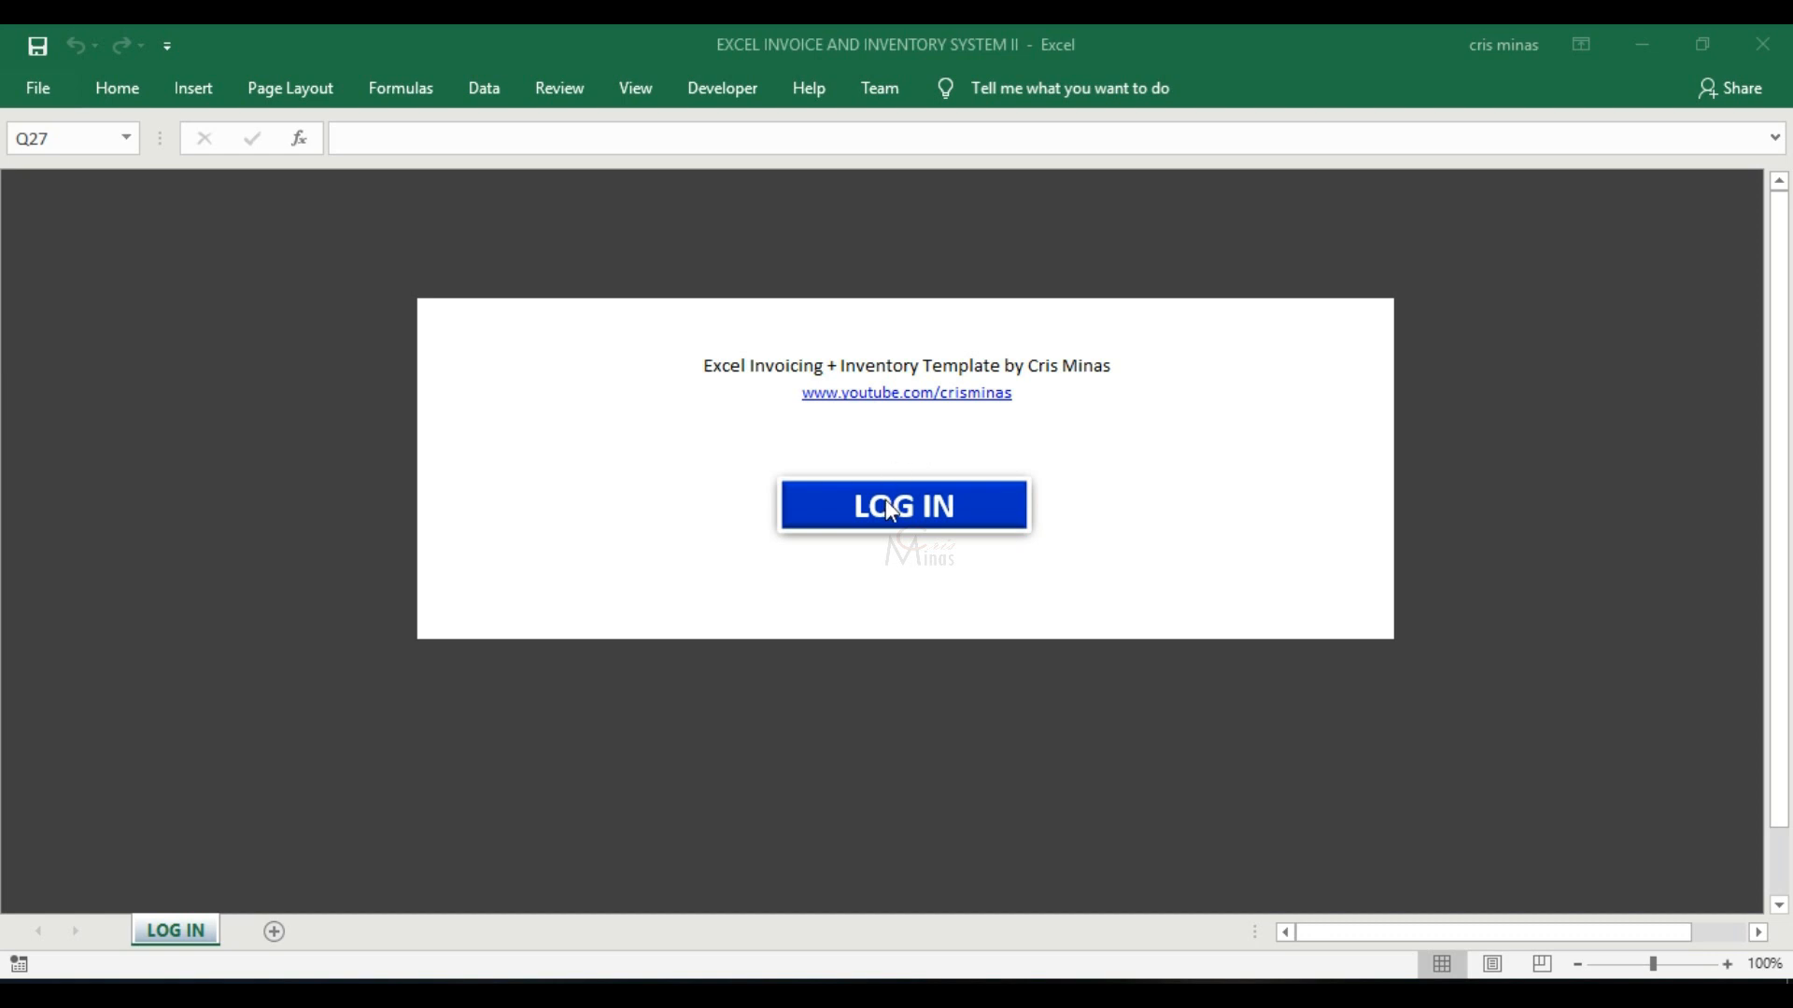
{"action": "left_click", "coordinate": [904, 505]}
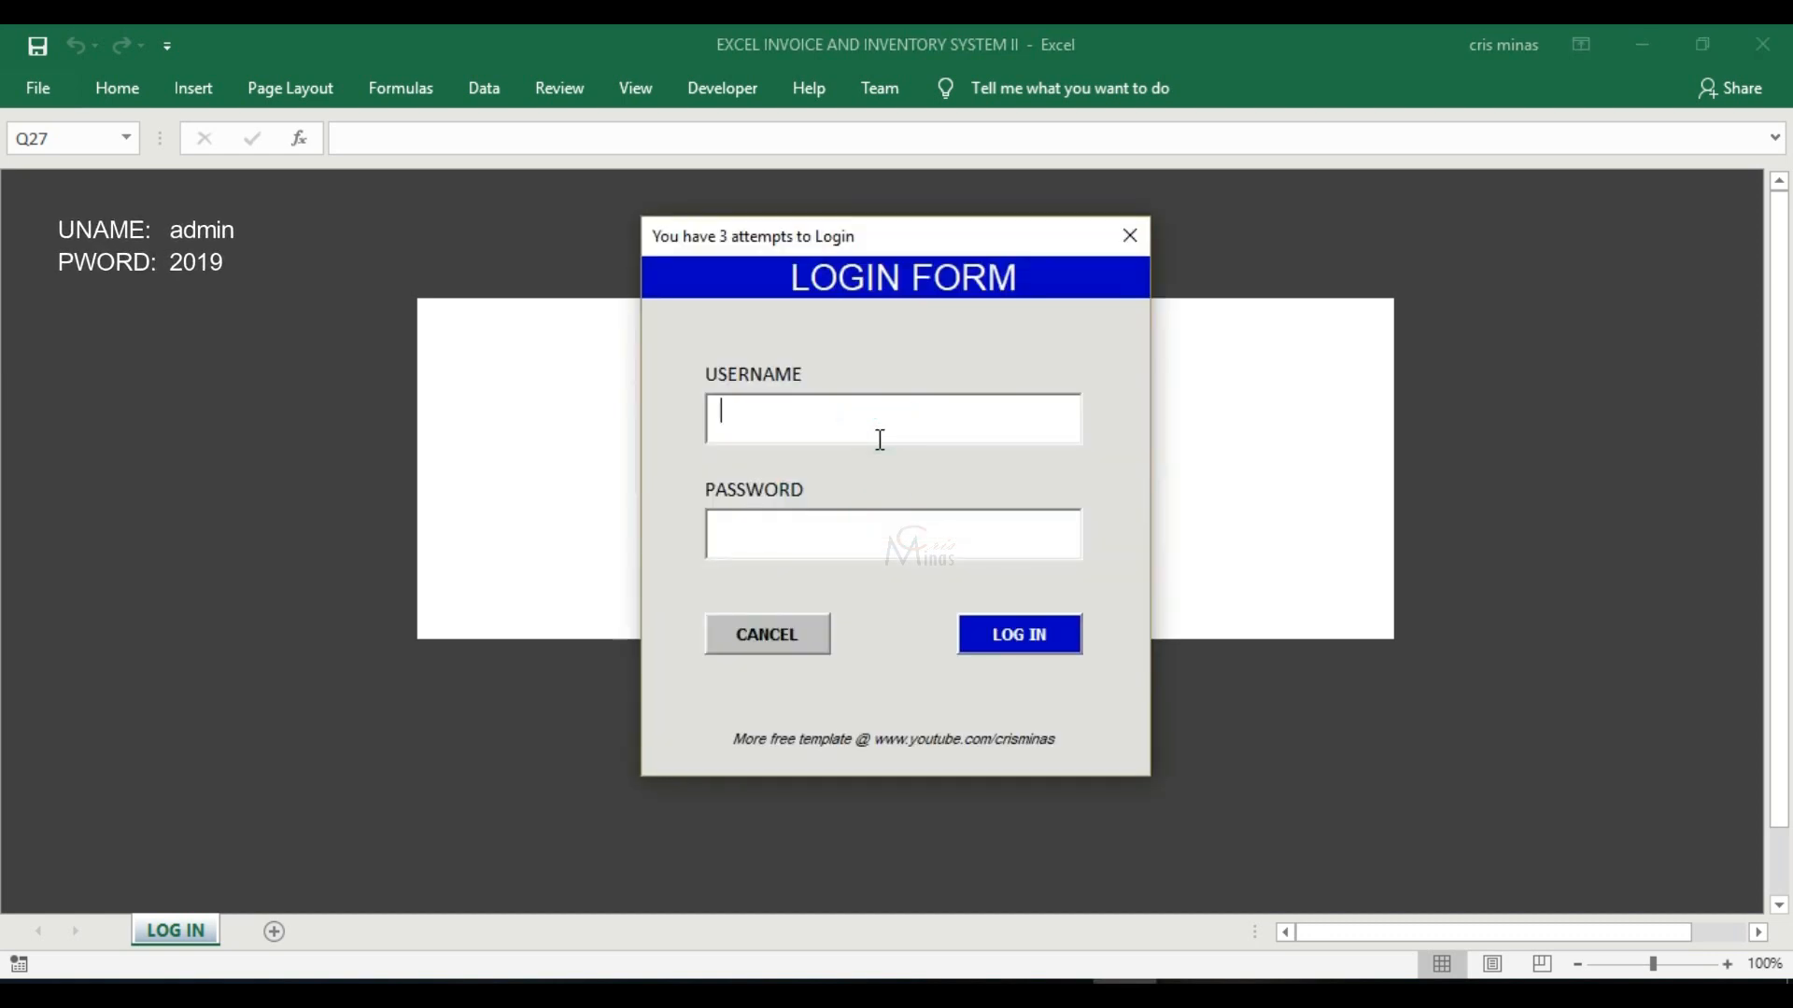
{"action": "type", "text": "ad"}
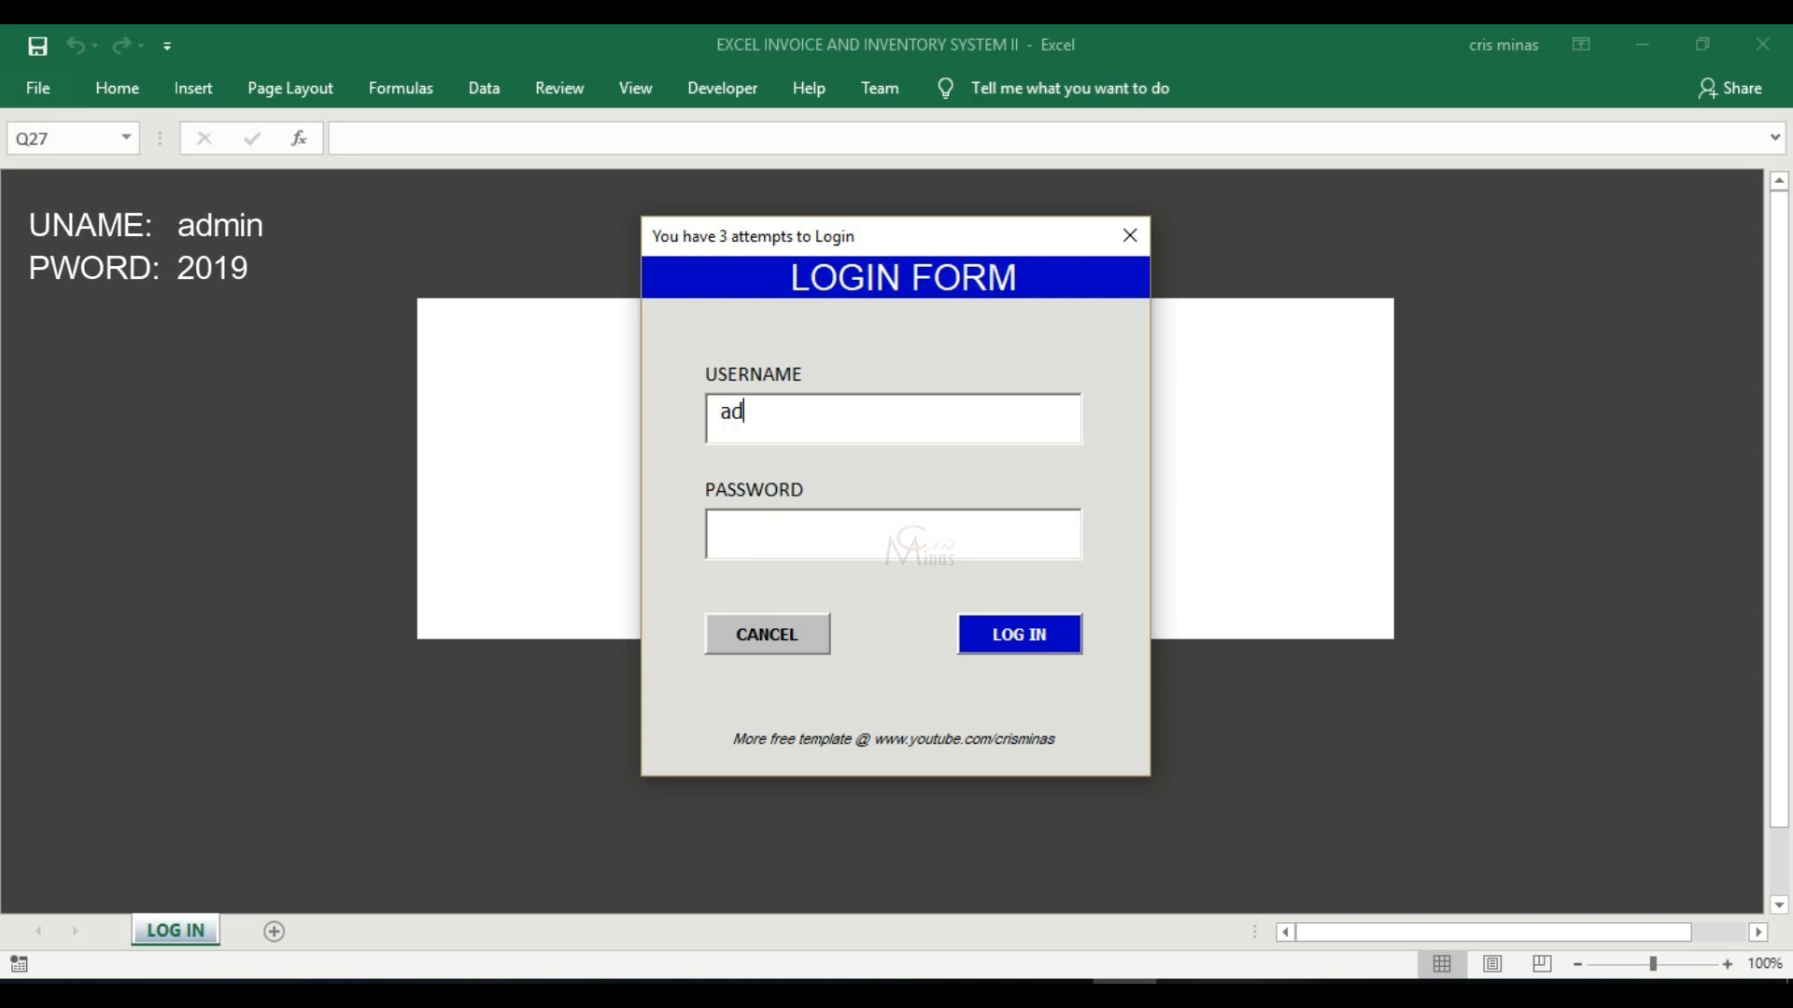
{"action": "left_click", "coordinate": [851, 535]}
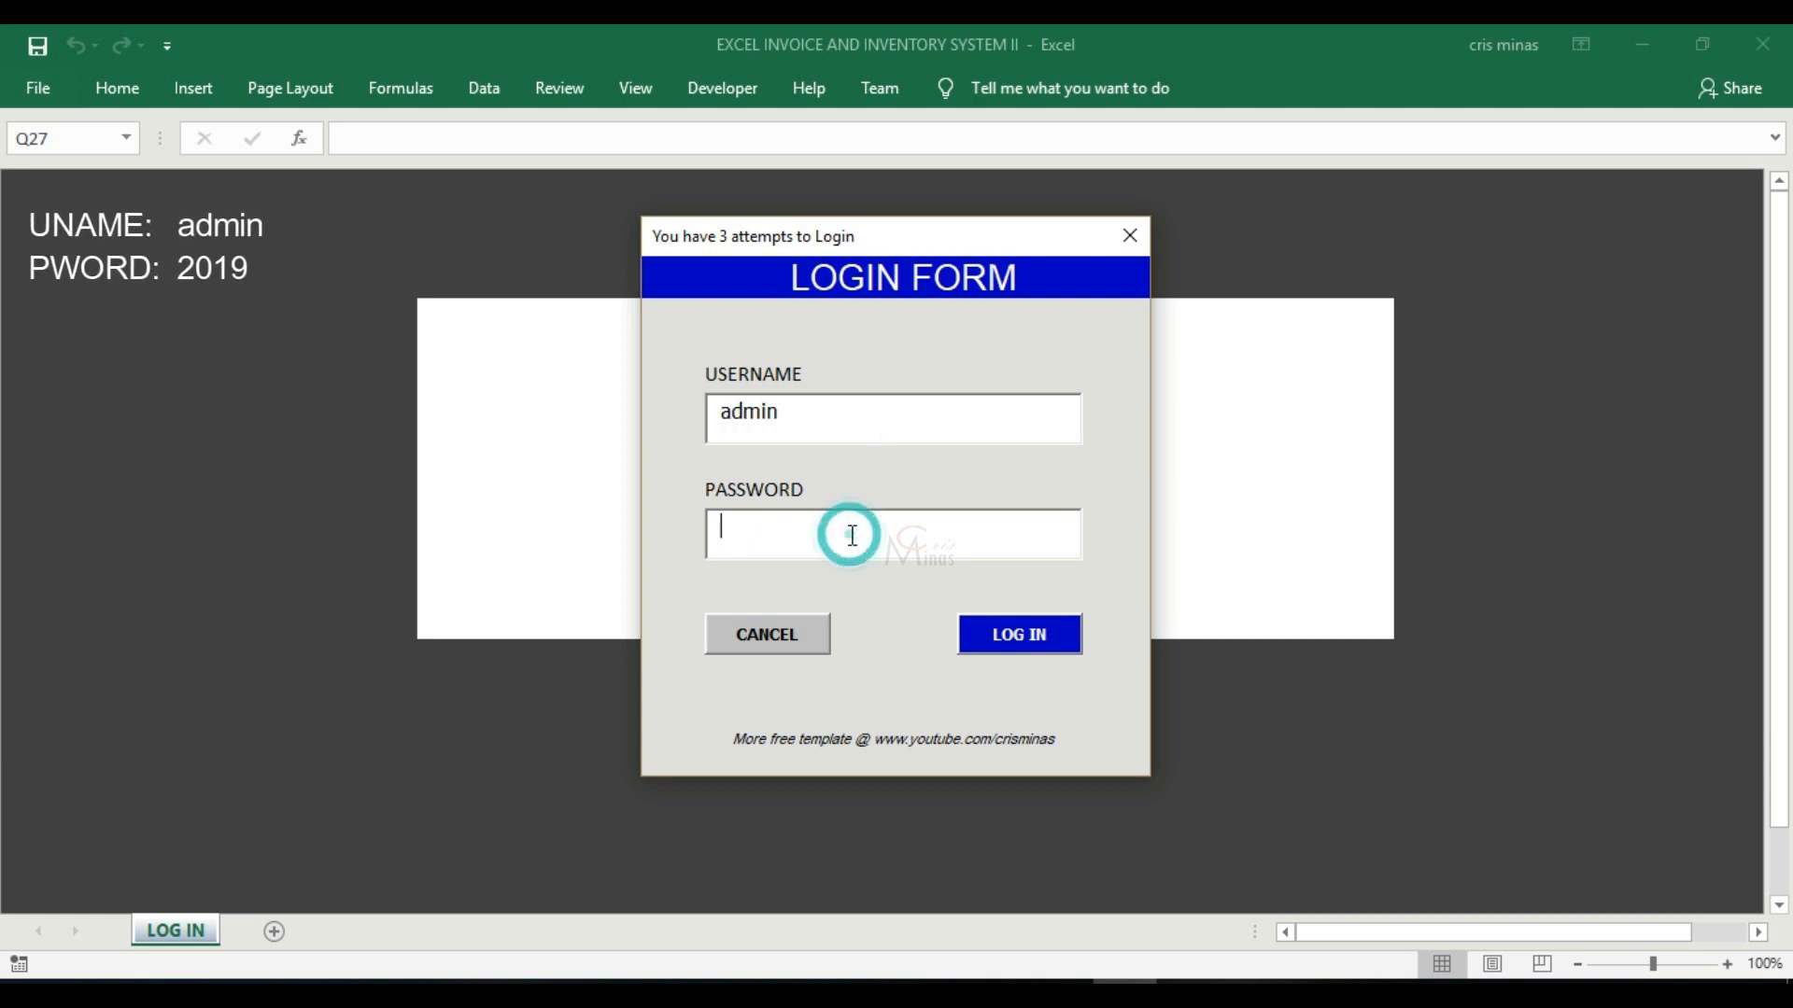
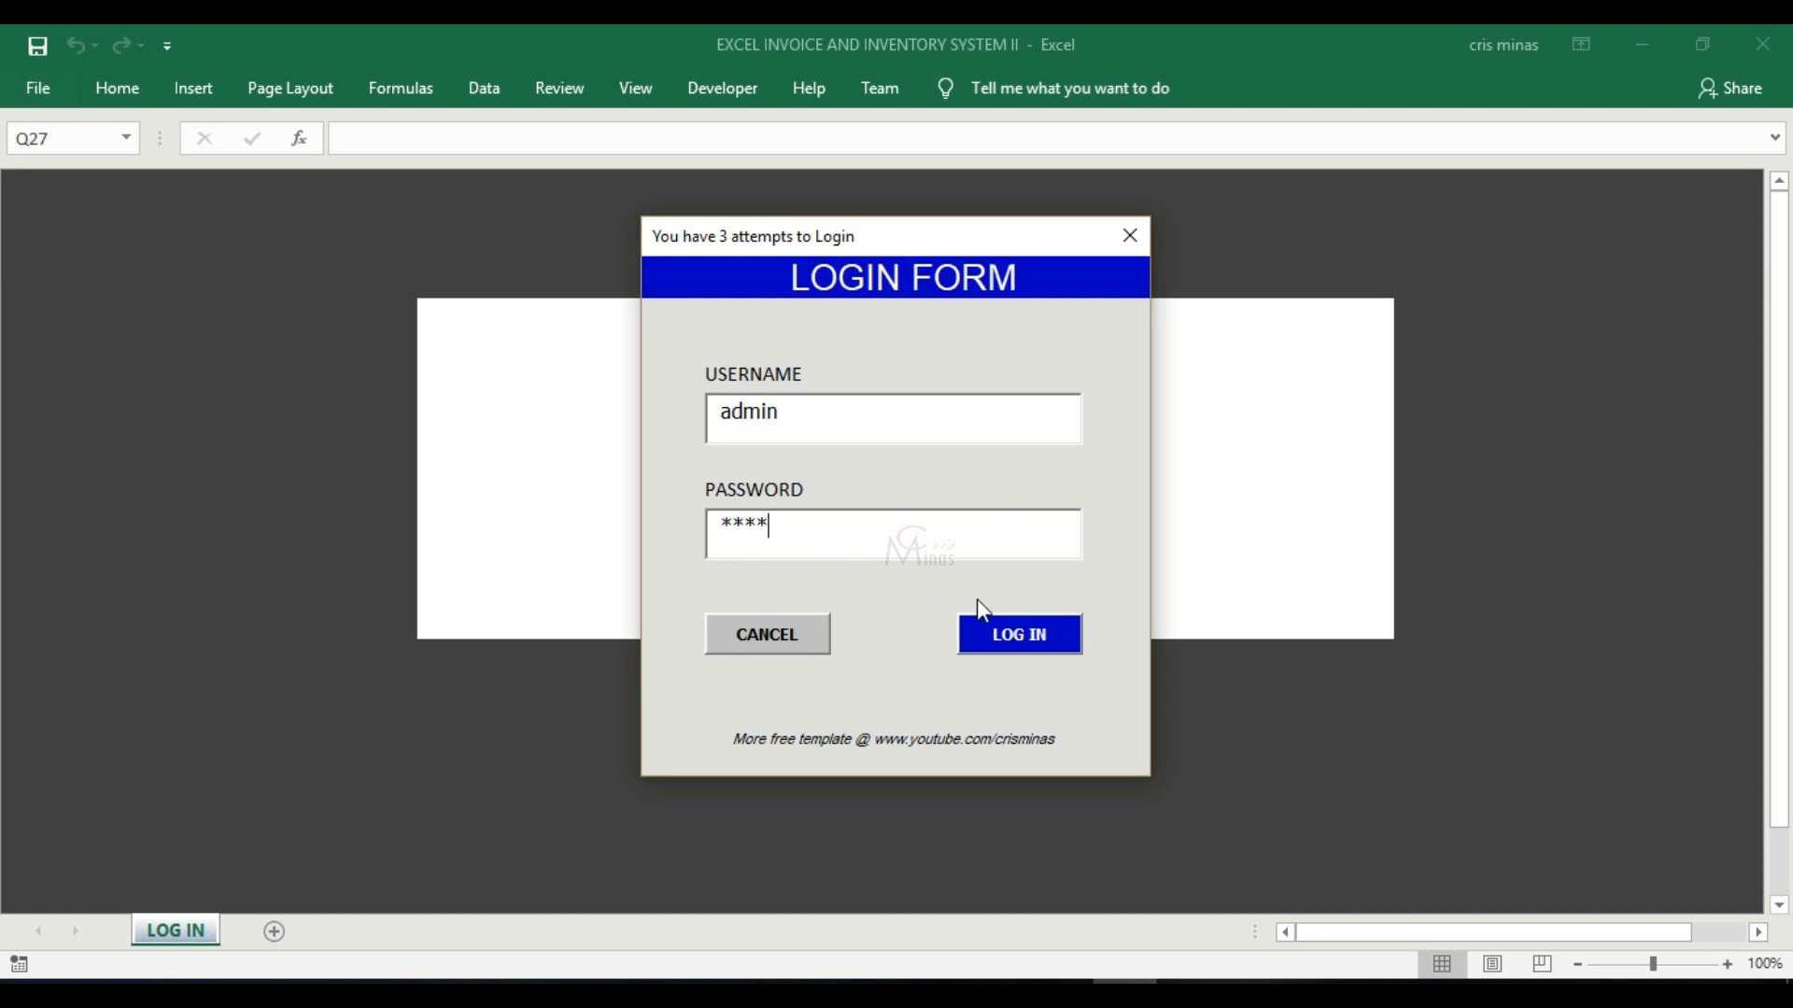
{"action": "left_click", "coordinate": [1019, 633]}
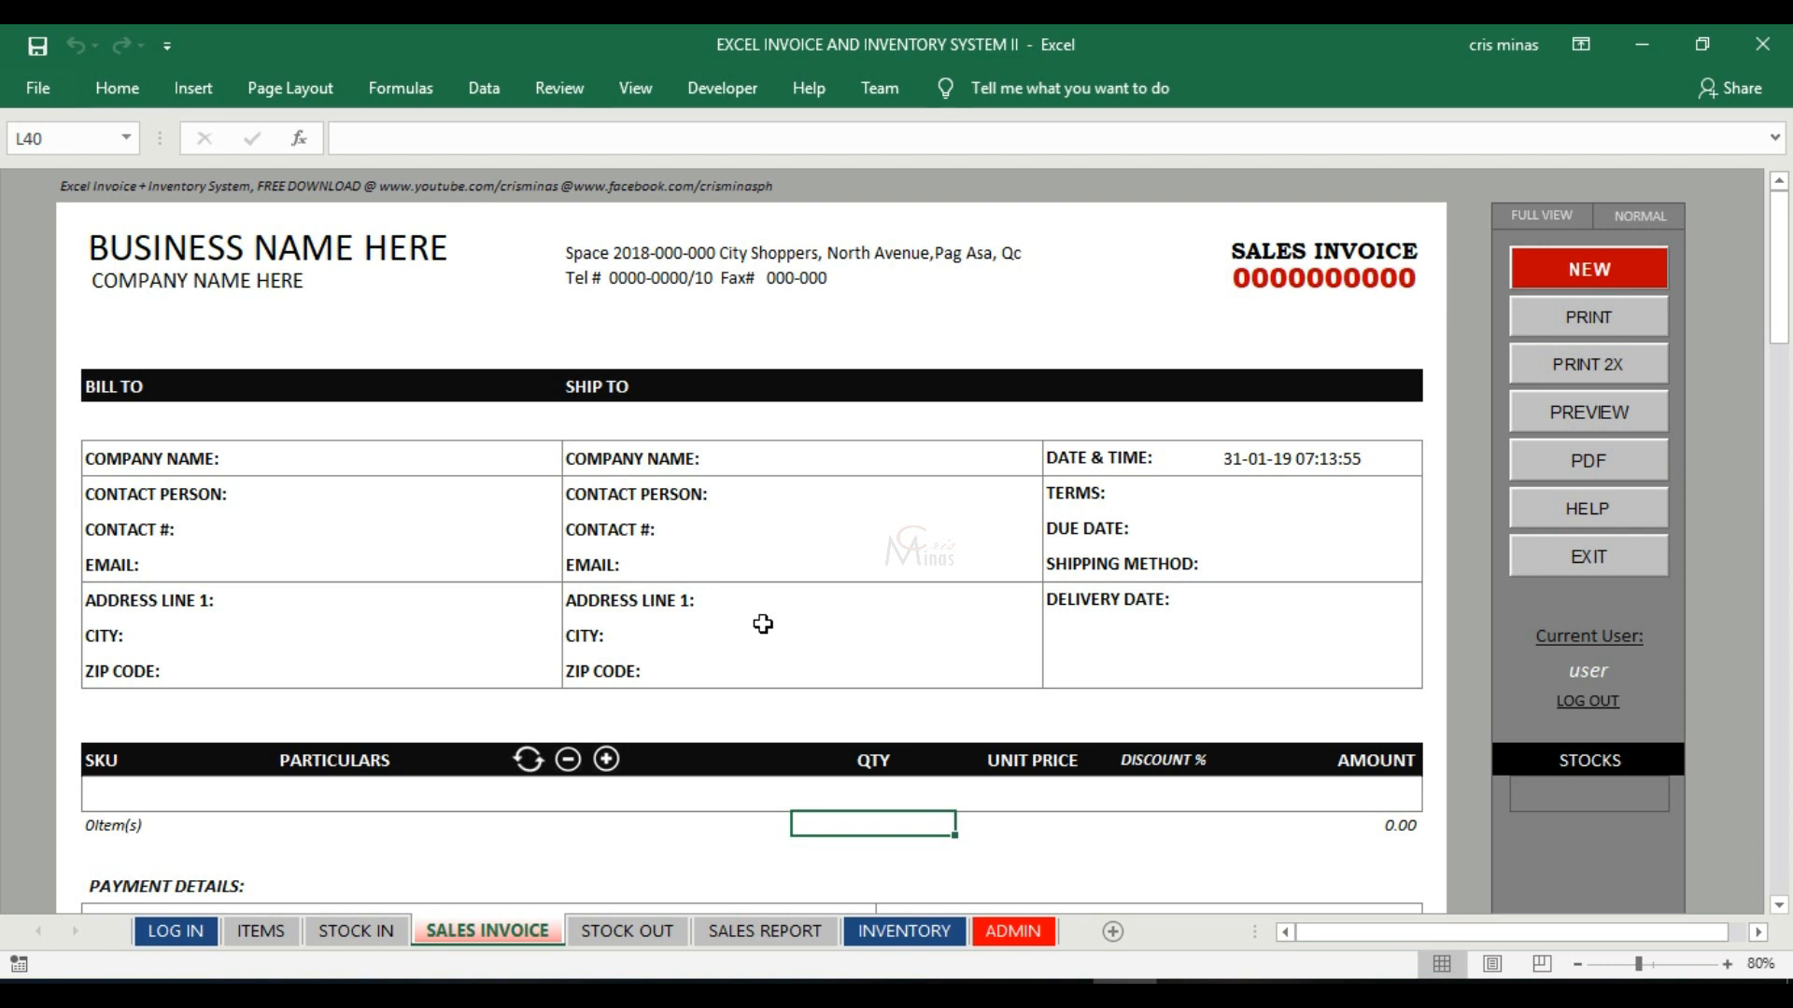
{"action": "mouse_move", "coordinate": [372, 626]}
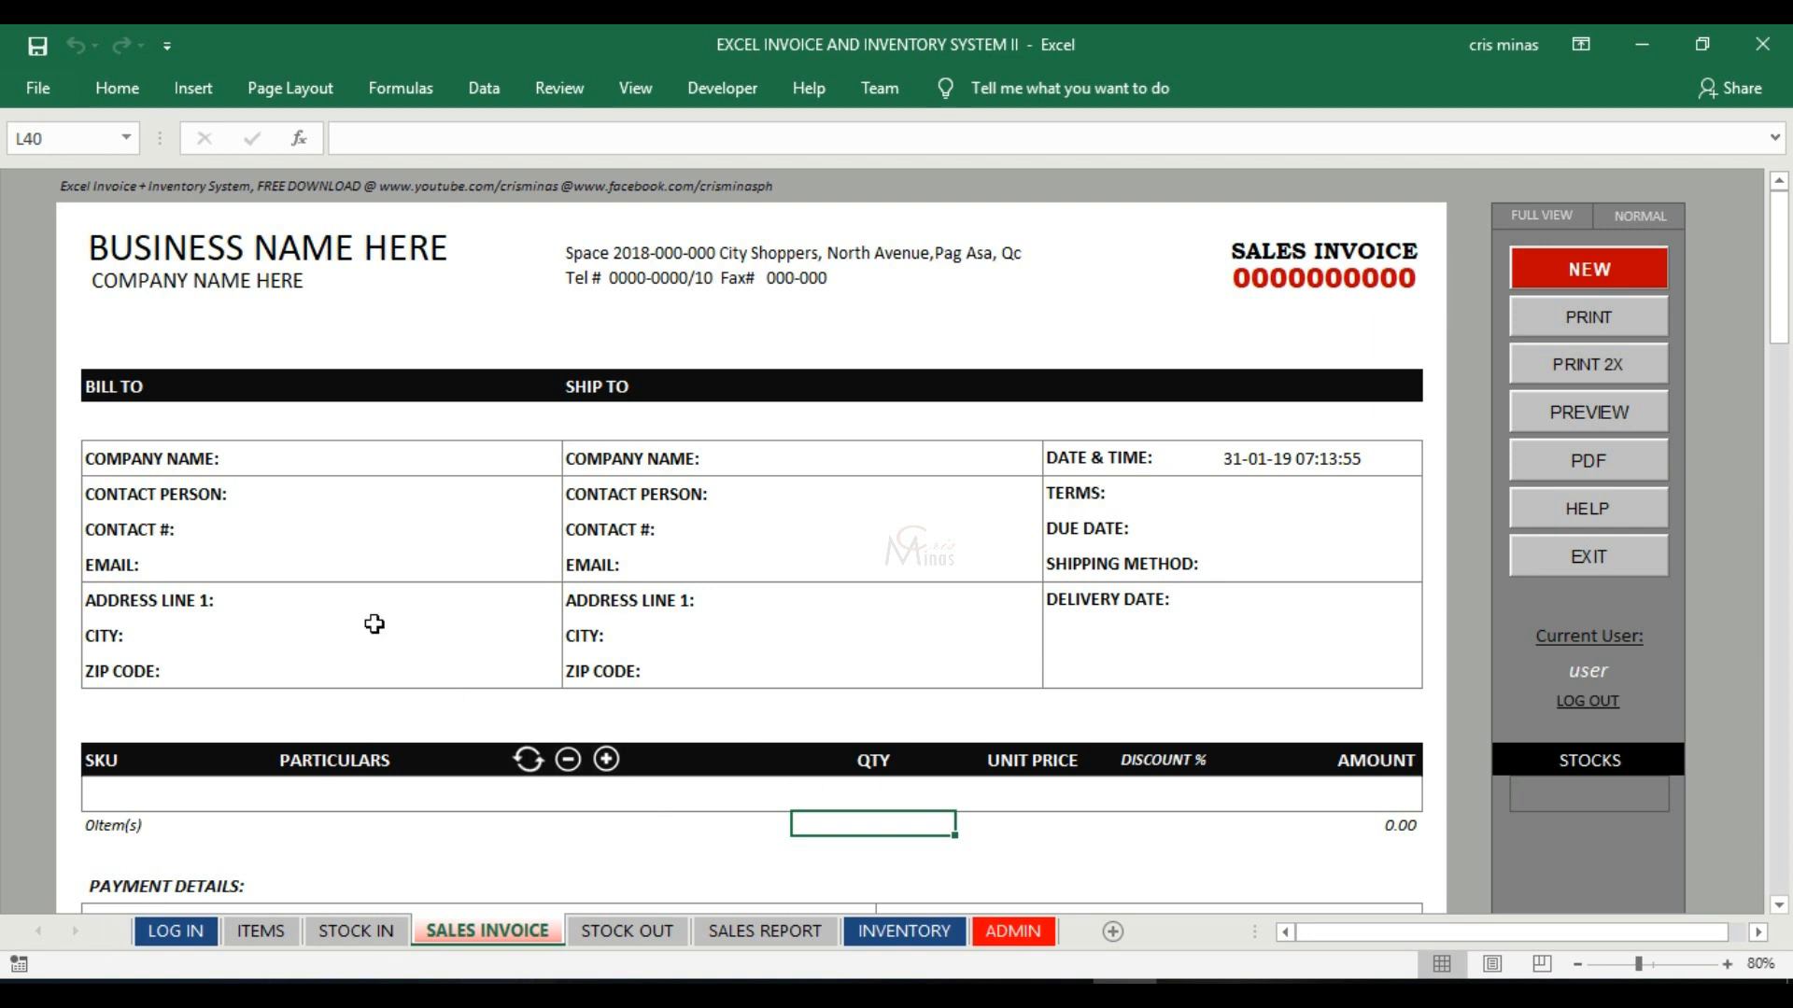
{"action": "mouse_move", "coordinate": [825, 651]}
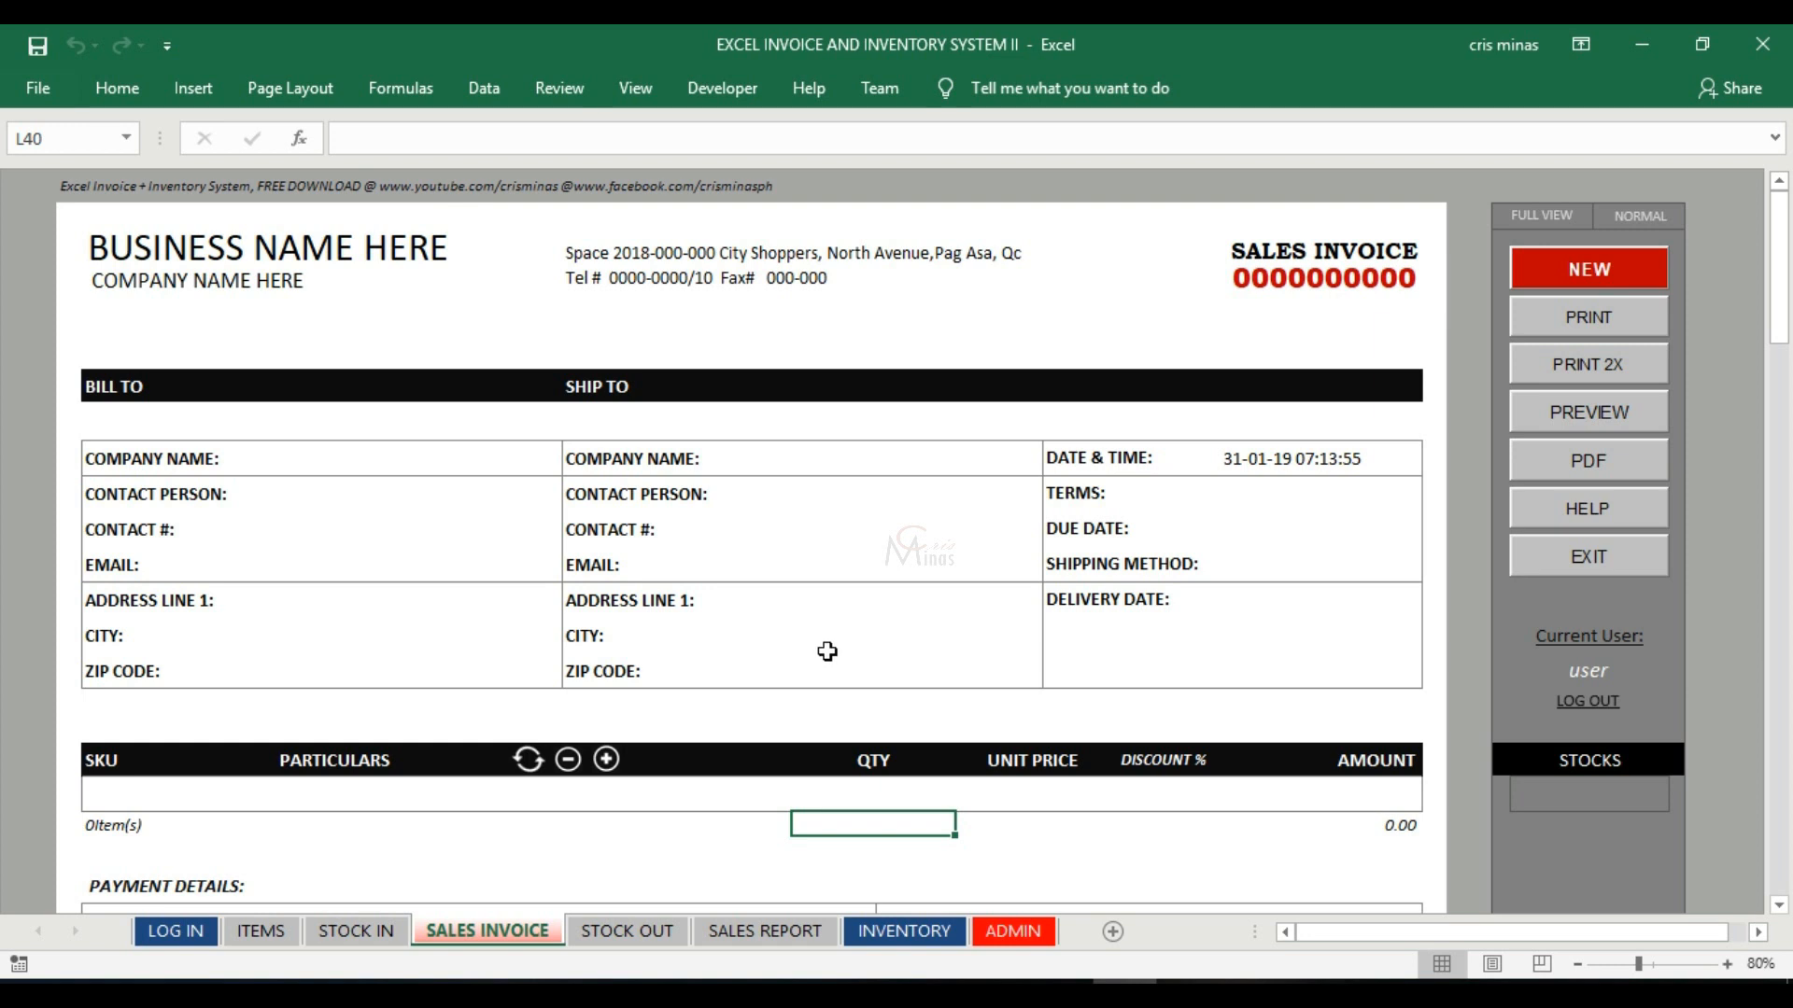
{"action": "mouse_move", "coordinate": [1084, 640]}
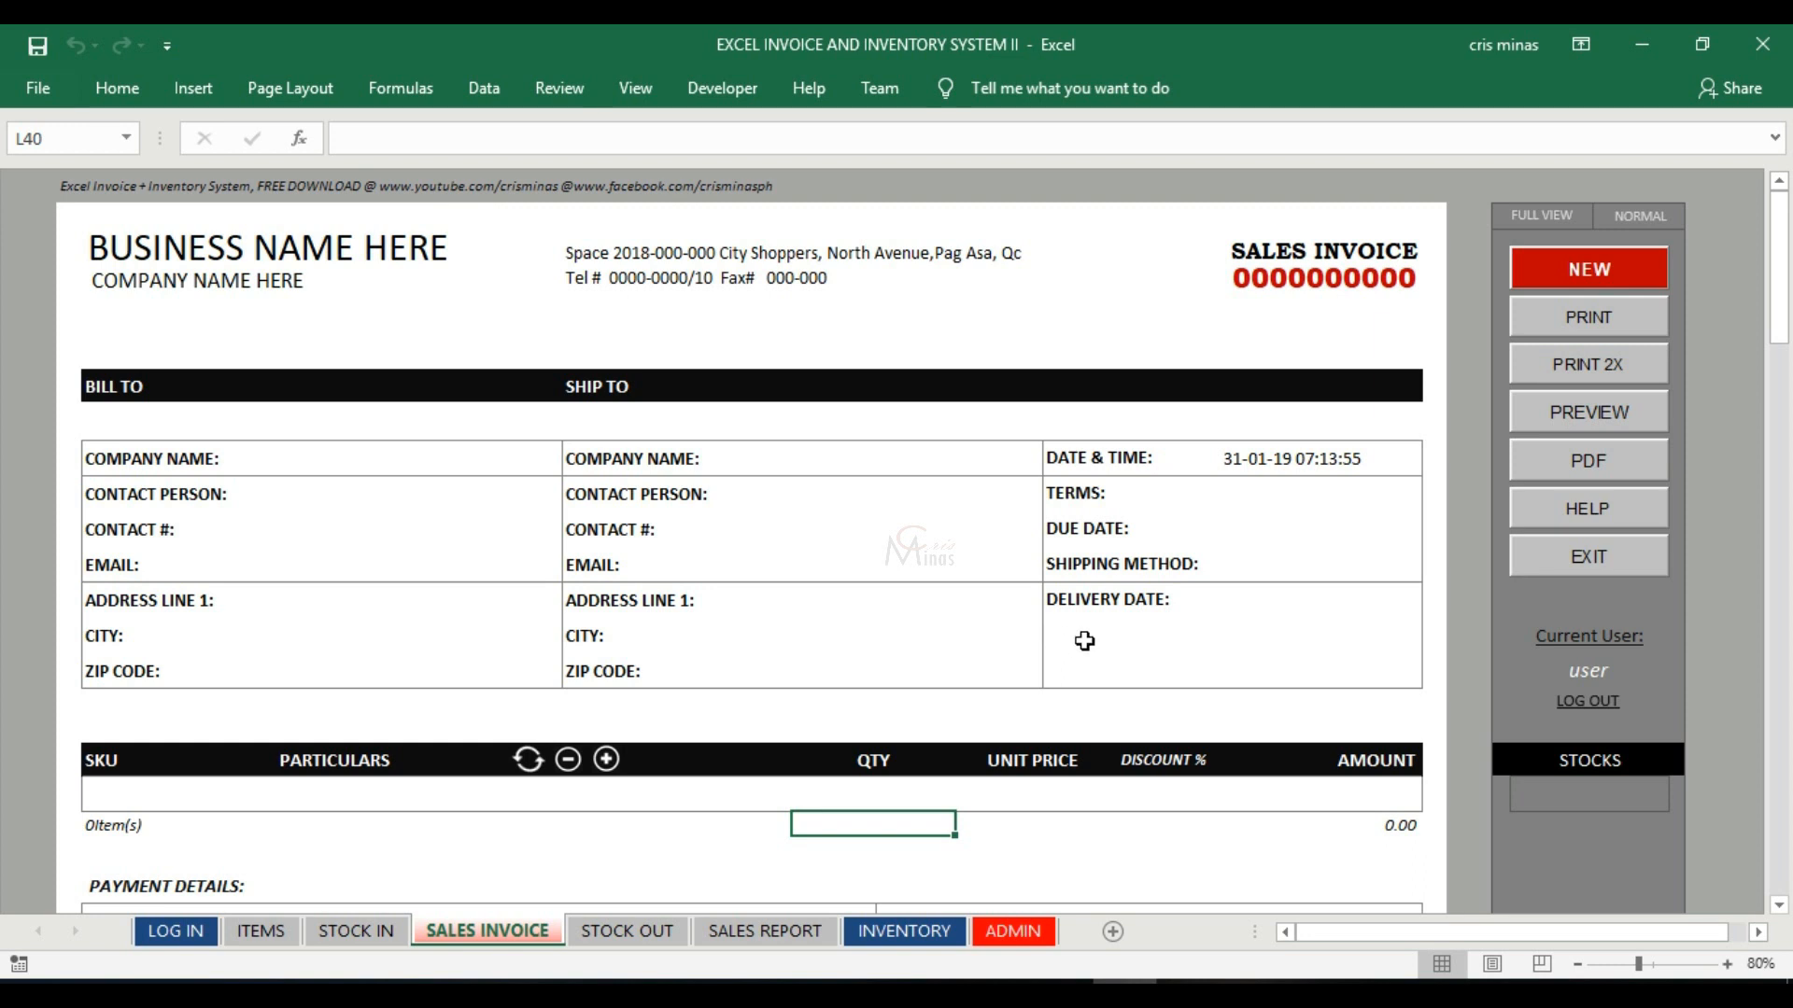
{"action": "mouse_move", "coordinate": [1538, 745]}
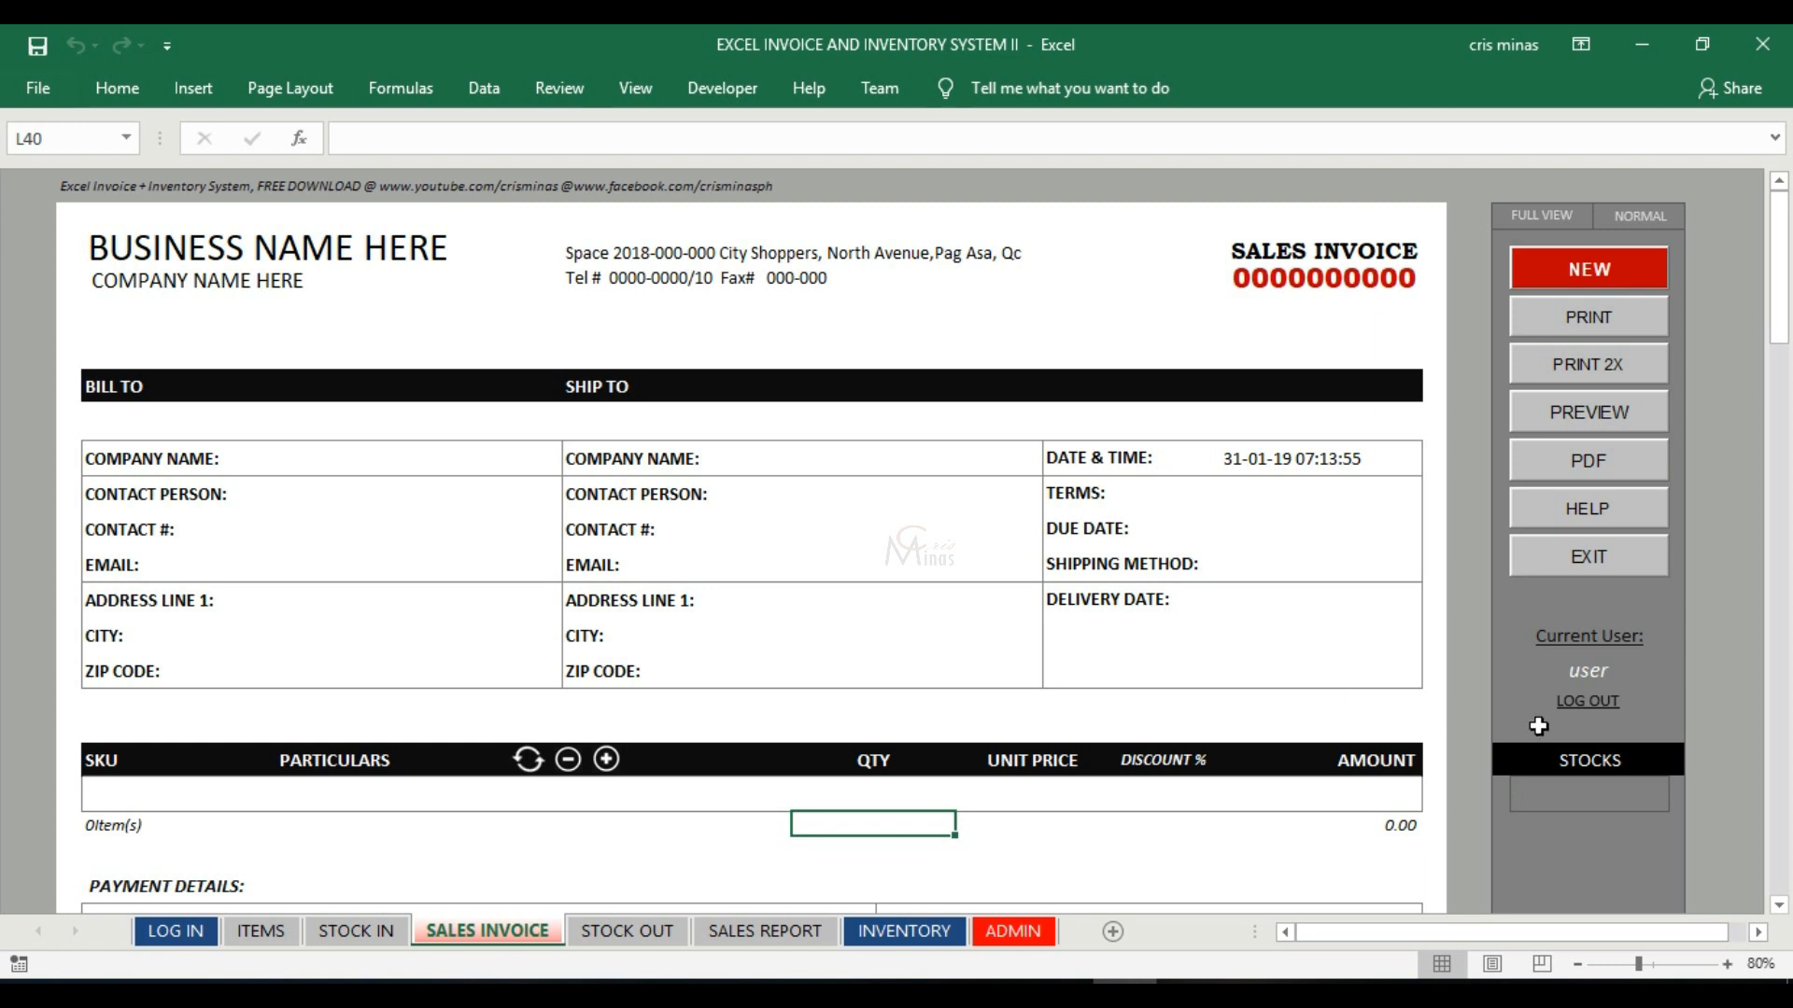
Log out of the admin session and confirm Yes
{"action": "left_click", "coordinate": [1588, 703]}
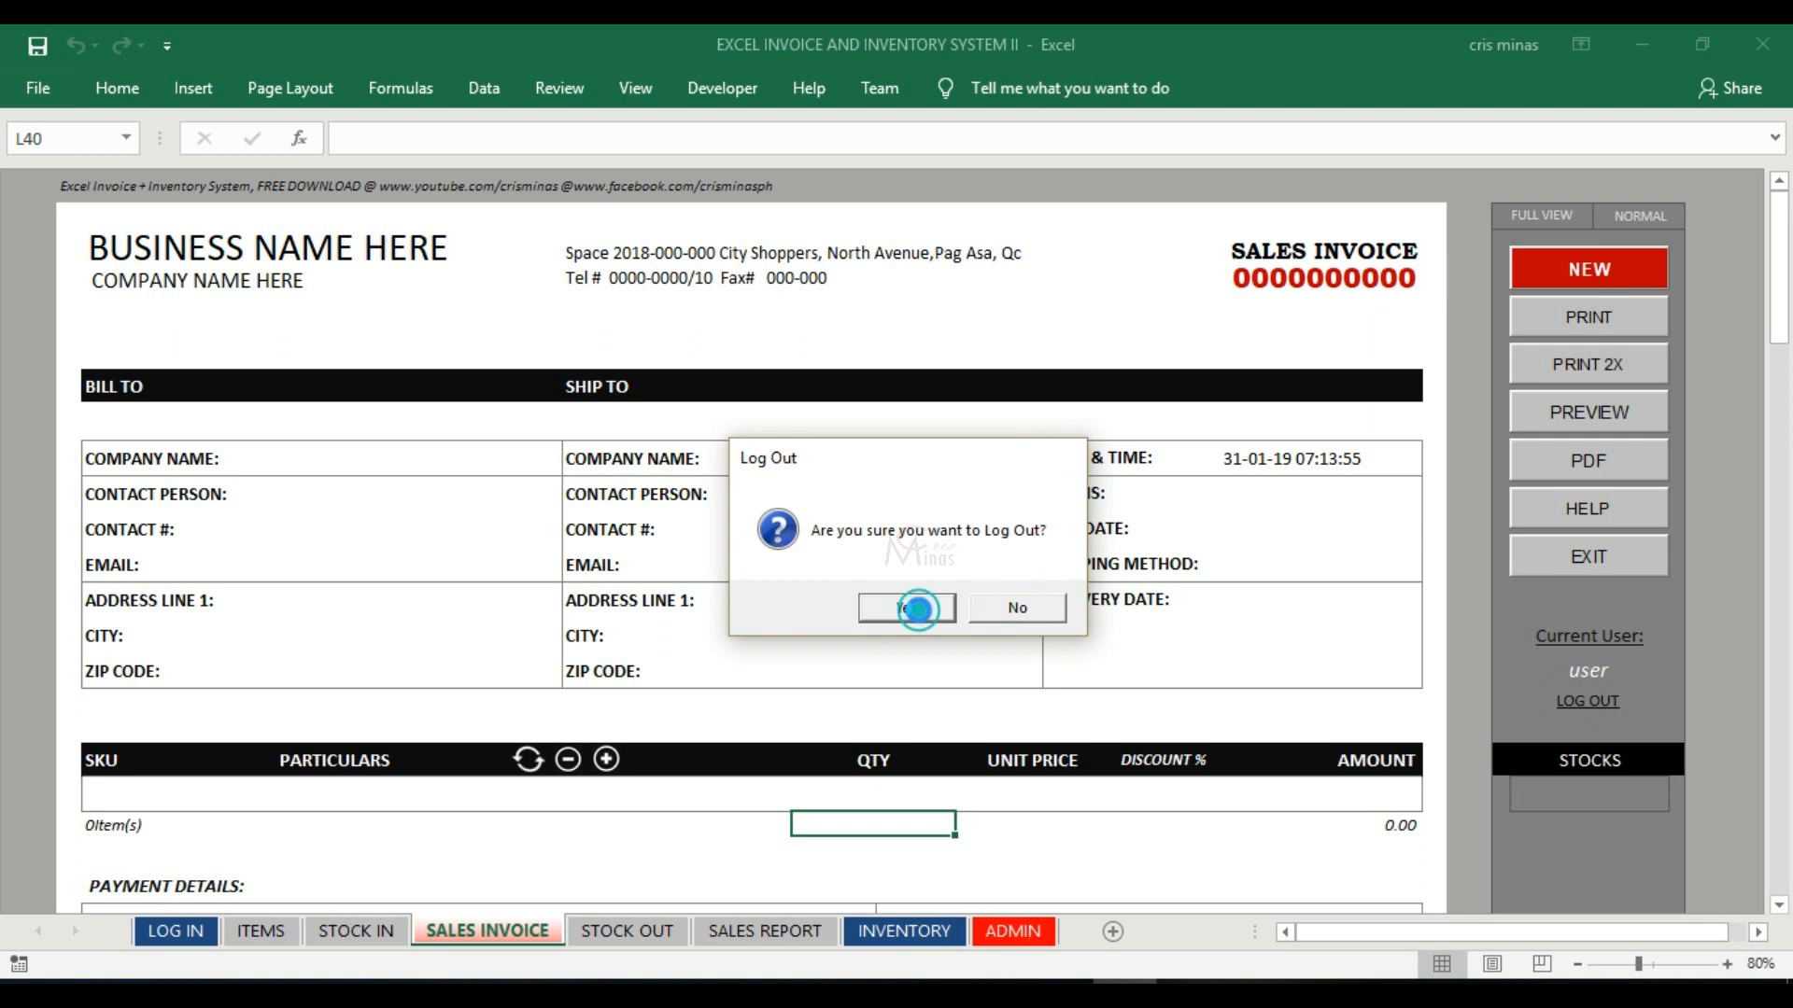
{"action": "left_click", "coordinate": [906, 608]}
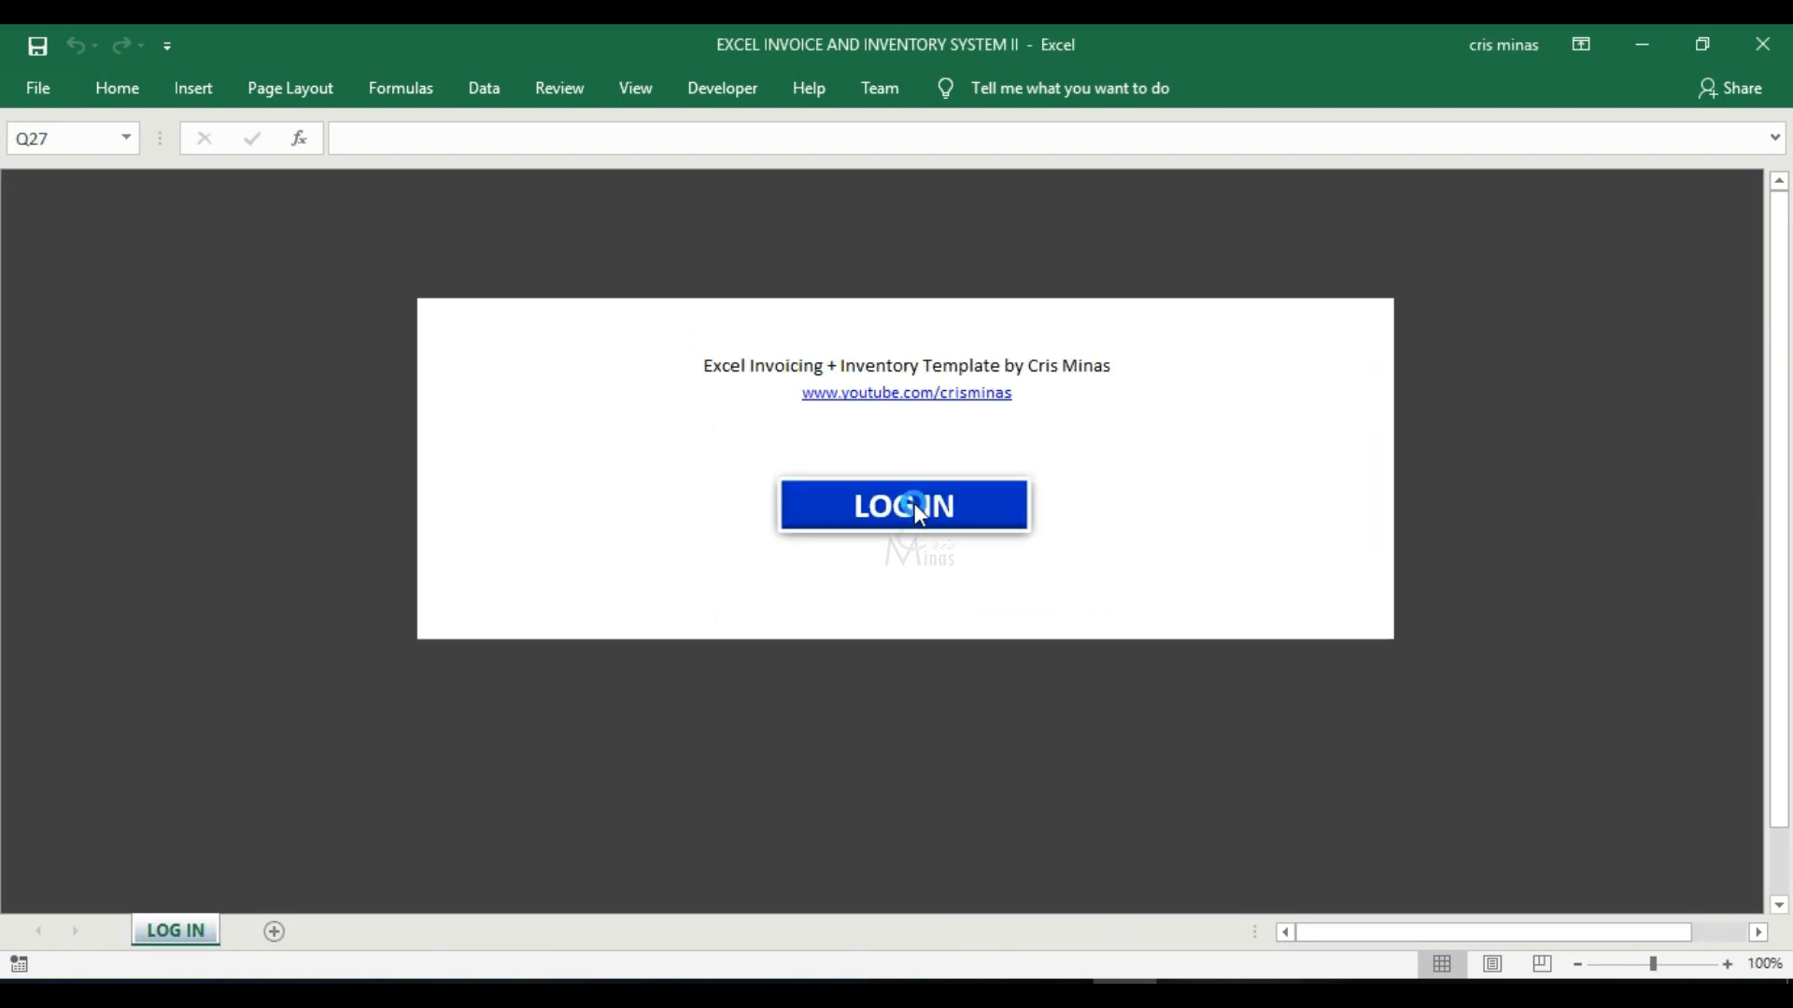
Log in with the regular user's credentials and dismiss the confirmation message
{"action": "left_click", "coordinate": [905, 505]}
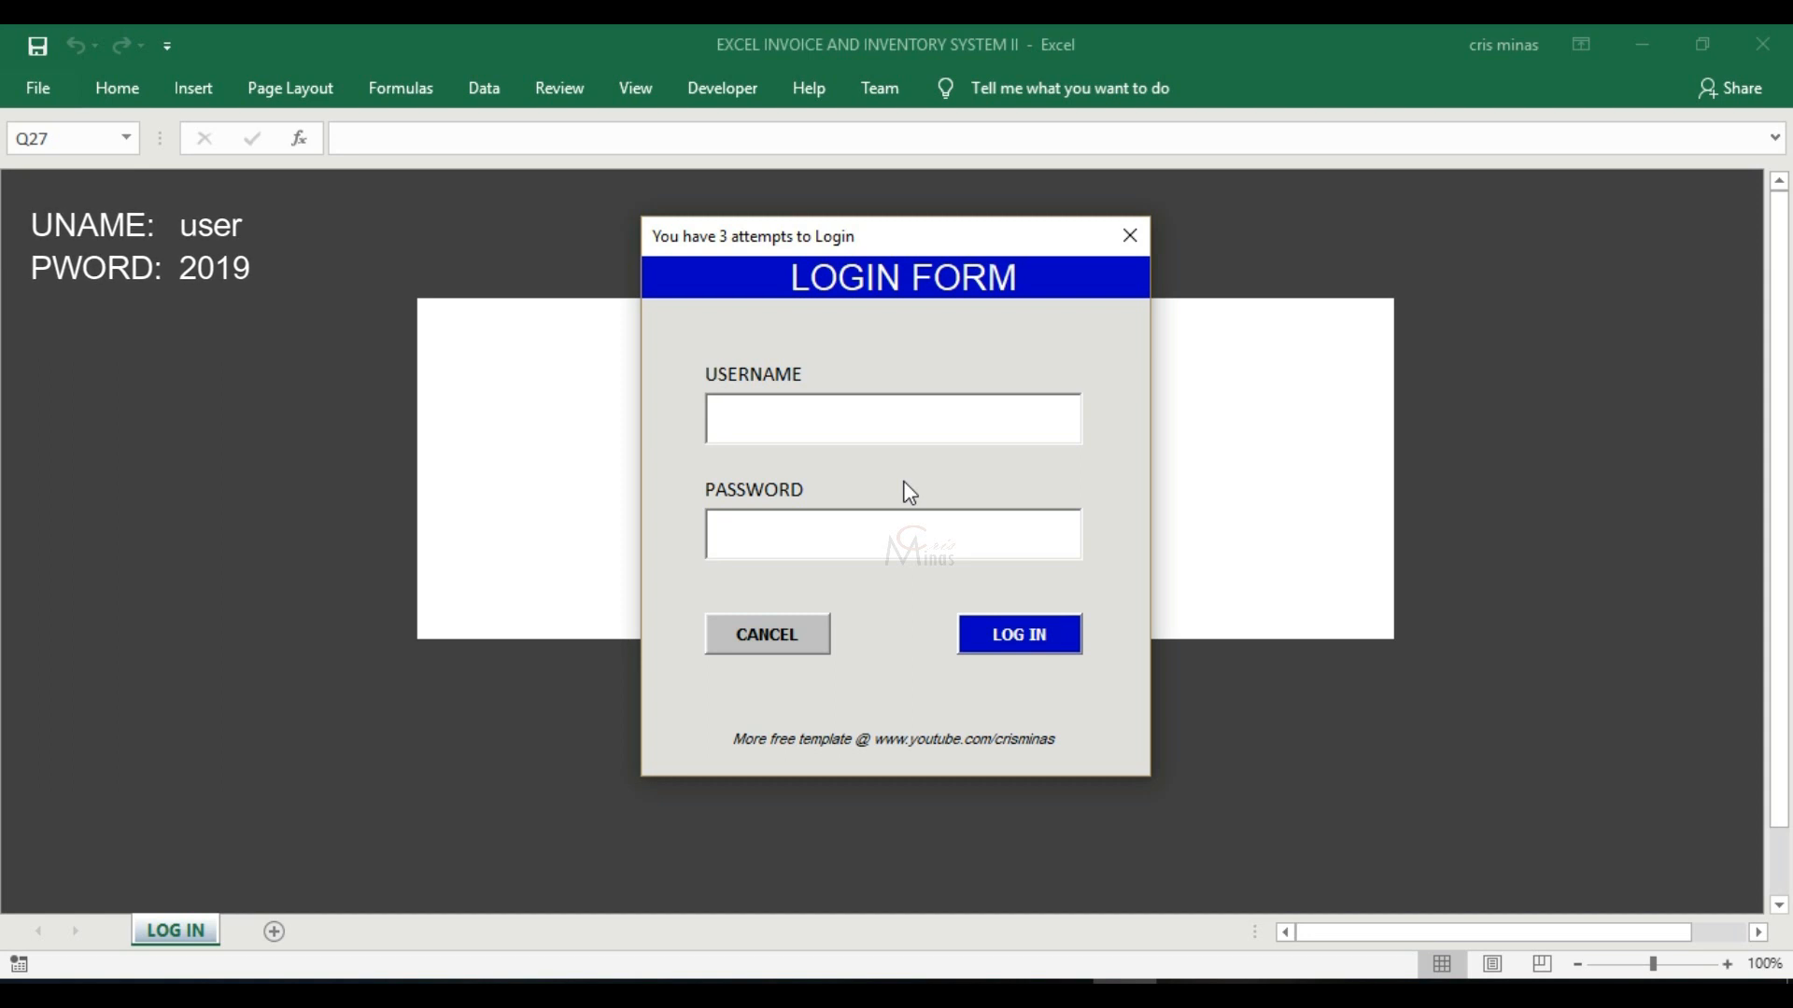
{"action": "type", "text": "user"}
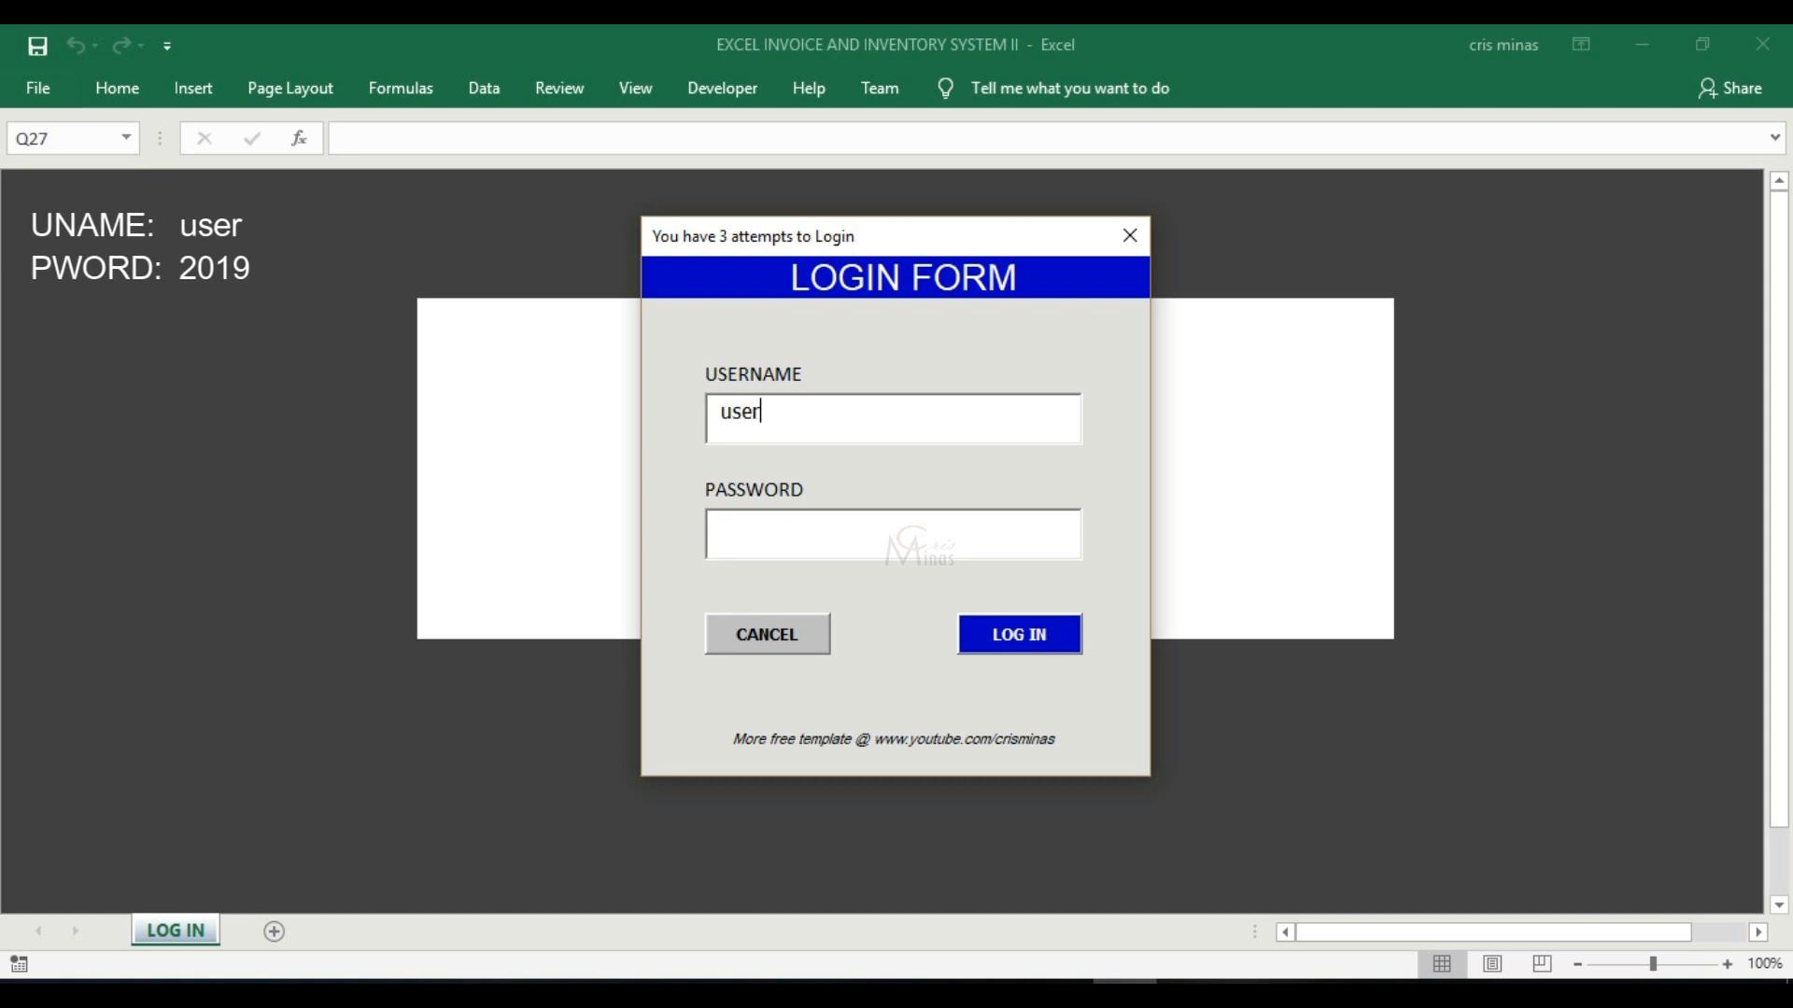
{"action": "type", "text": "20"}
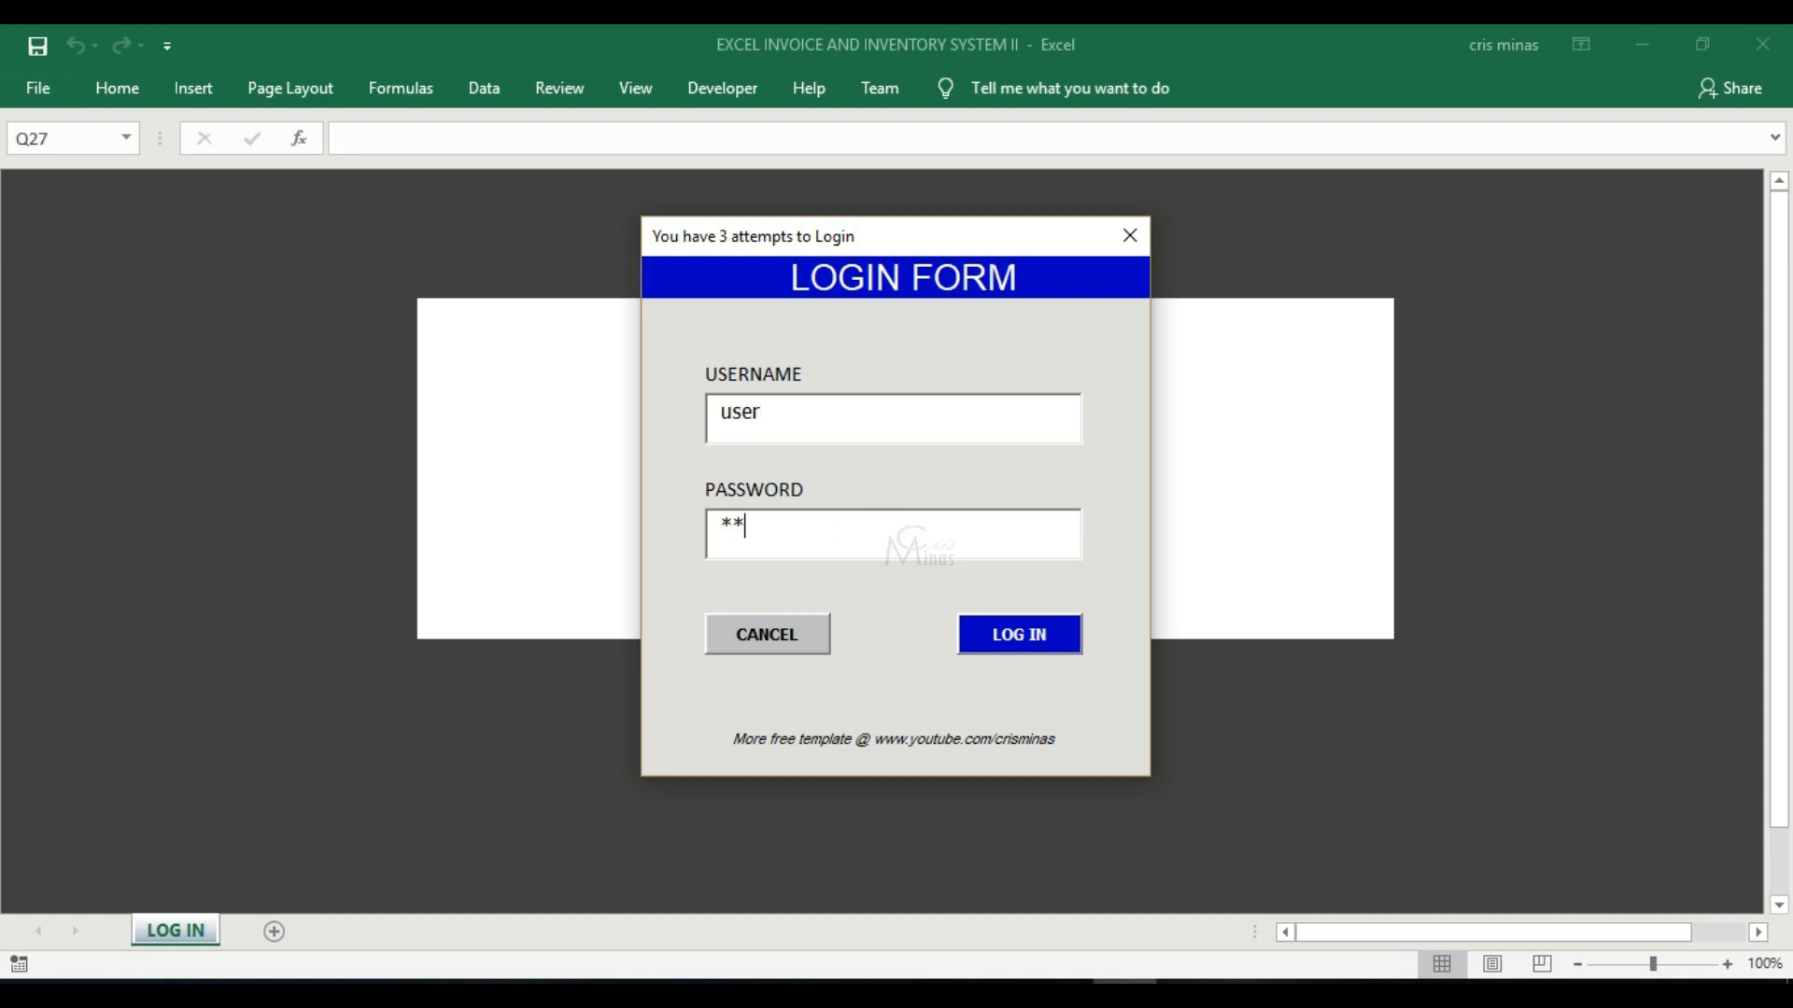
{"action": "left_click", "coordinate": [1011, 634]}
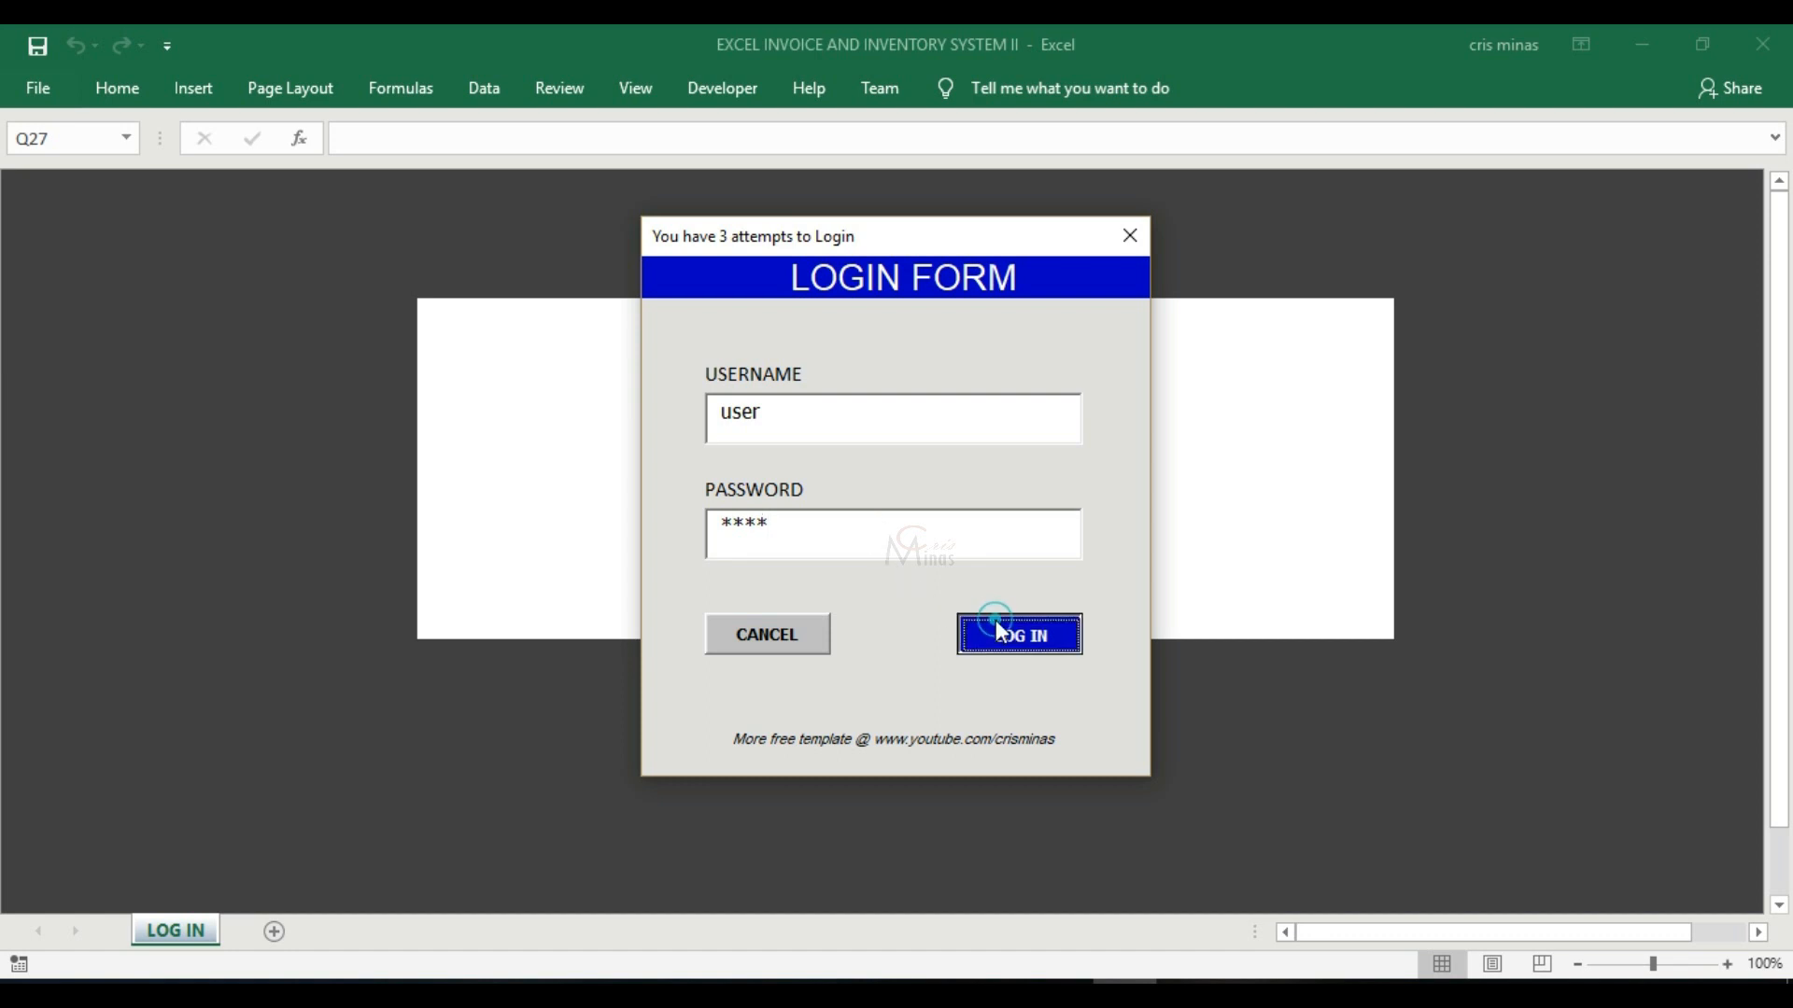
{"action": "left_click", "coordinate": [1018, 633]}
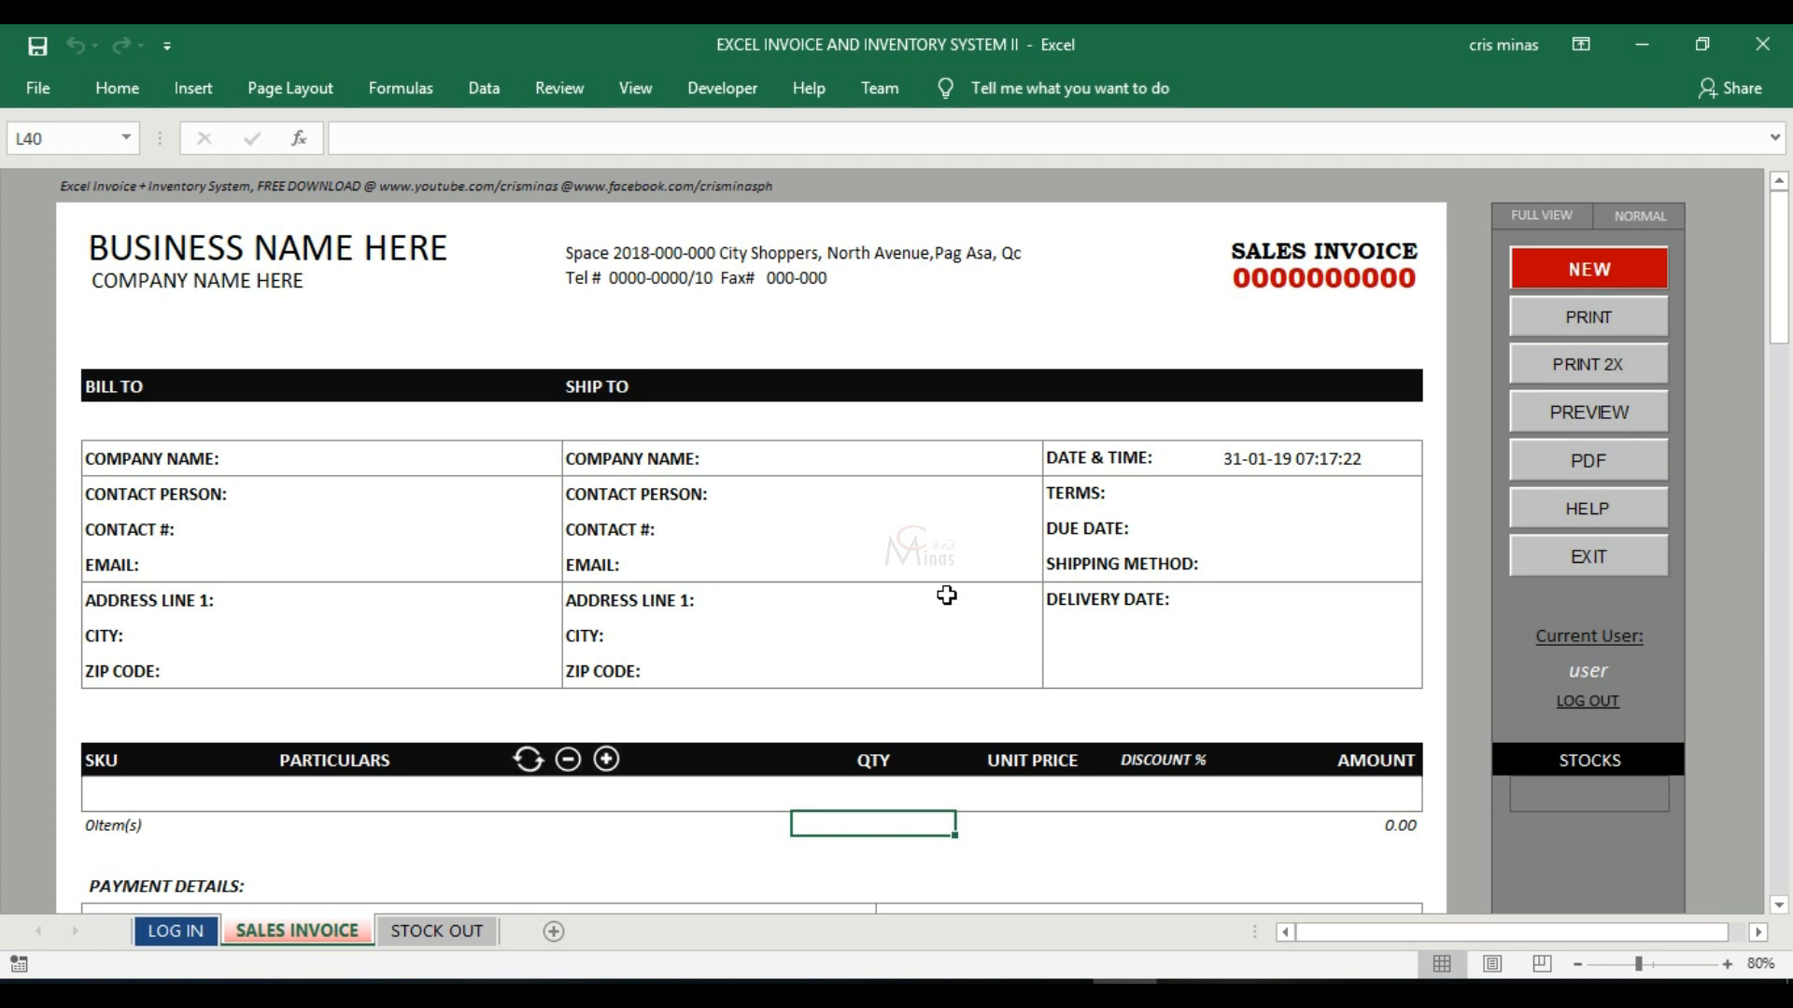
{"action": "mouse_move", "coordinate": [345, 833]}
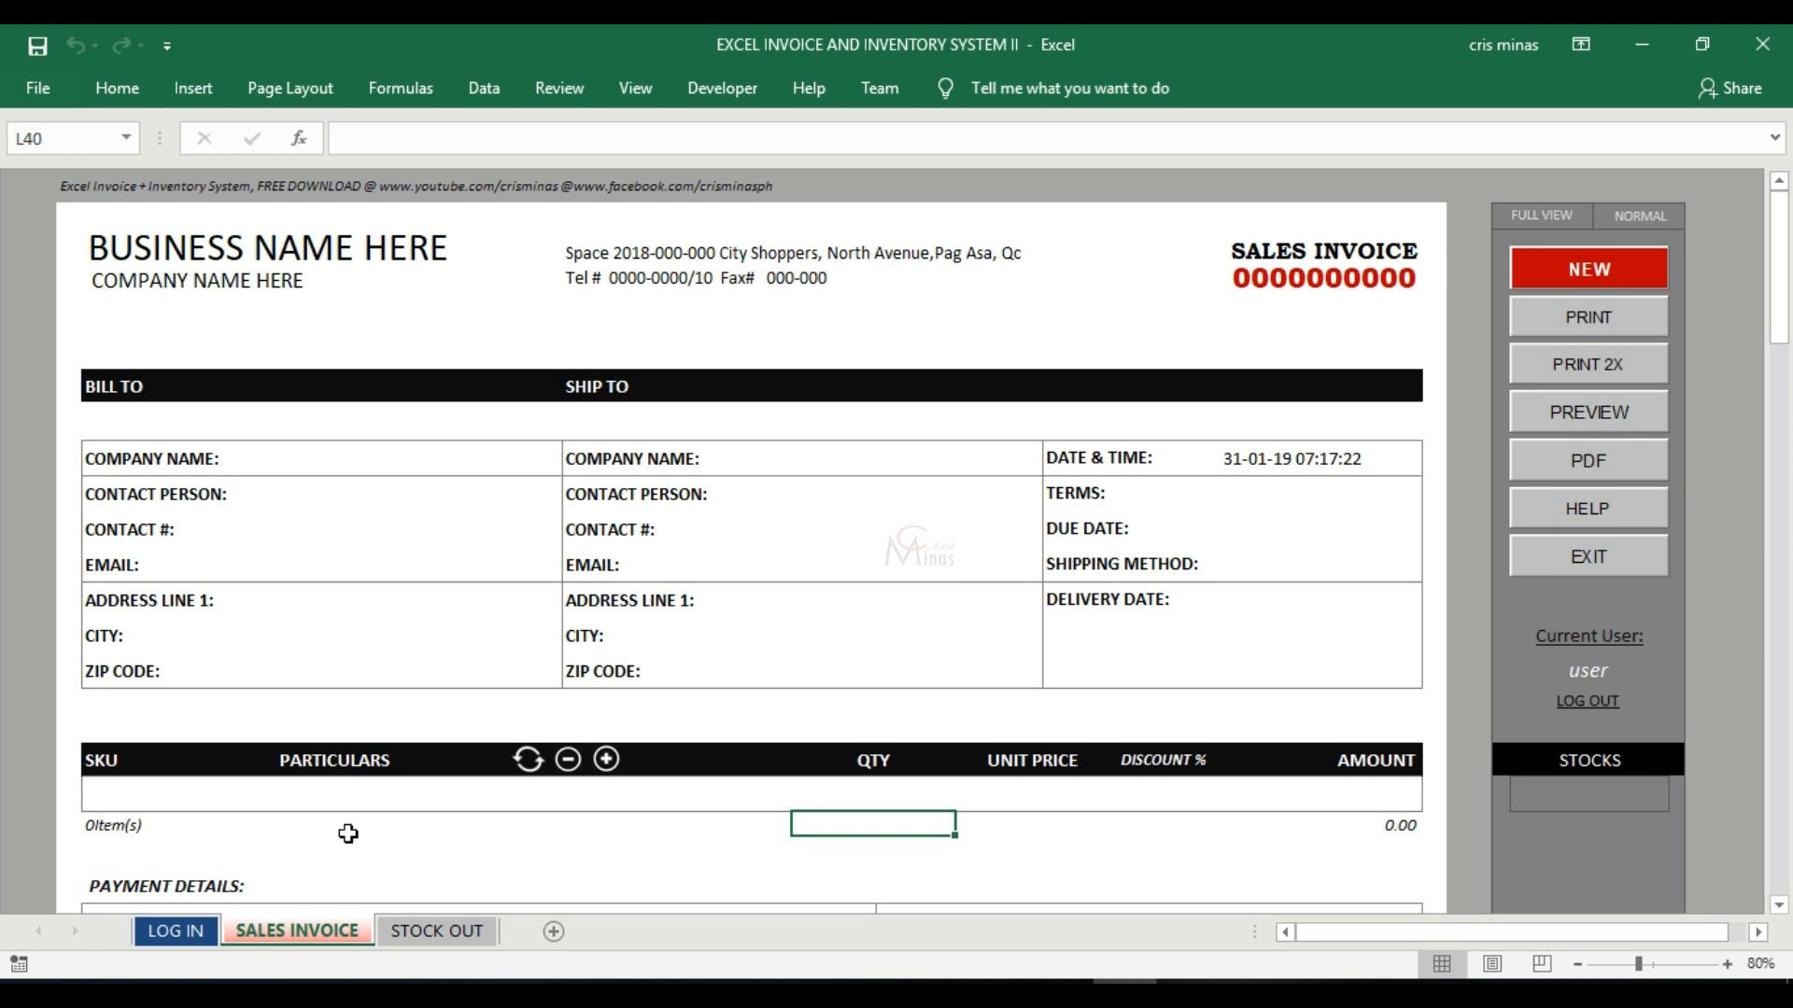
{"action": "mouse_move", "coordinate": [244, 896]}
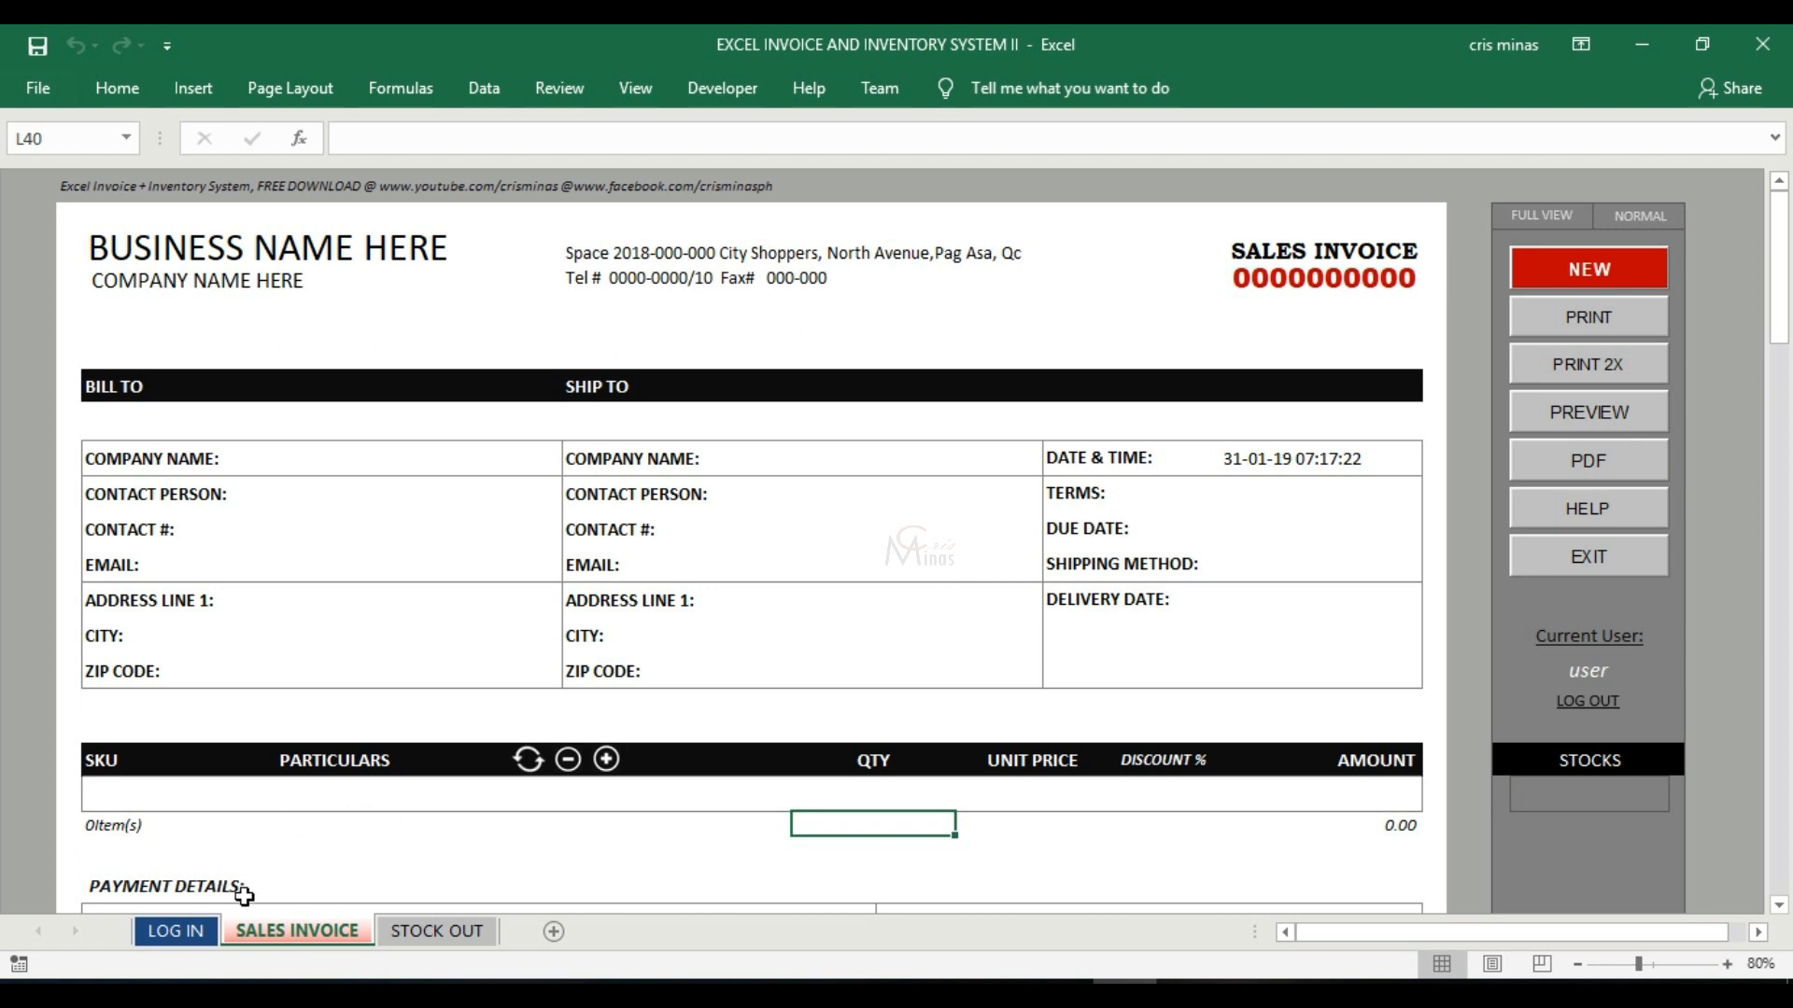
{"action": "mouse_move", "coordinate": [481, 826]}
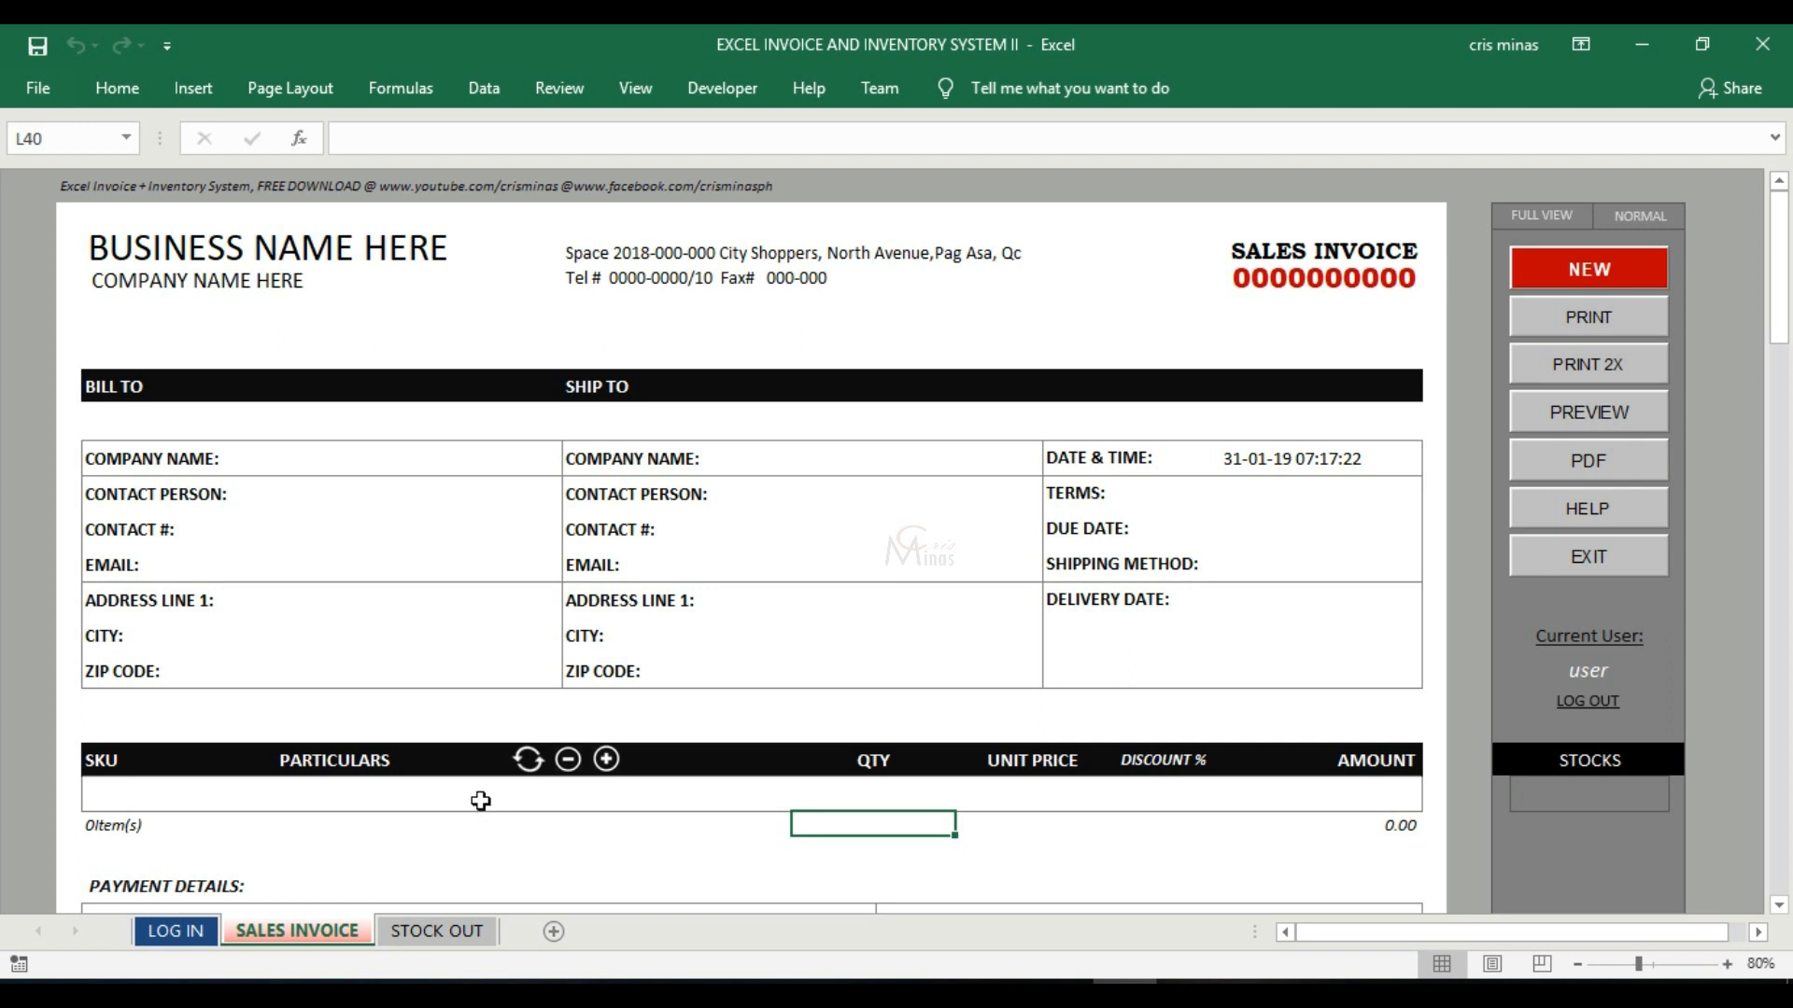
{"action": "mouse_move", "coordinate": [607, 717]}
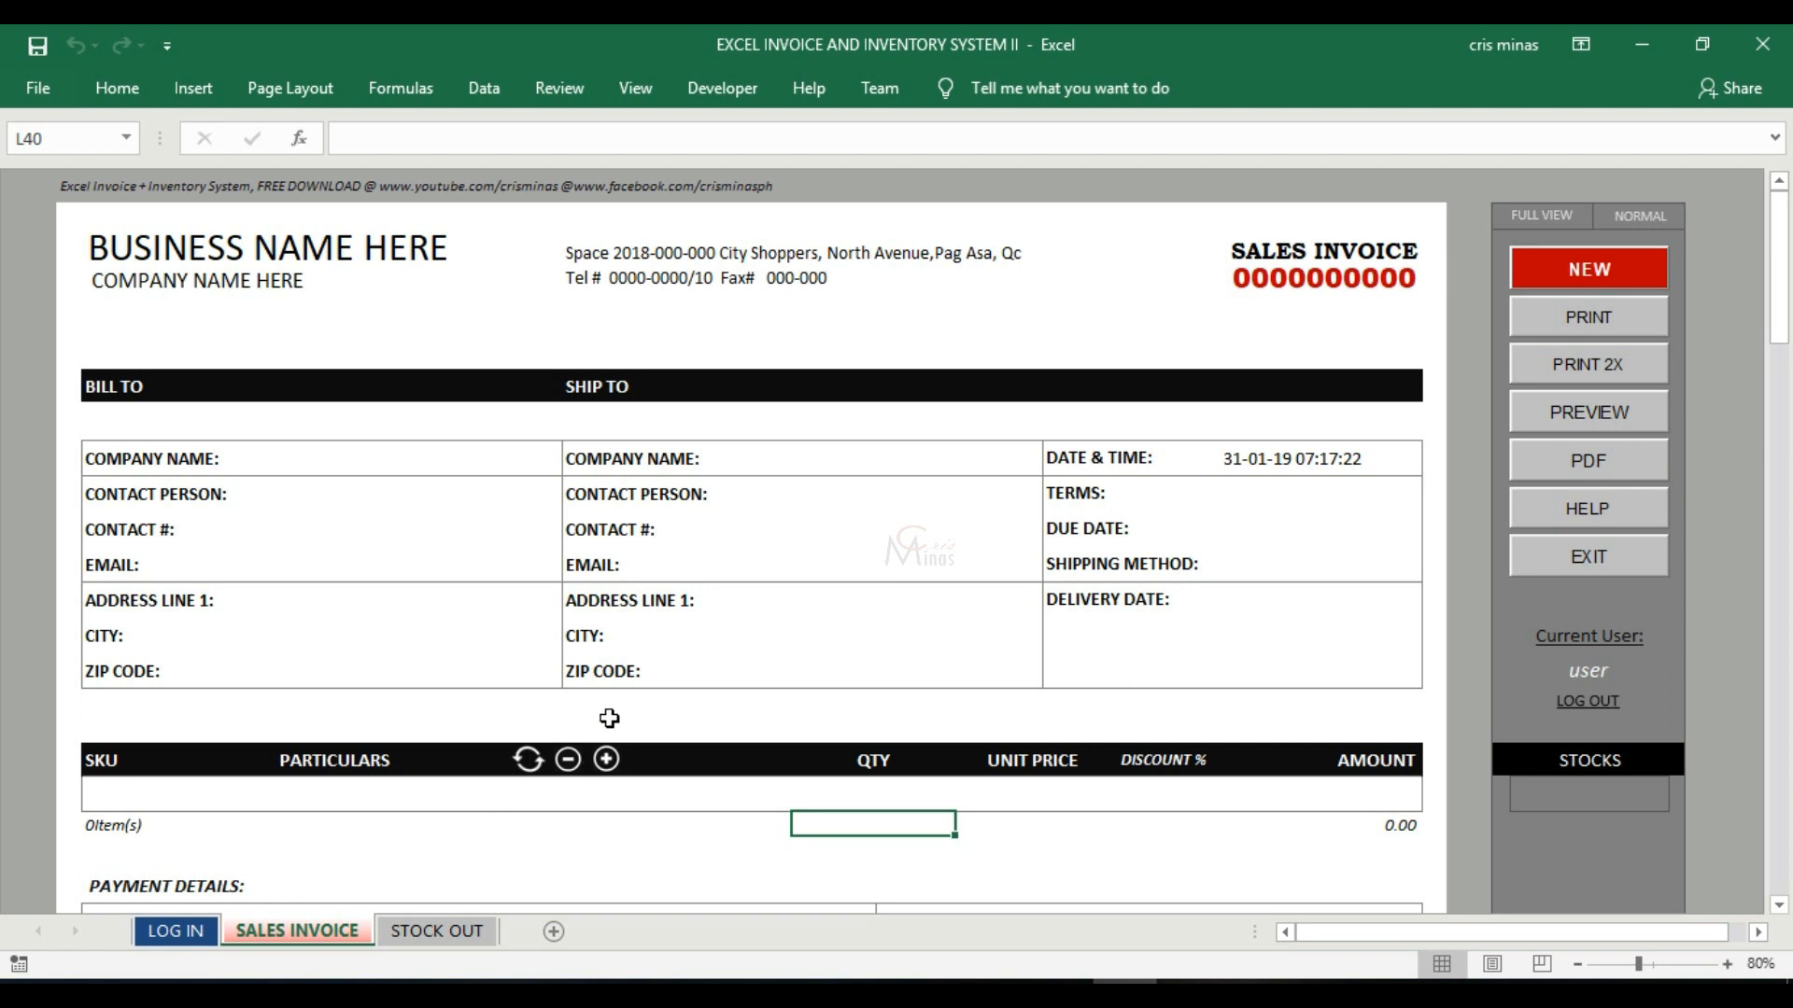
{"action": "mouse_move", "coordinate": [439, 894]}
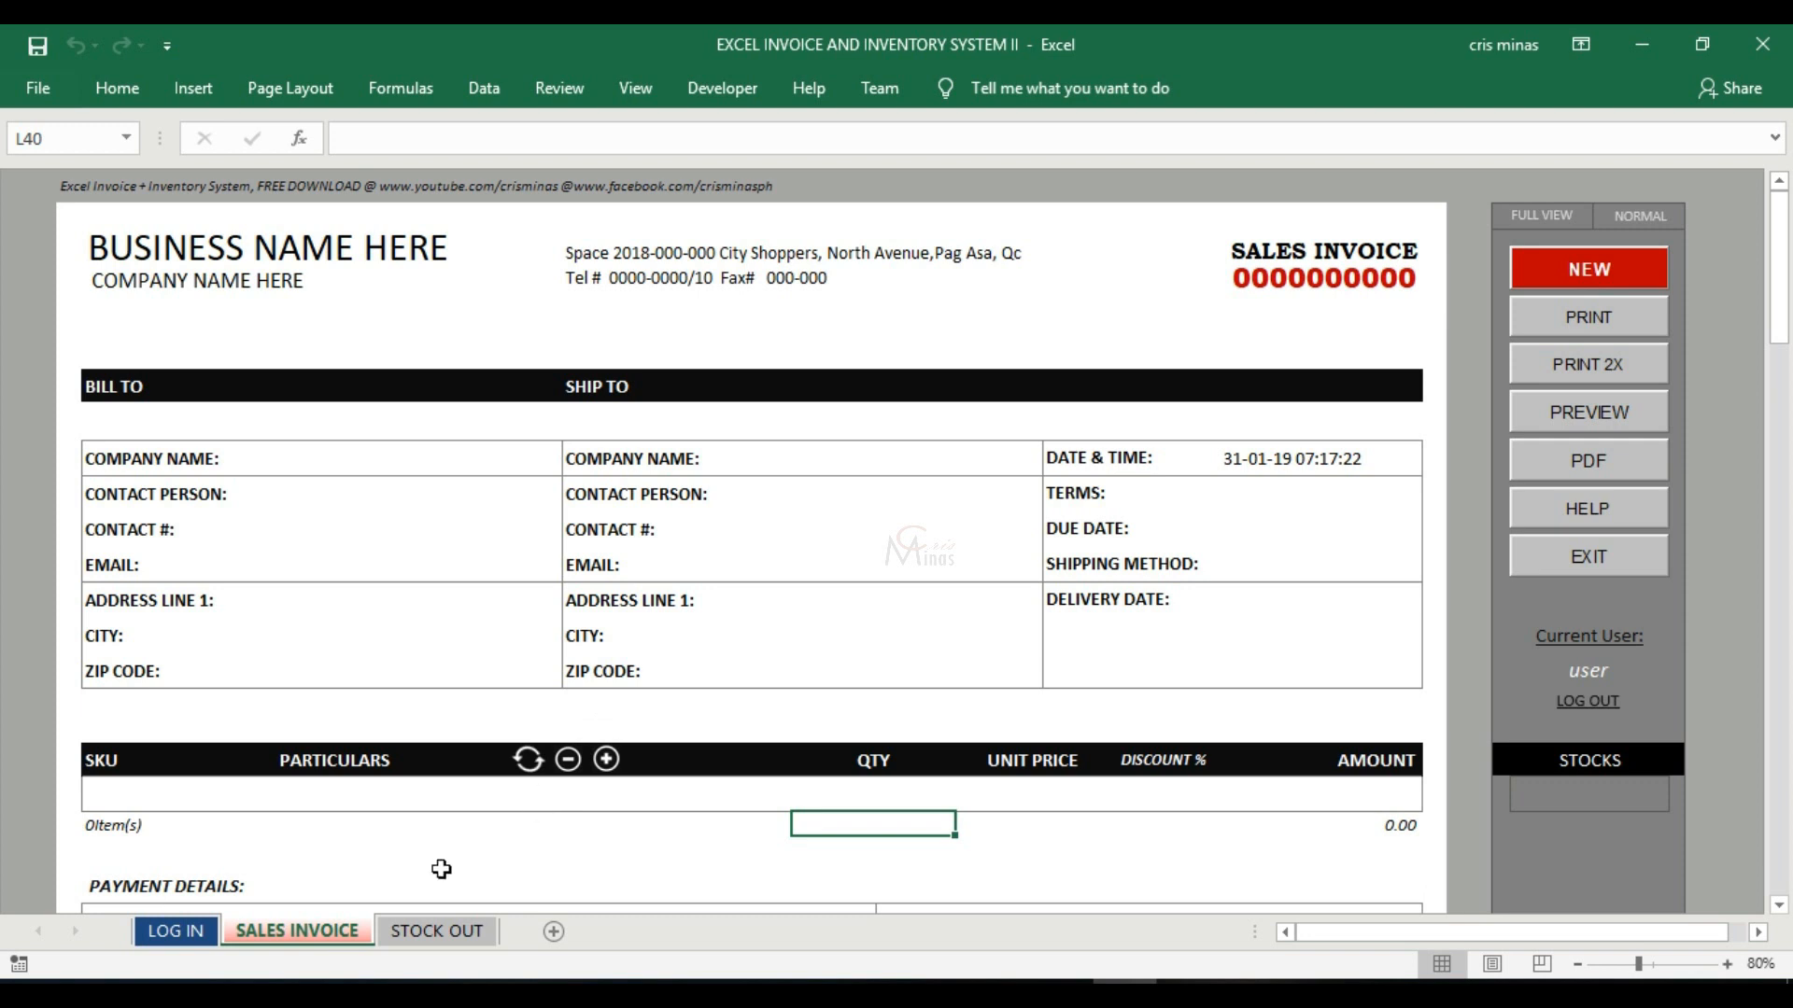
{"action": "left_click", "coordinate": [437, 930]}
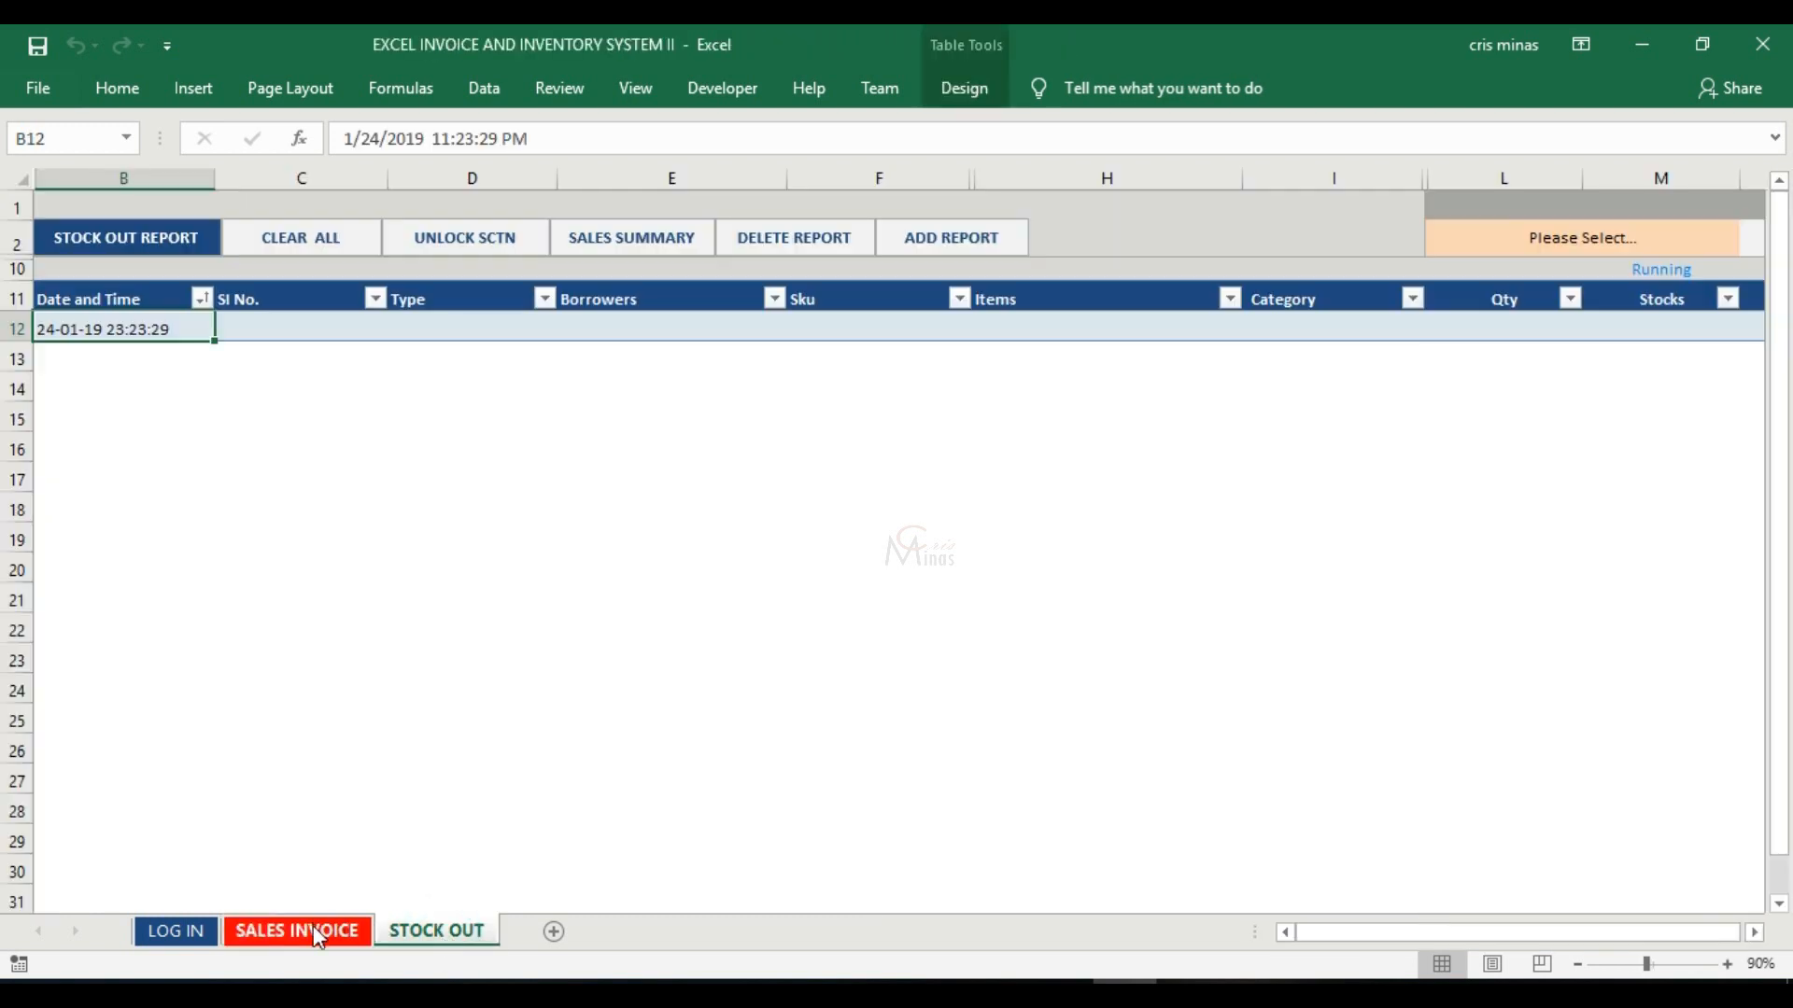
{"action": "left_click", "coordinate": [301, 930]}
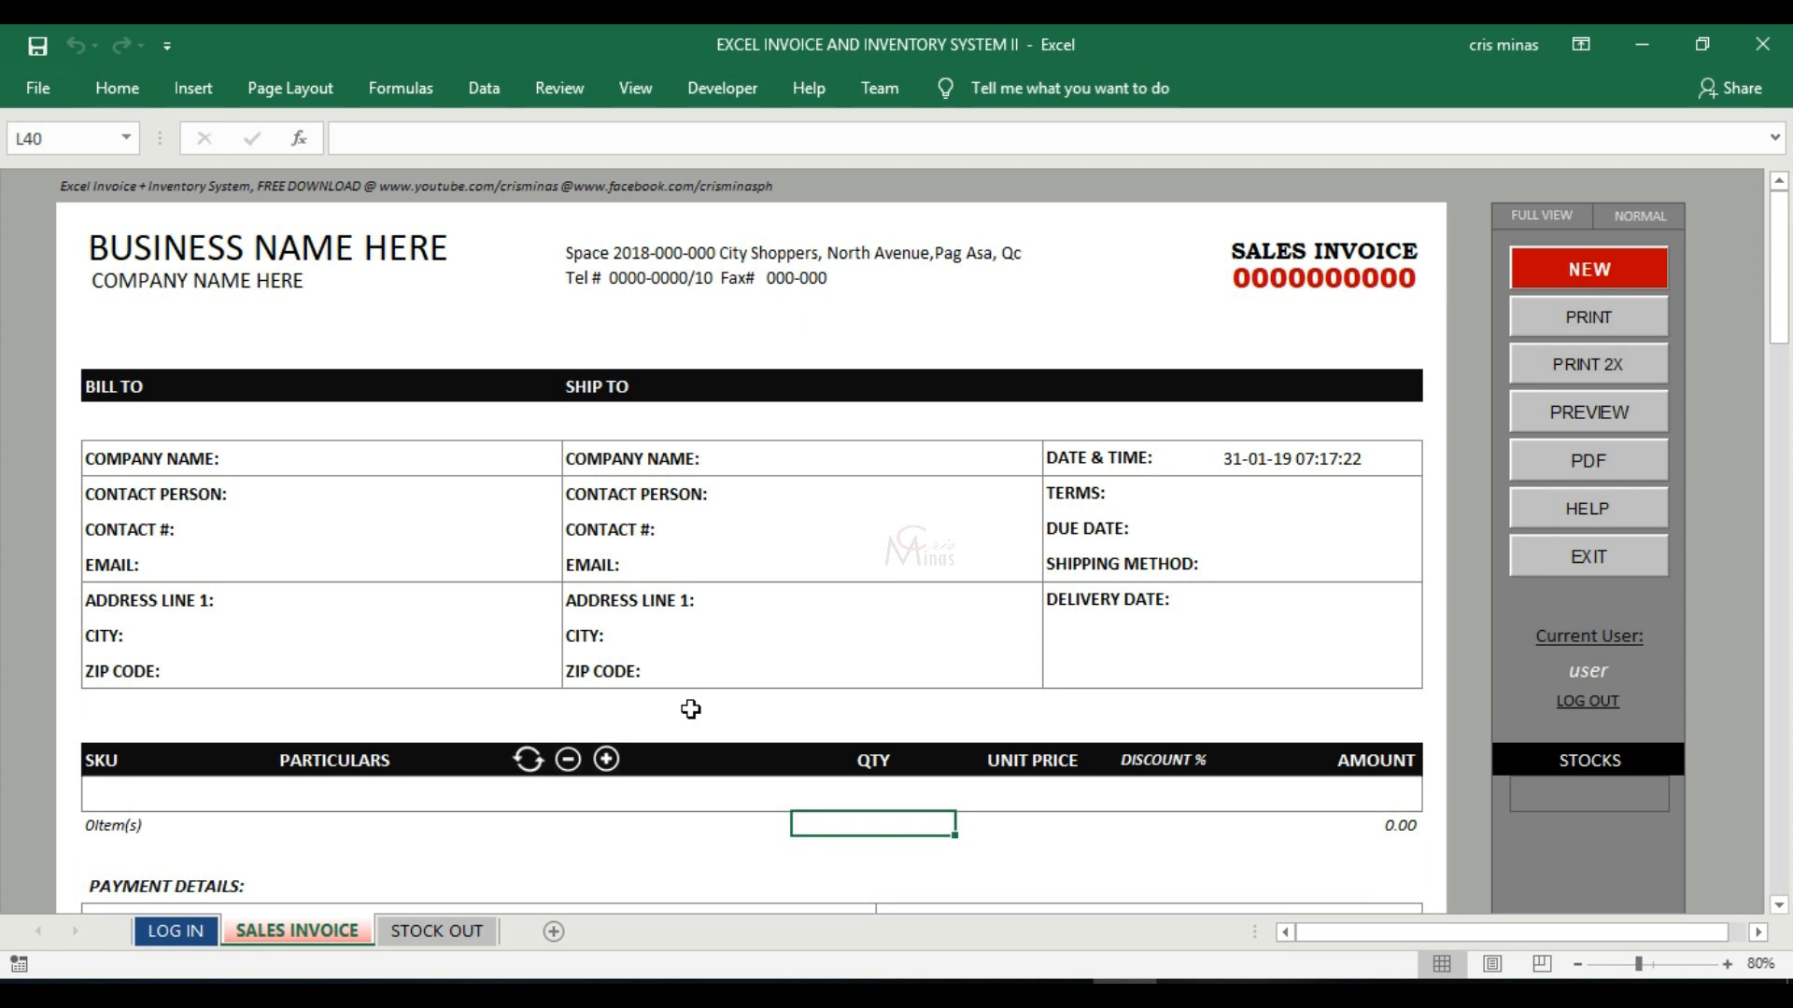
{"action": "left_click", "coordinate": [1588, 726]}
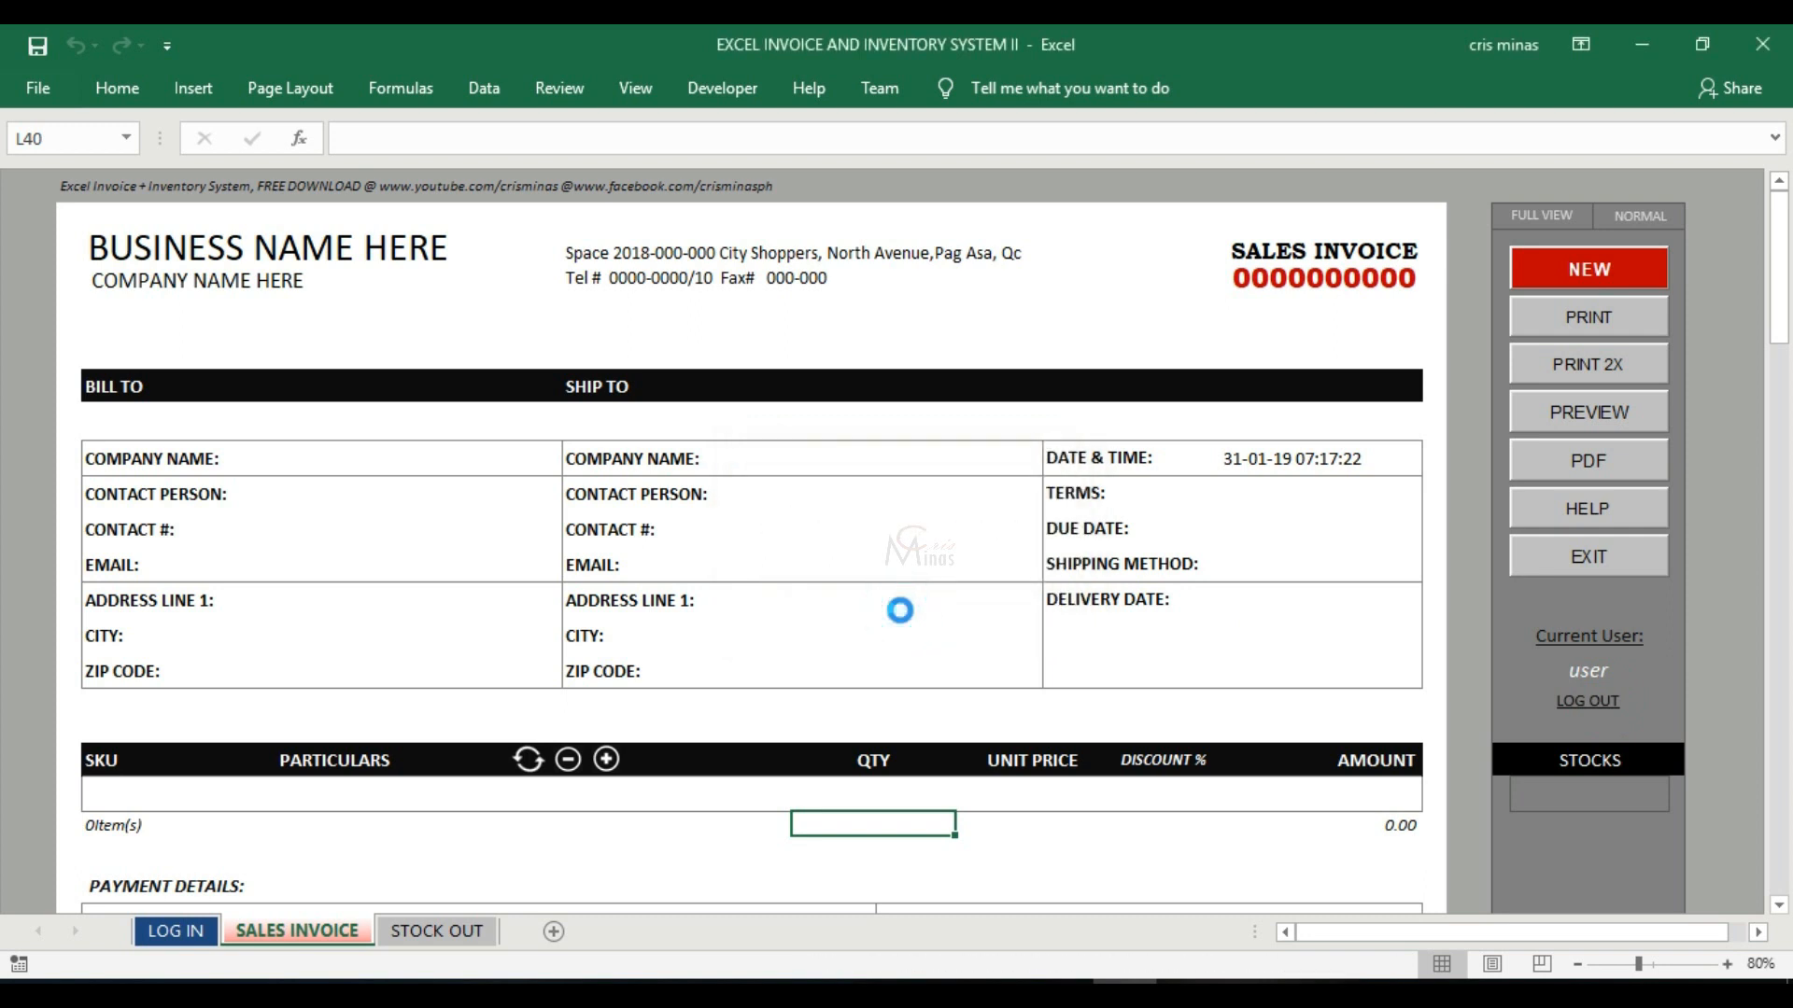
Log out, log back in as admin, and dismiss the confirmation message
{"action": "left_click", "coordinate": [1585, 702]}
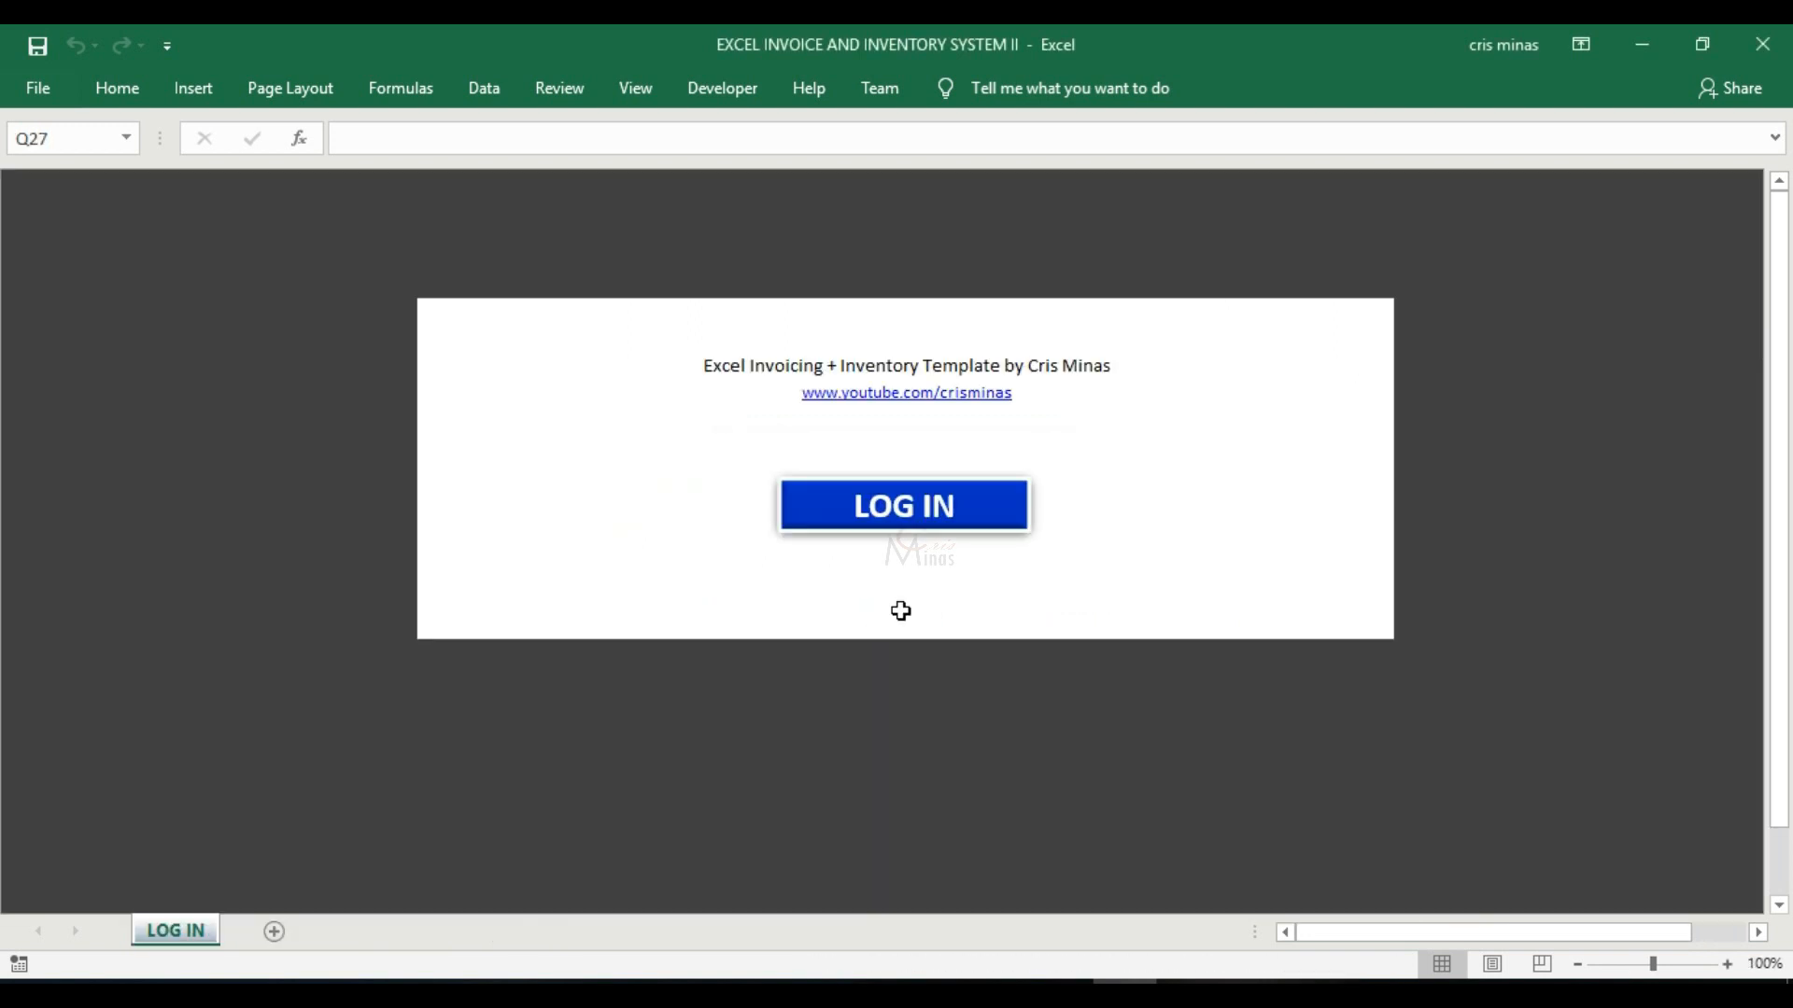
{"action": "left_click", "coordinate": [904, 504]}
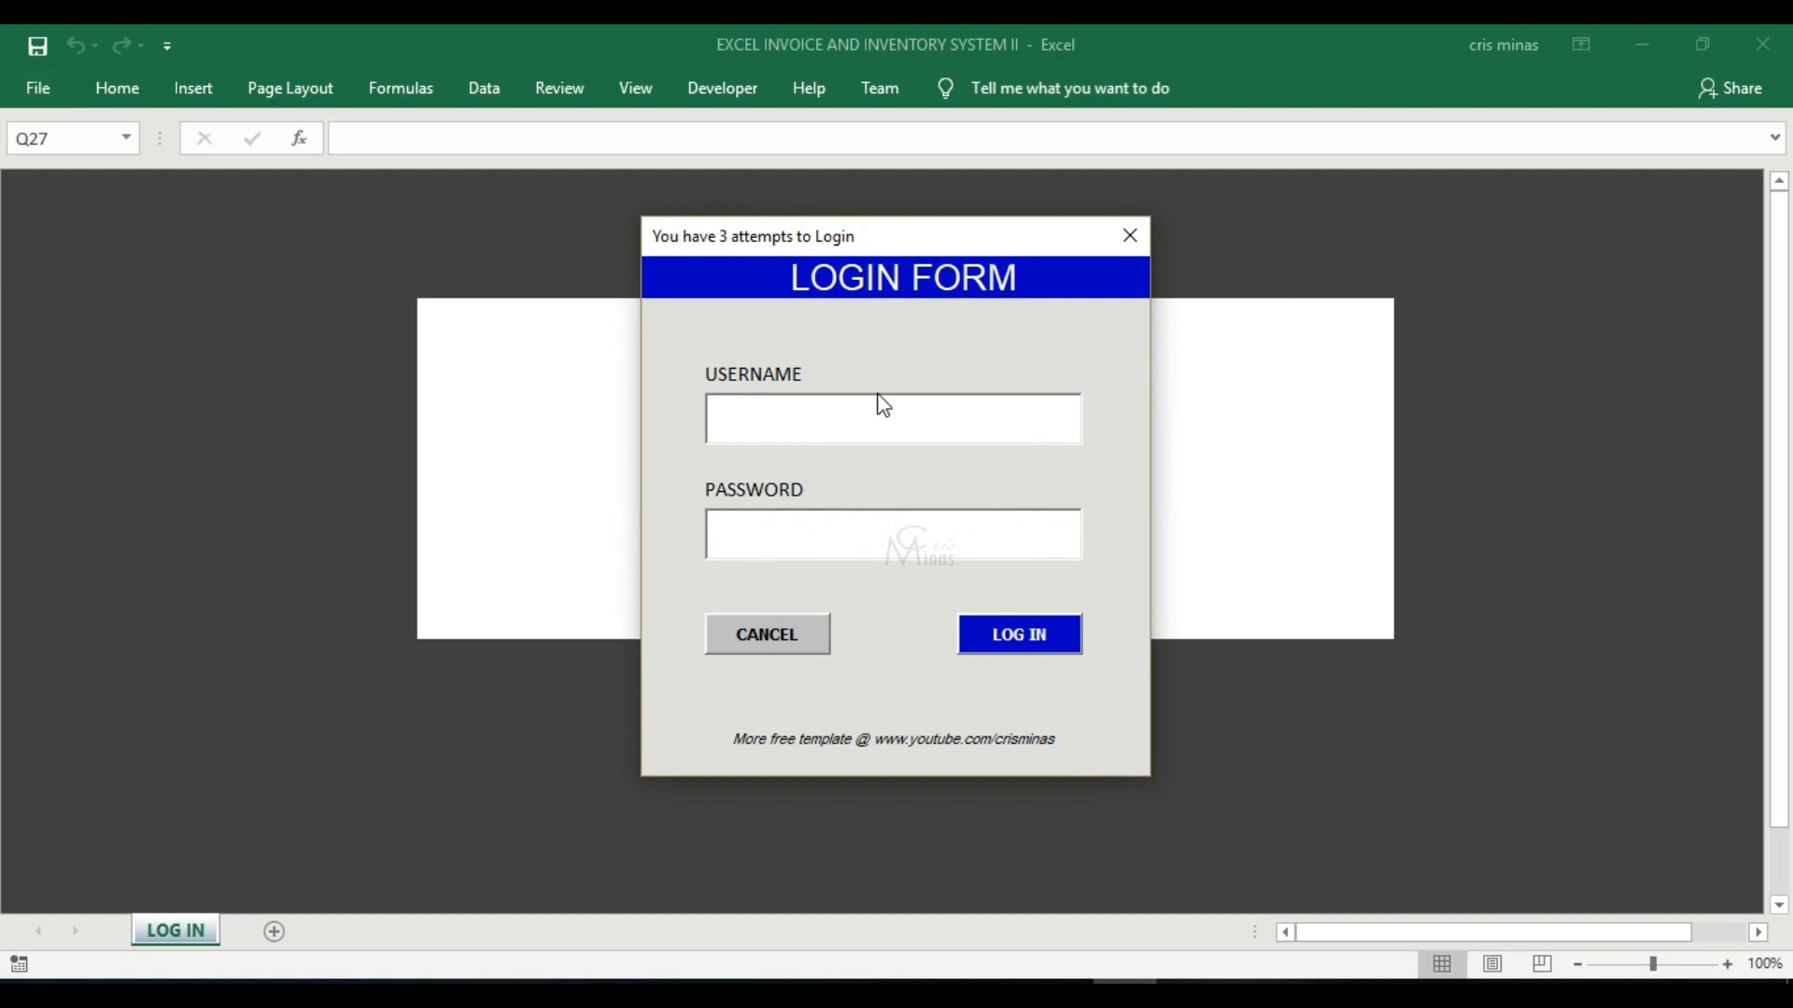
{"action": "type", "text": "admi"}
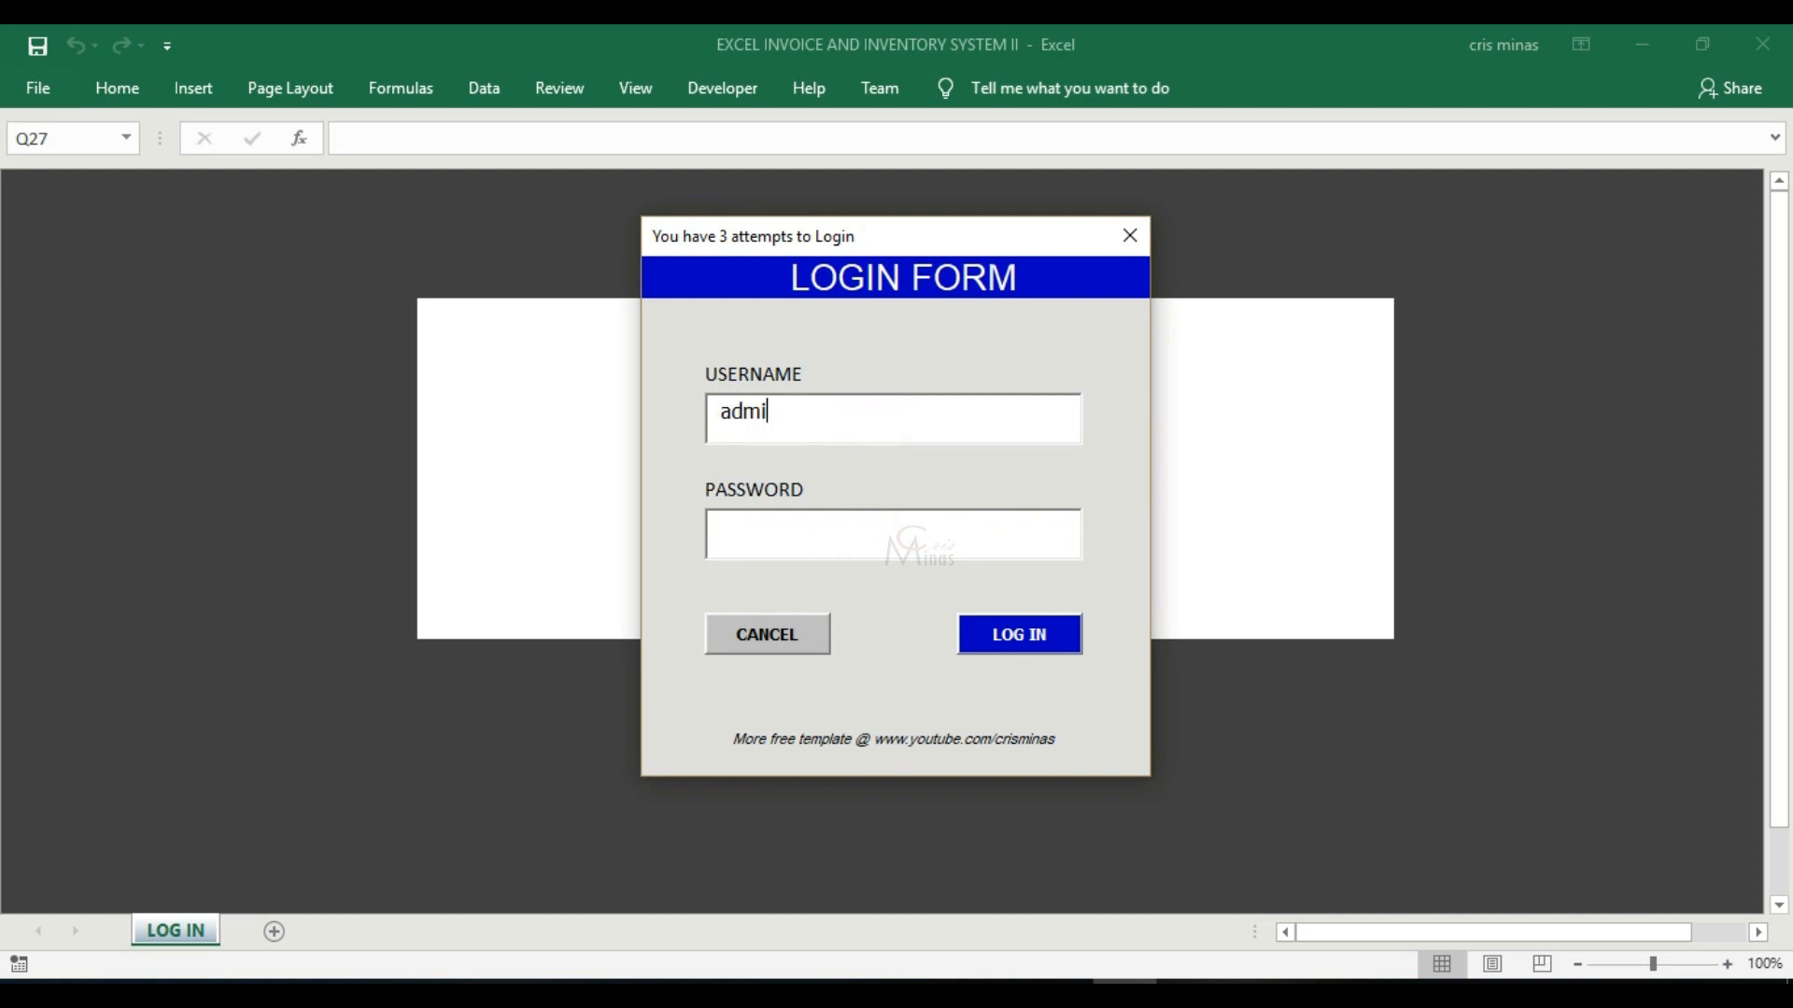
{"action": "type", "text": "n"}
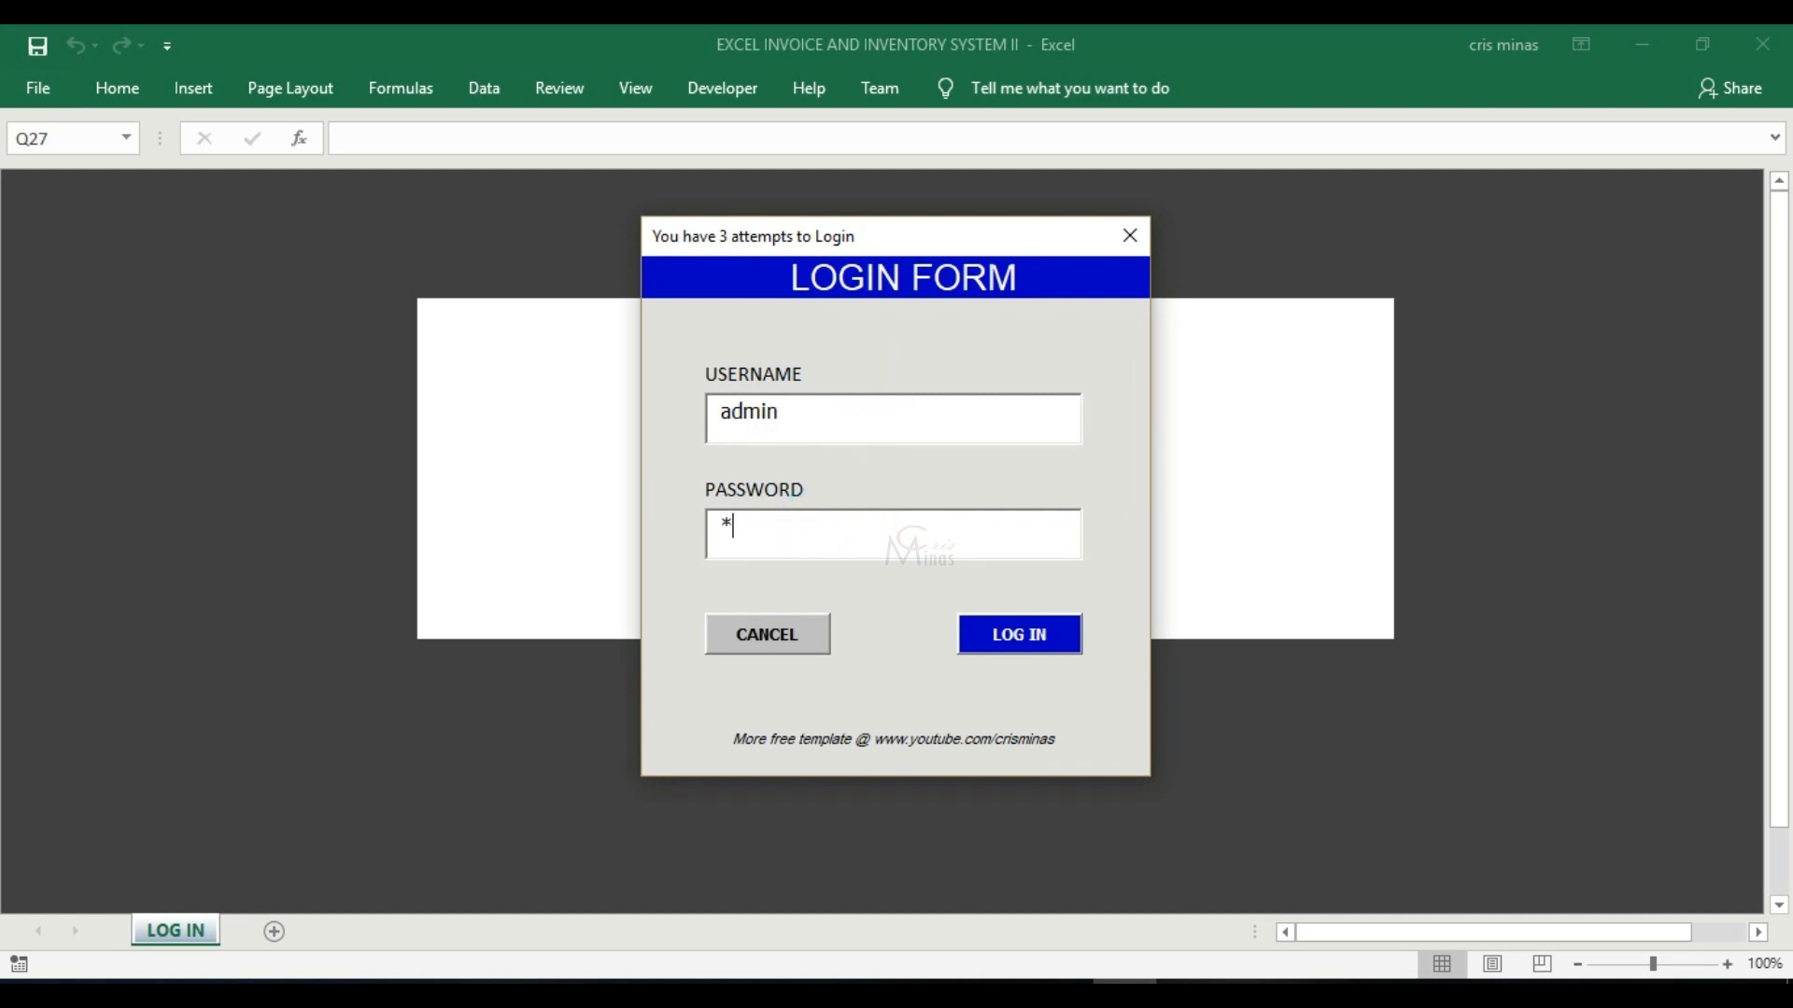
{"action": "left_click", "coordinate": [1019, 634]}
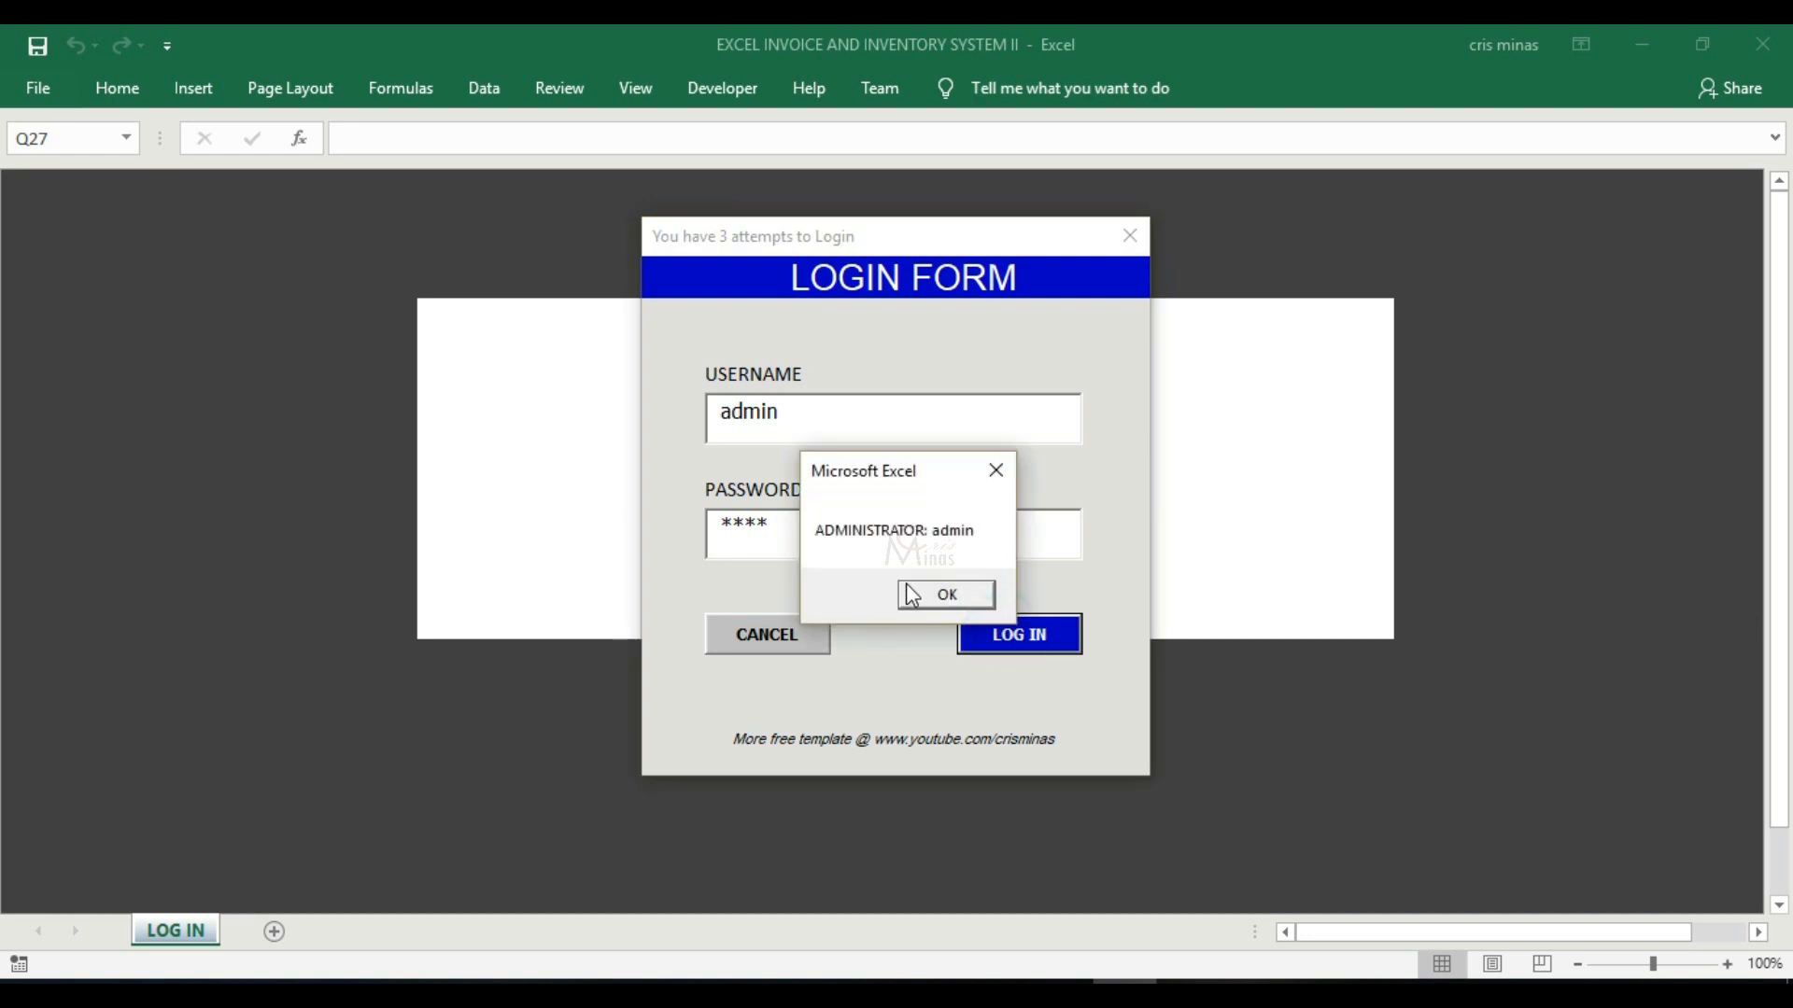
{"action": "left_click", "coordinate": [946, 595]}
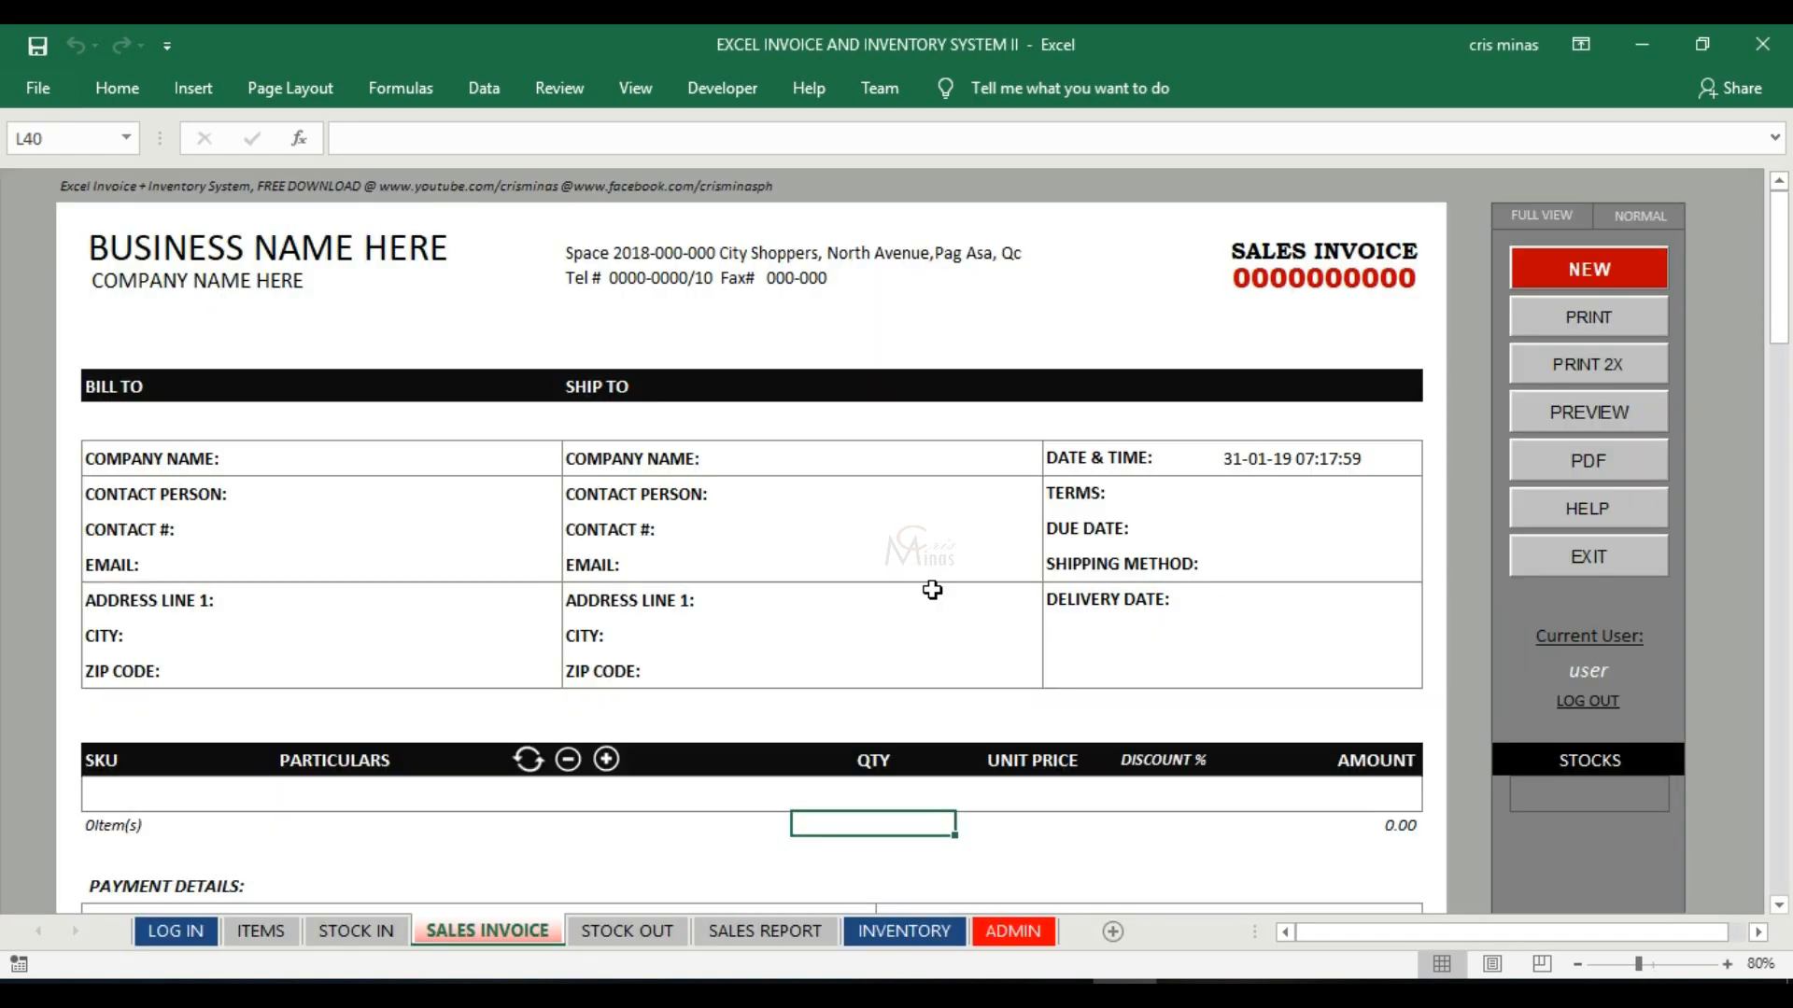
{"action": "mouse_move", "coordinate": [1036, 873]}
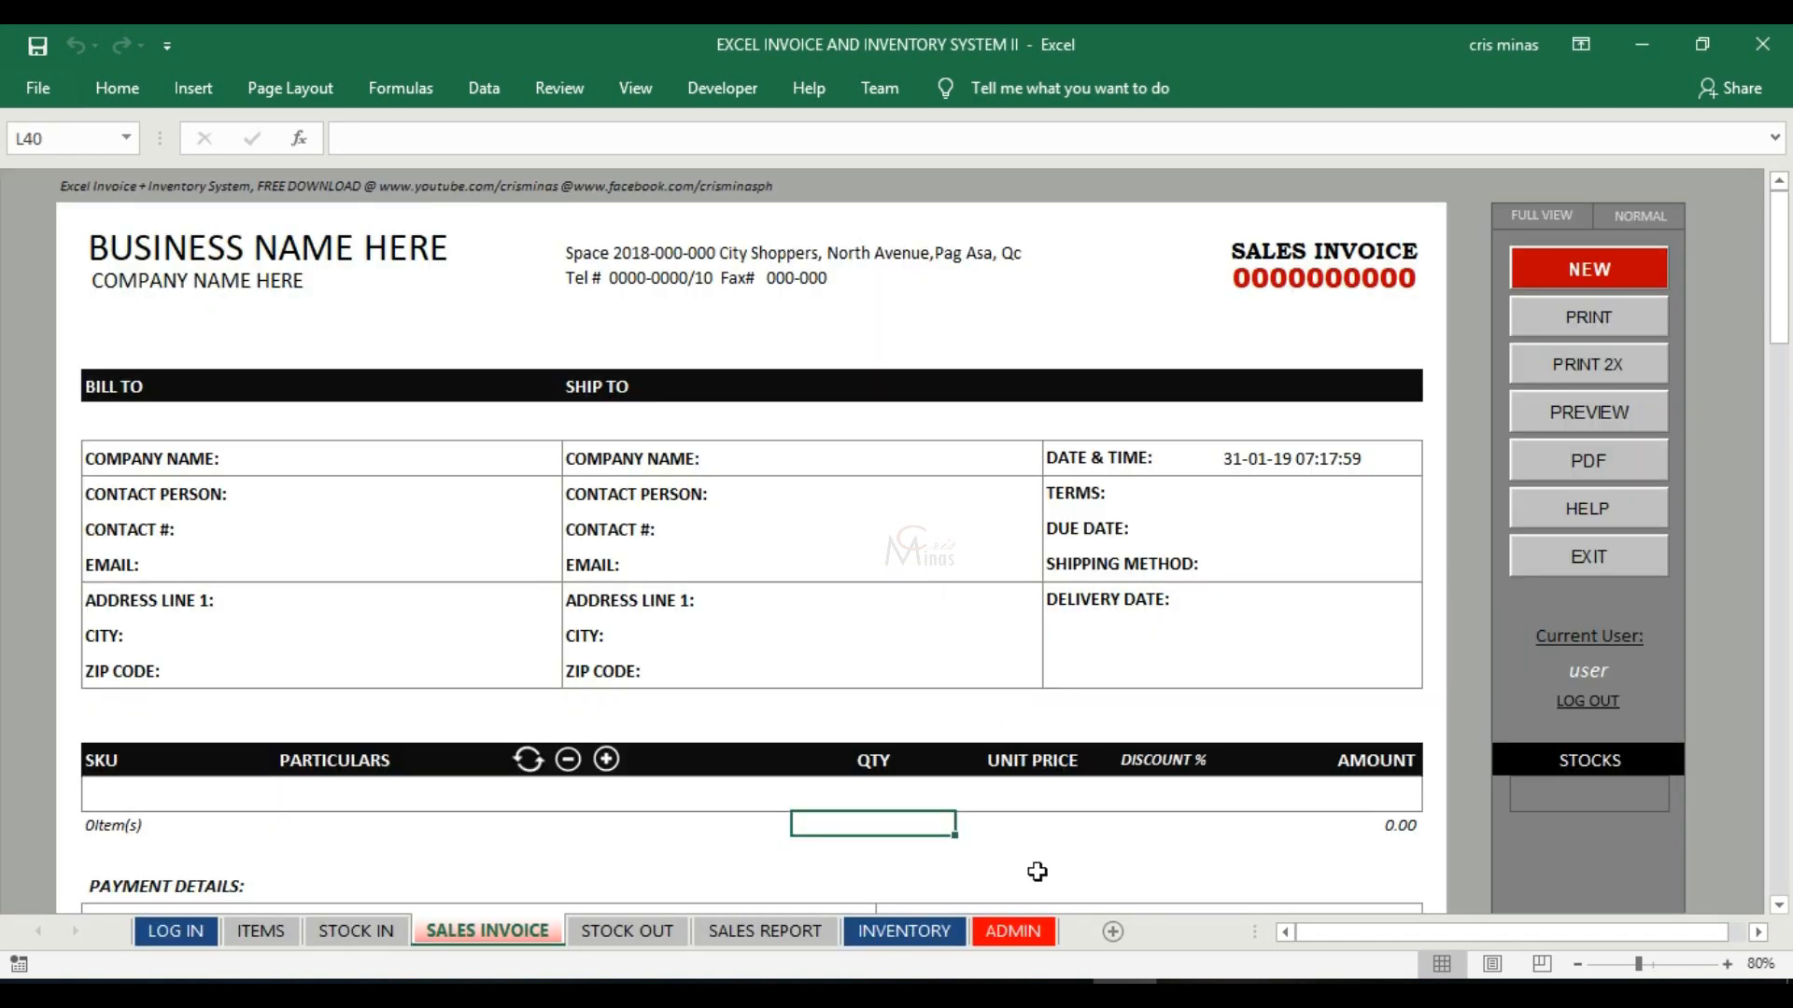
Switch to the ADMIN sheet showing the administrator and user access codes table
{"action": "left_click", "coordinate": [1012, 931]}
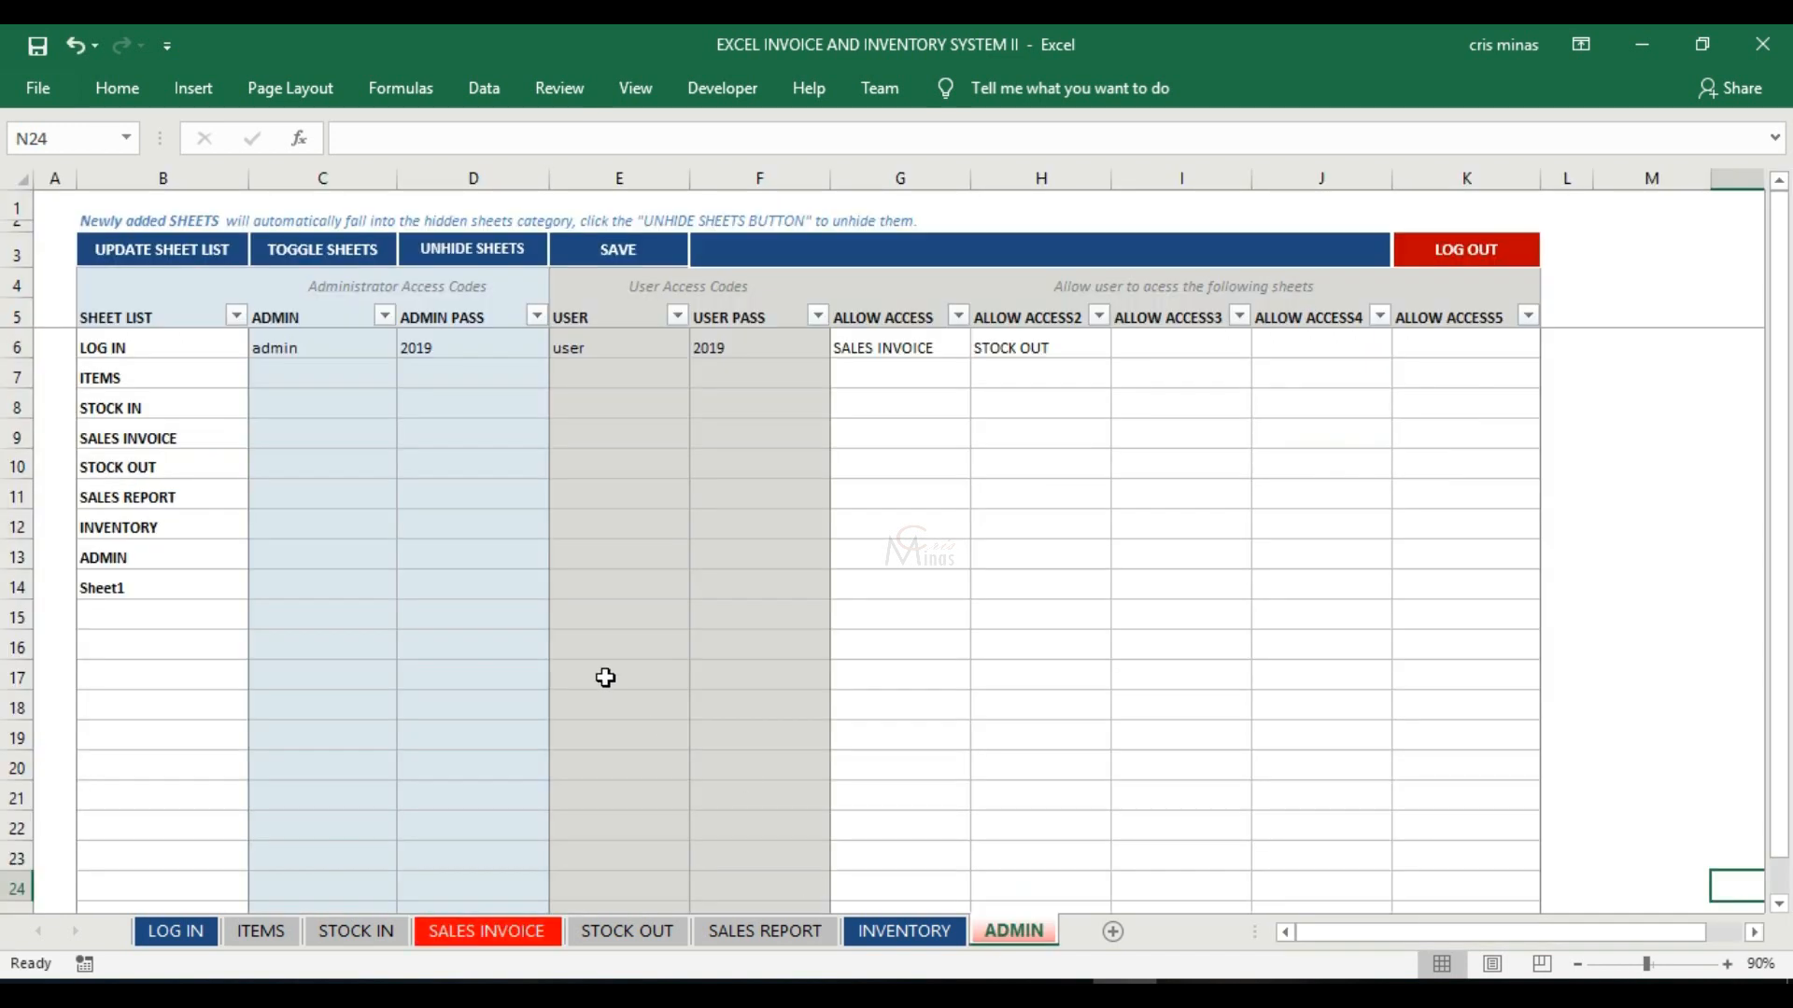
{"action": "mouse_move", "coordinate": [182, 420]}
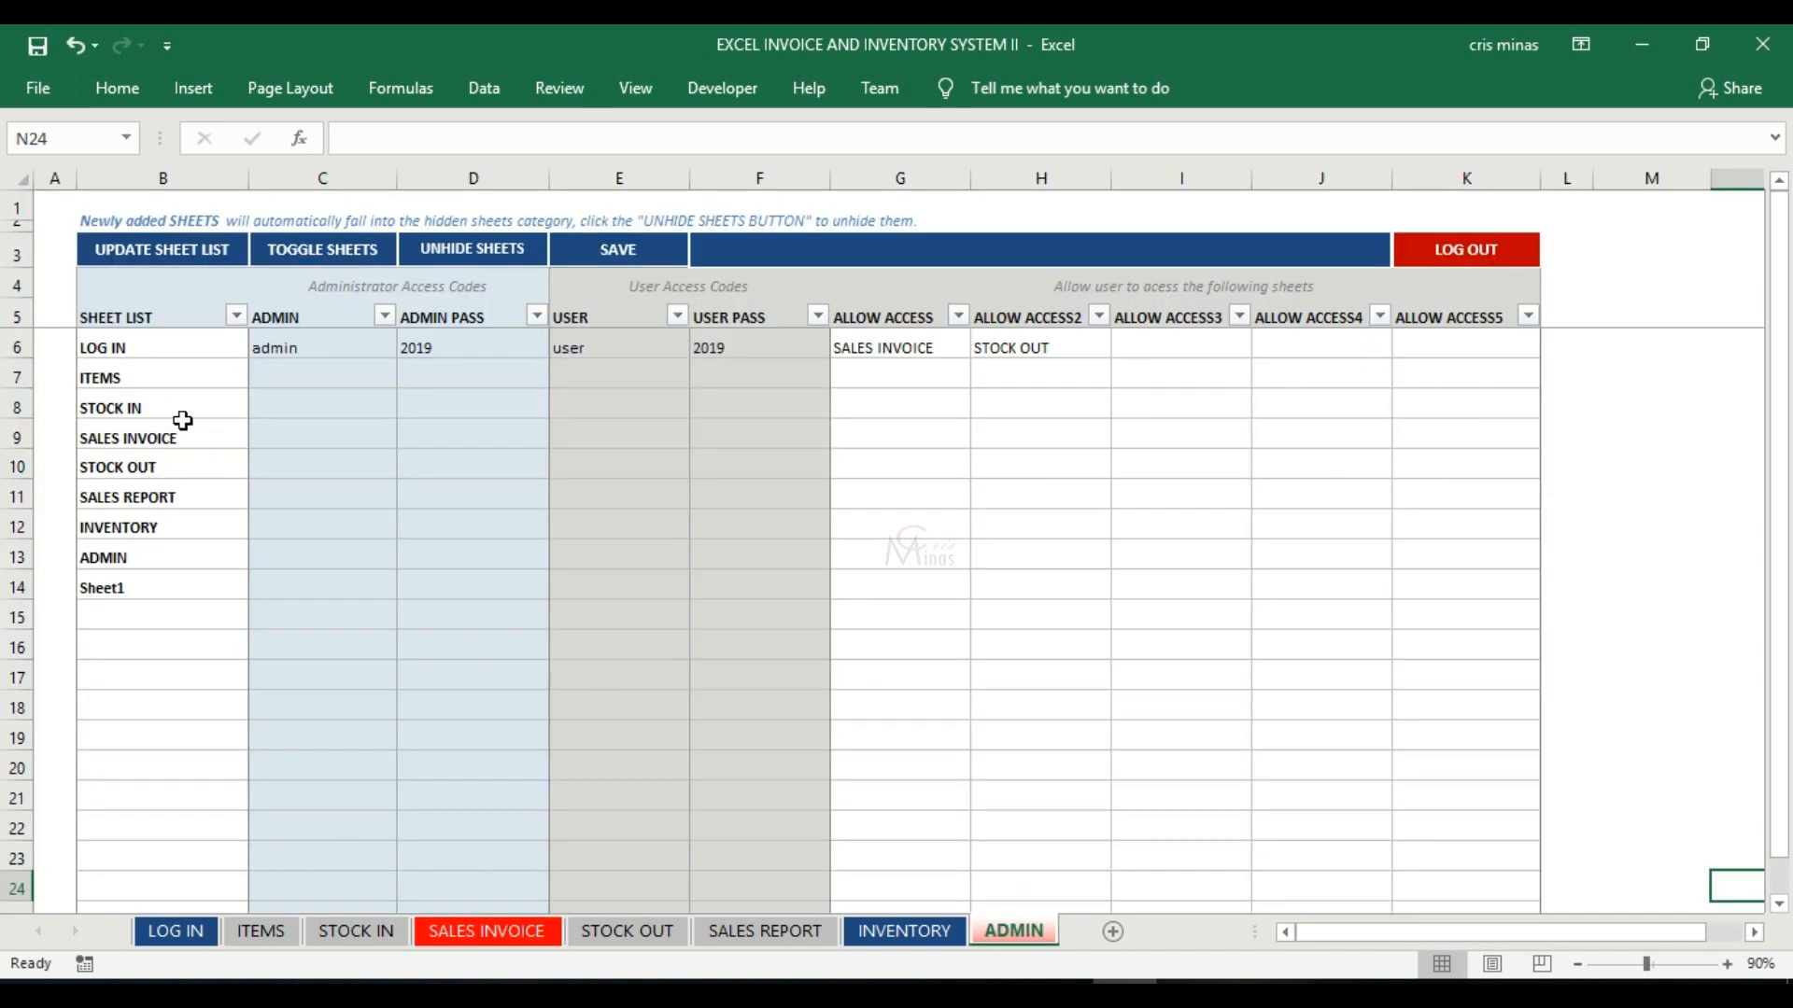
{"action": "mouse_move", "coordinate": [259, 461]}
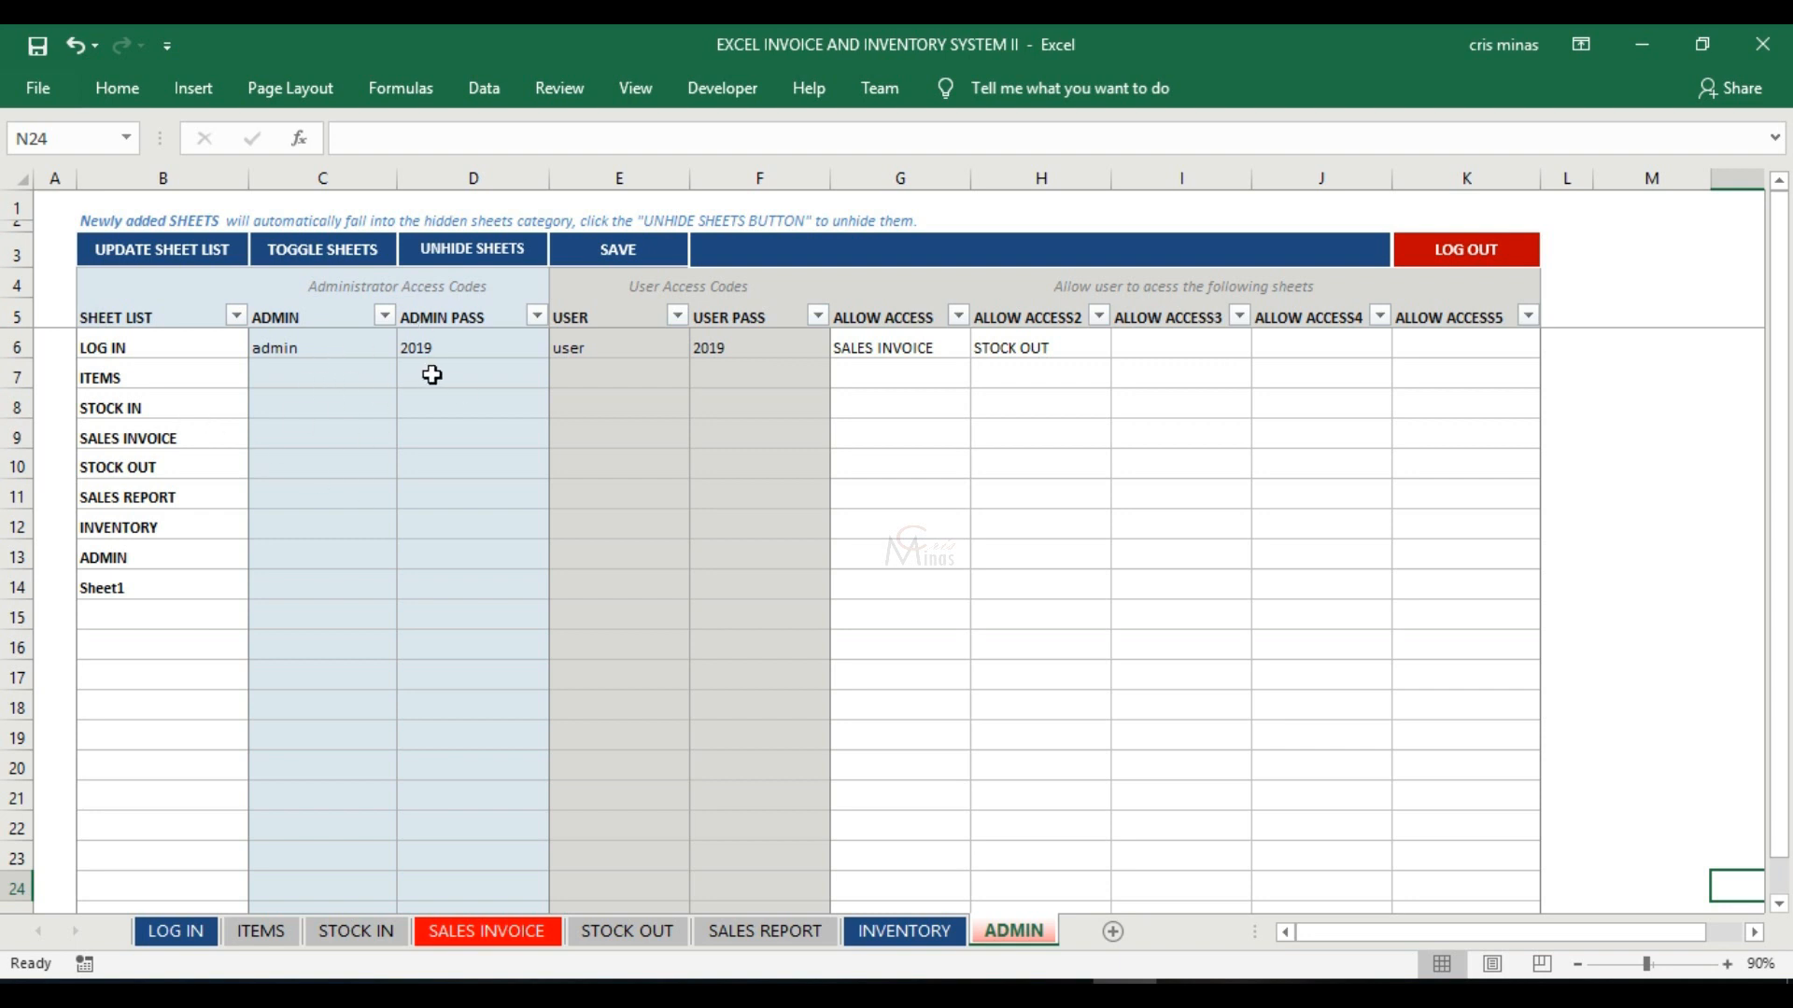
{"action": "mouse_move", "coordinate": [832, 435]}
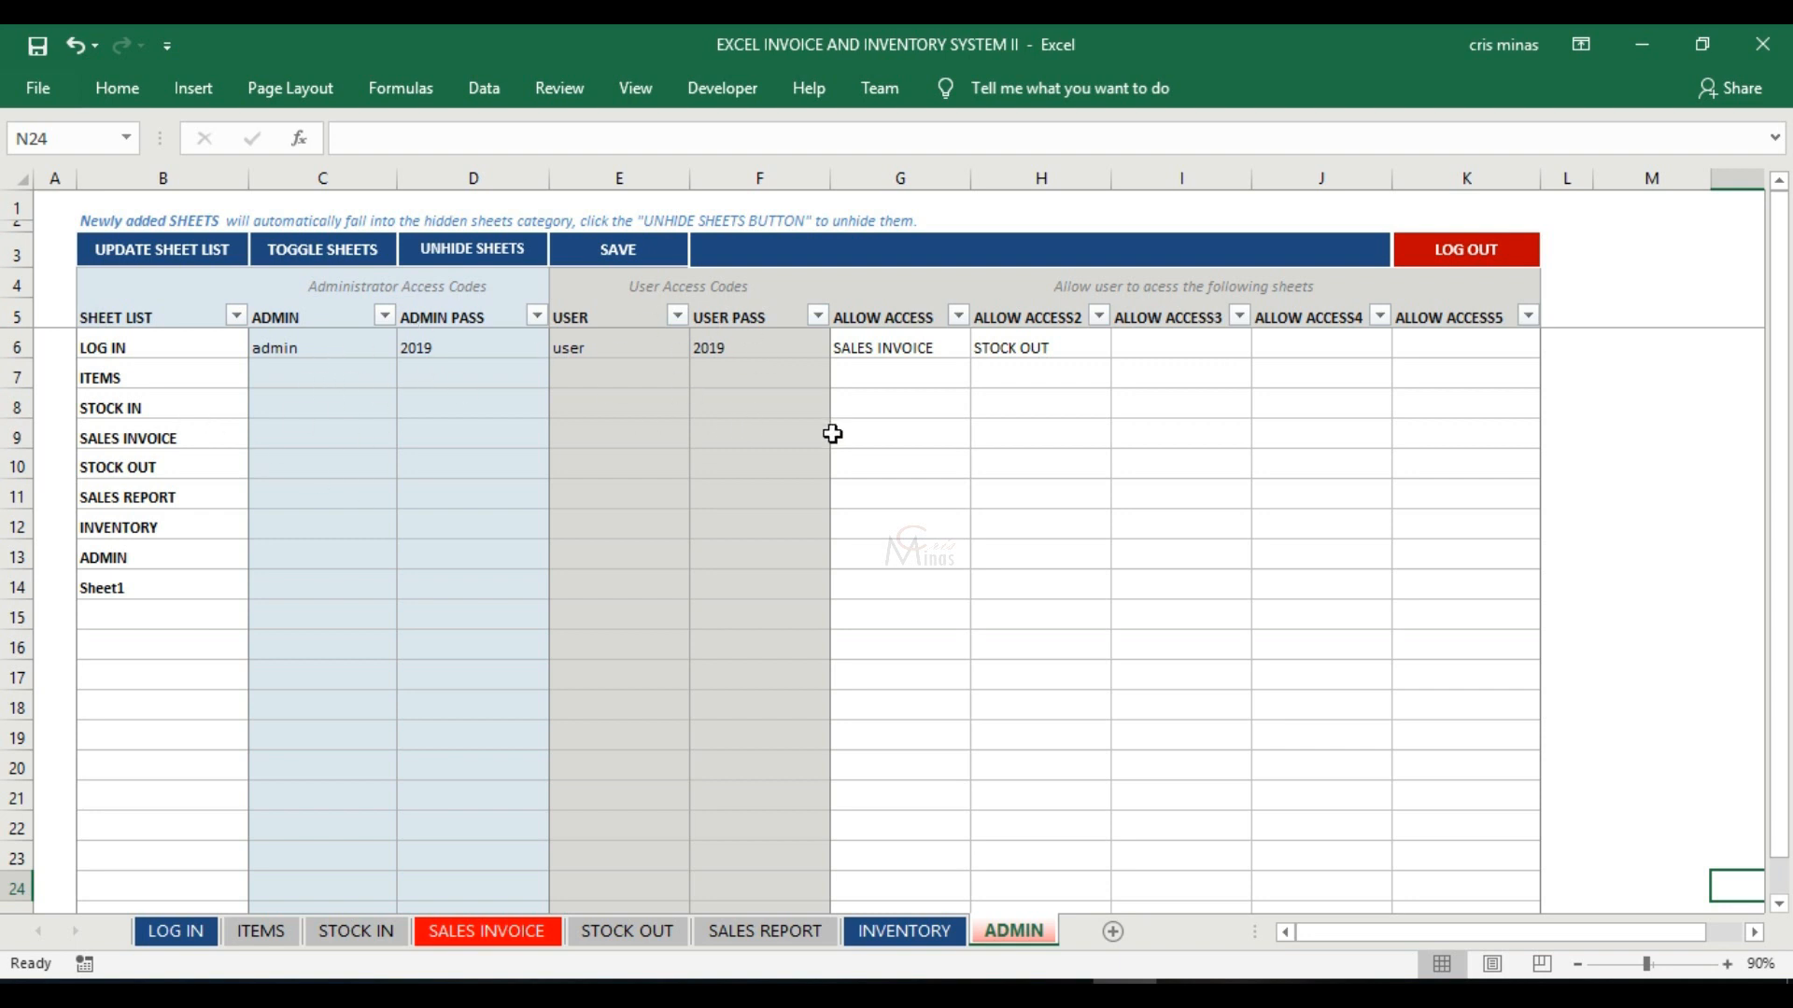
{"action": "mouse_move", "coordinate": [1111, 392]}
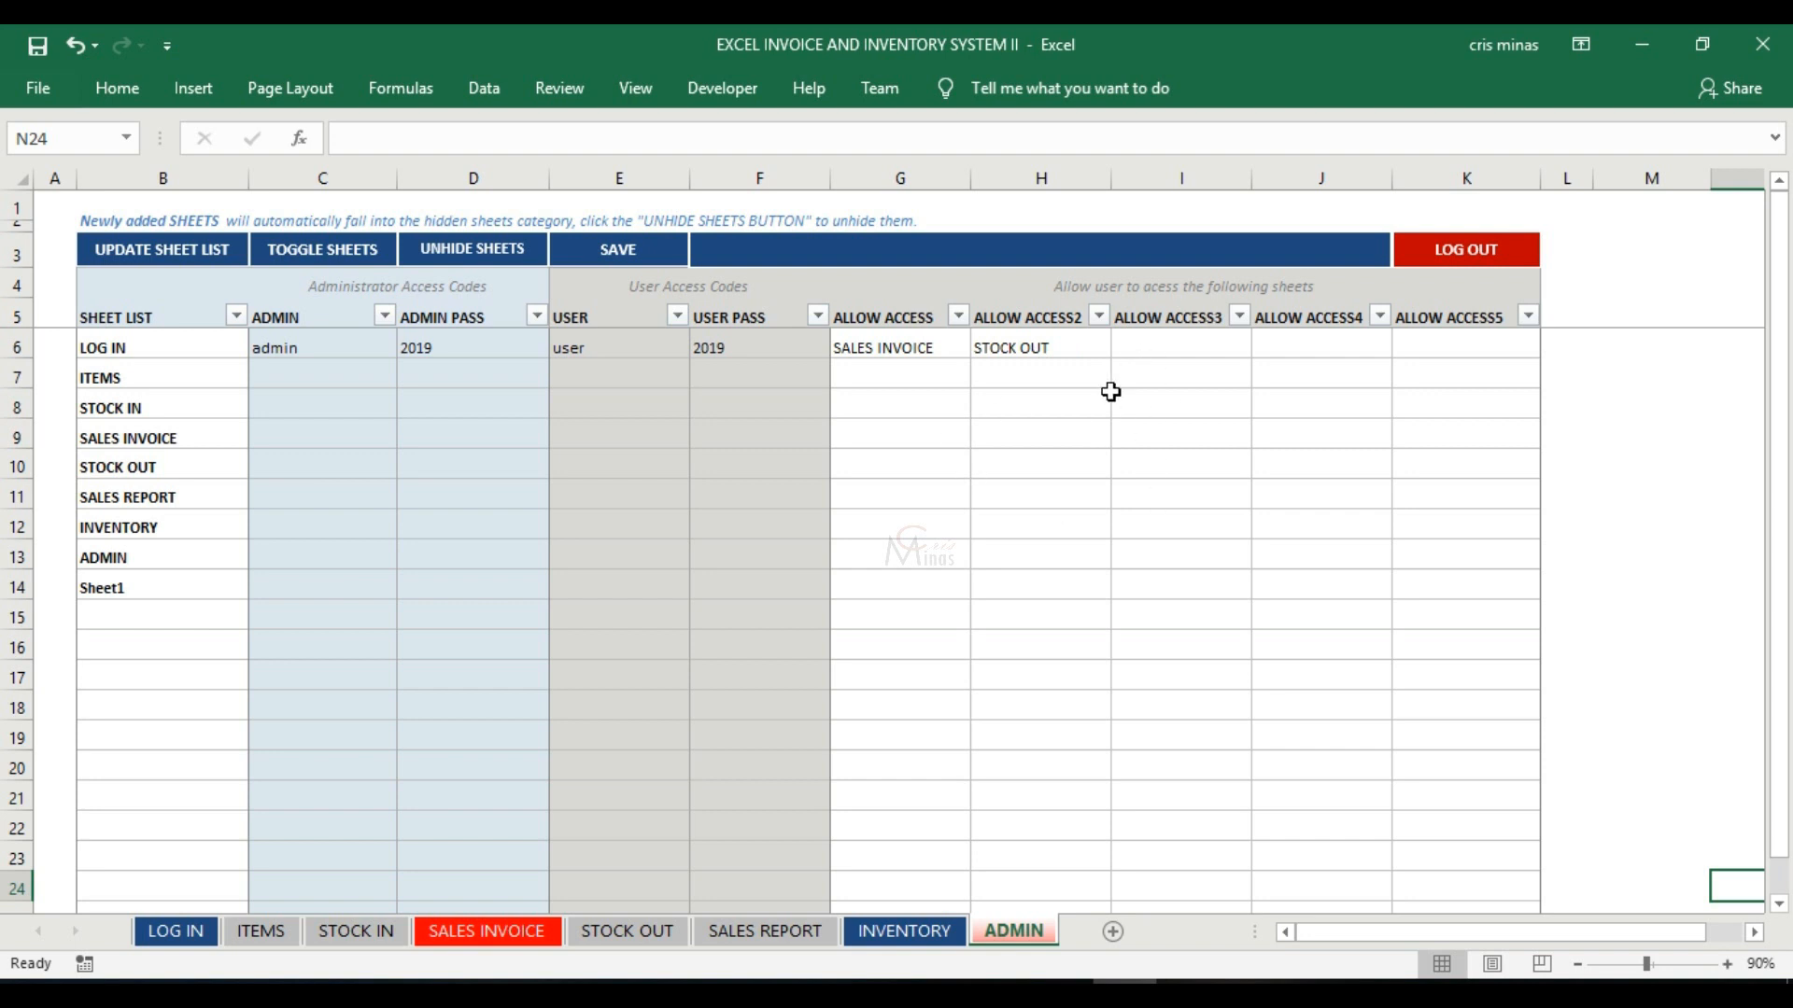
{"action": "mouse_move", "coordinate": [1171, 421]}
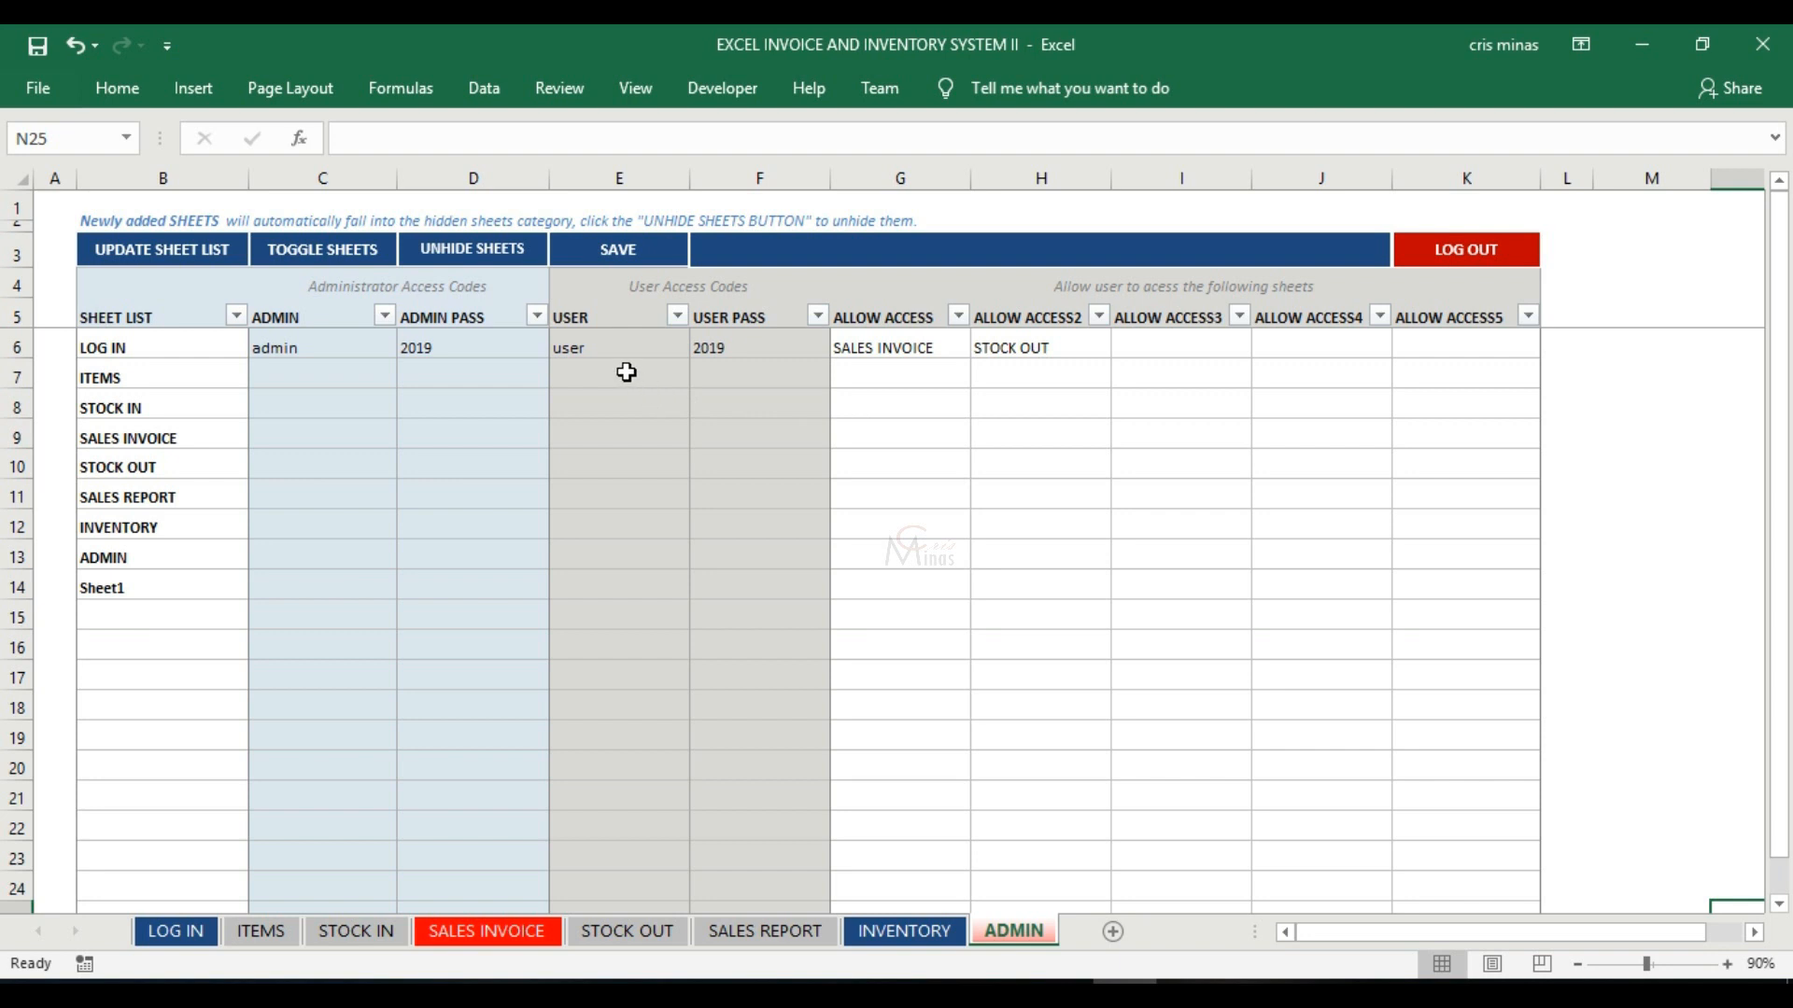
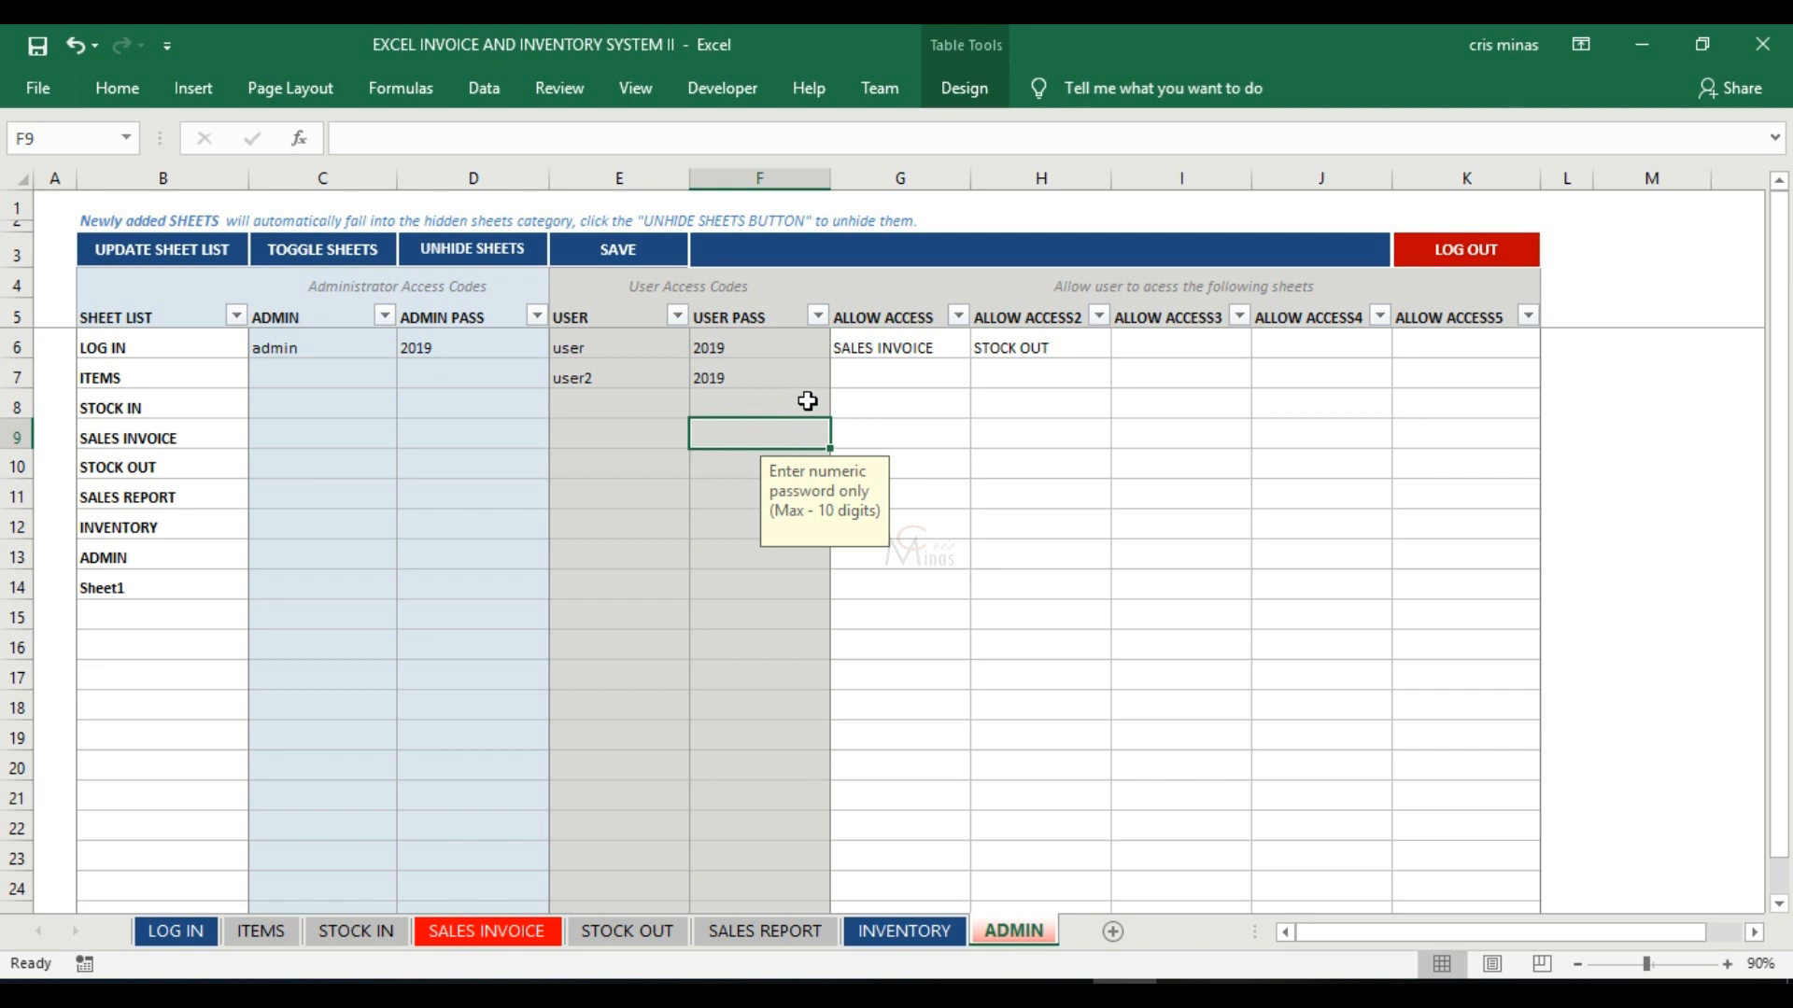
{"action": "left_click", "coordinate": [748, 378]}
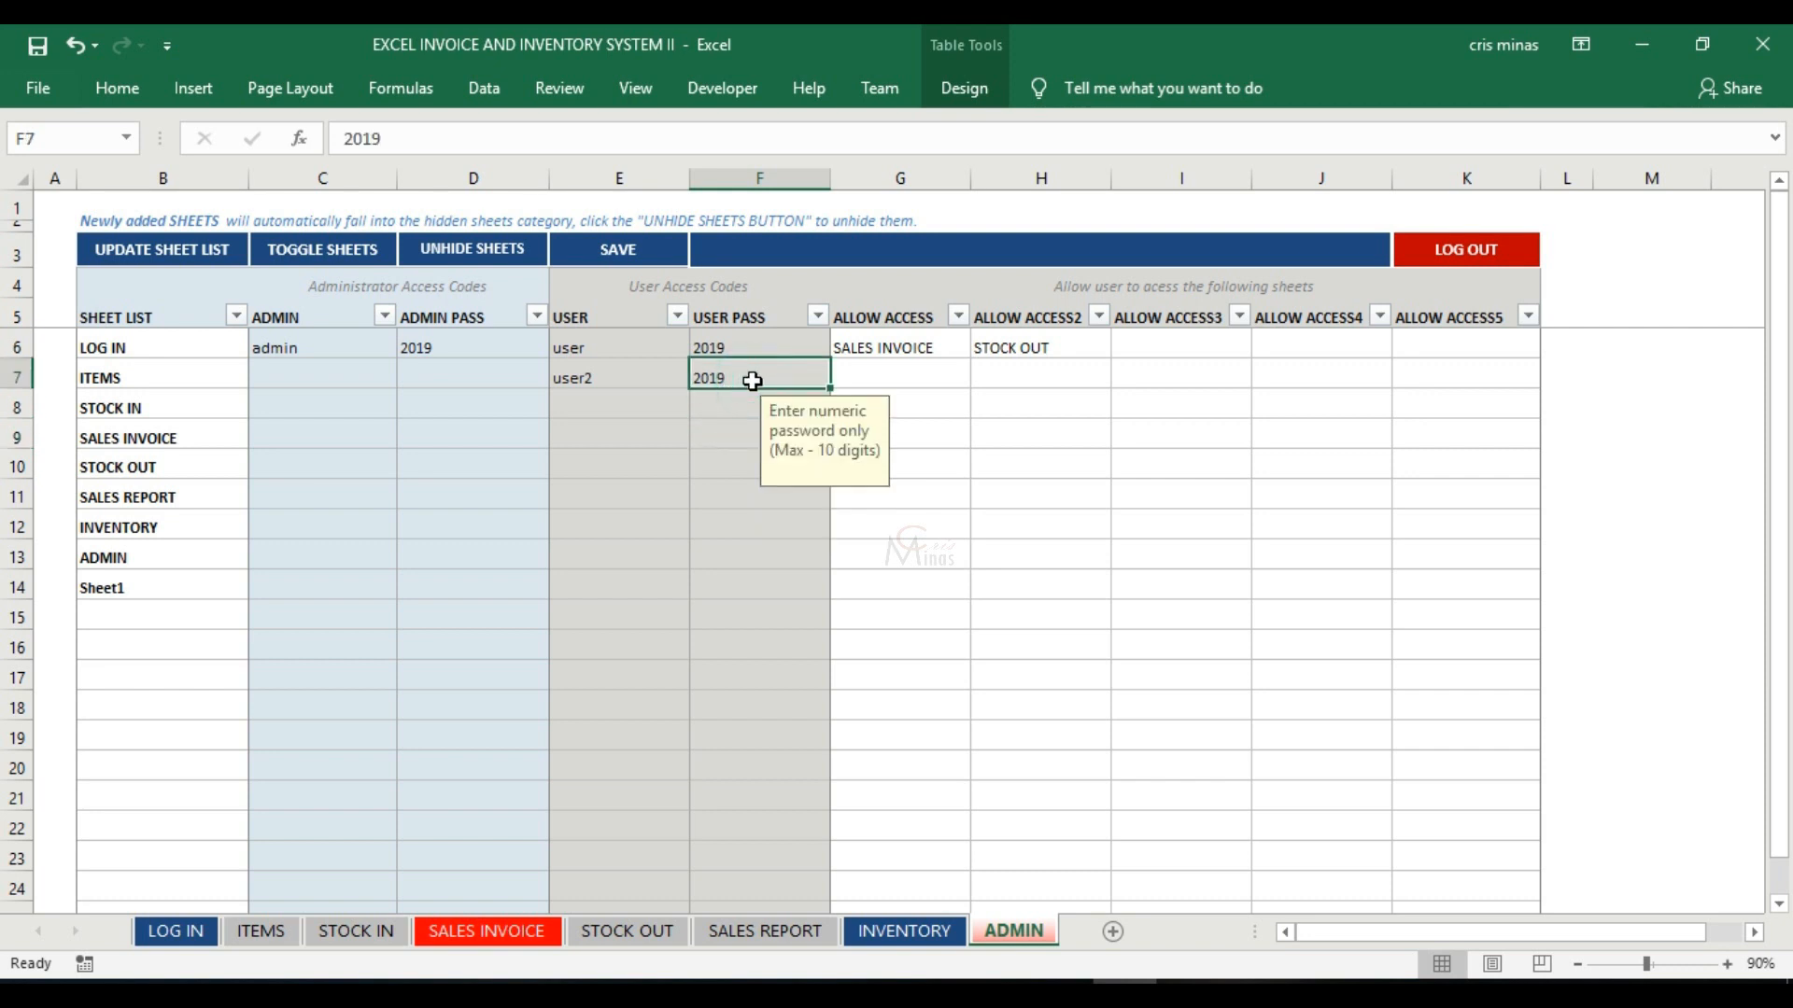
{"action": "mouse_move", "coordinate": [834, 465]}
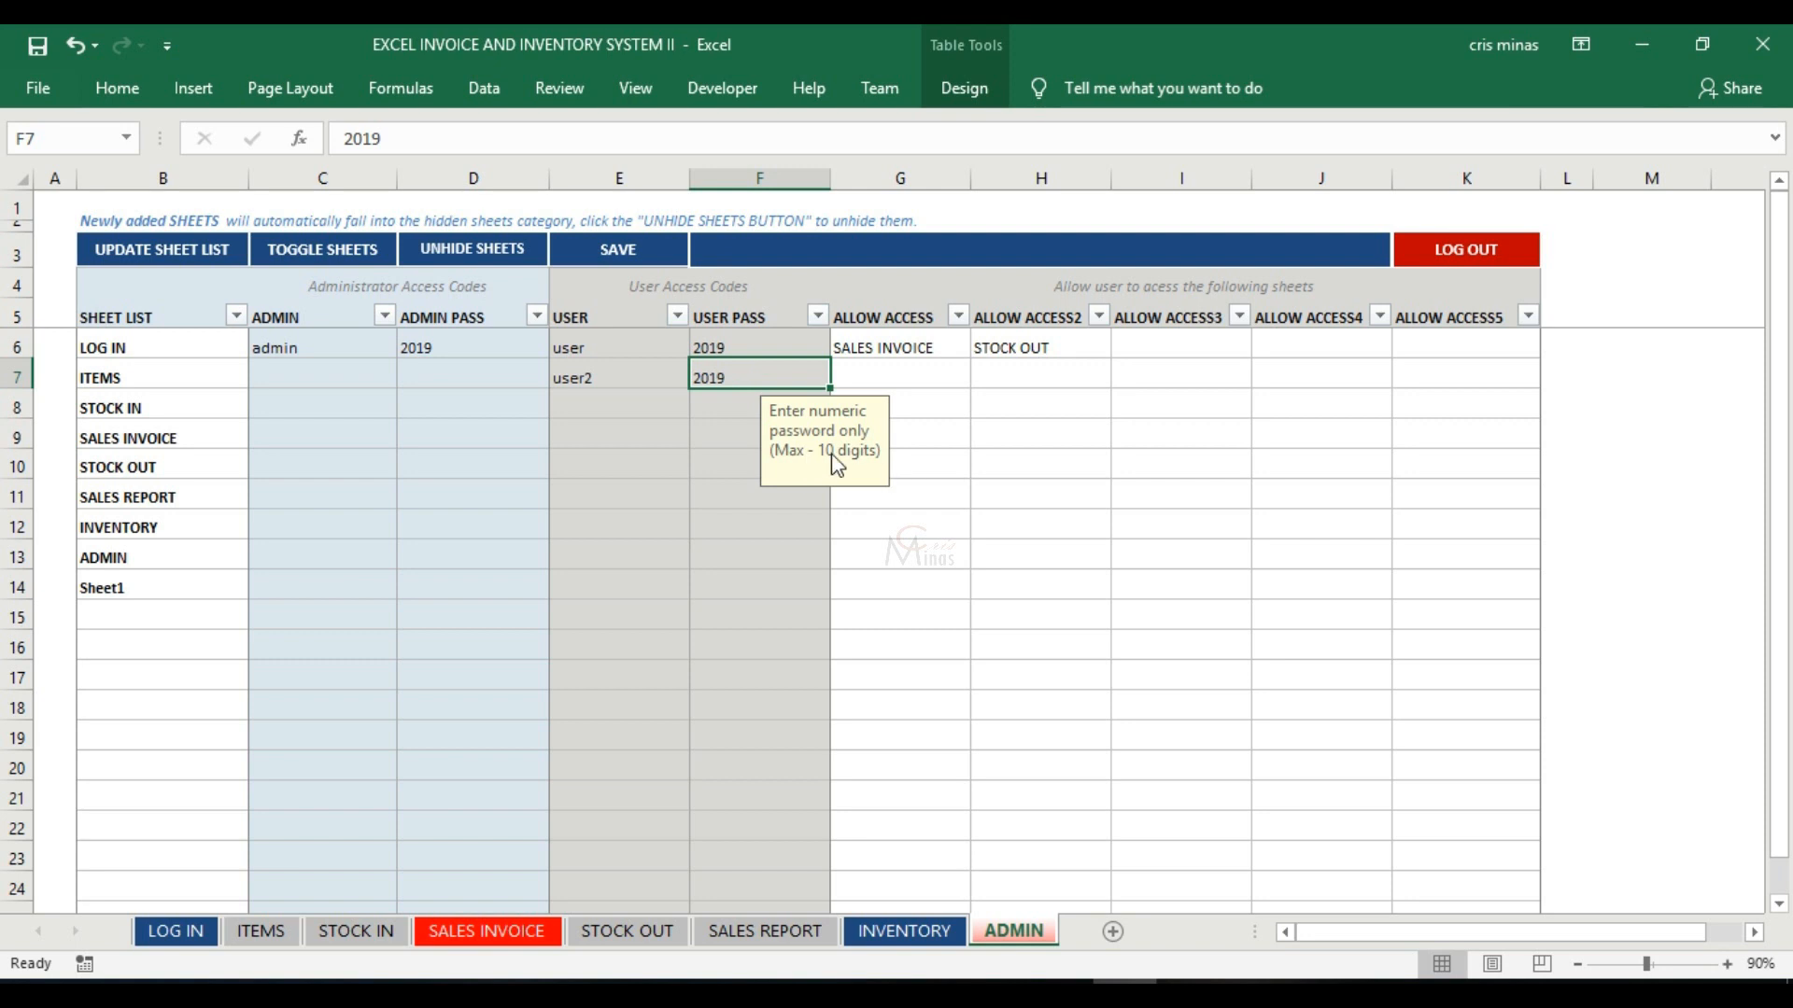
{"action": "mouse_move", "coordinate": [750, 451]}
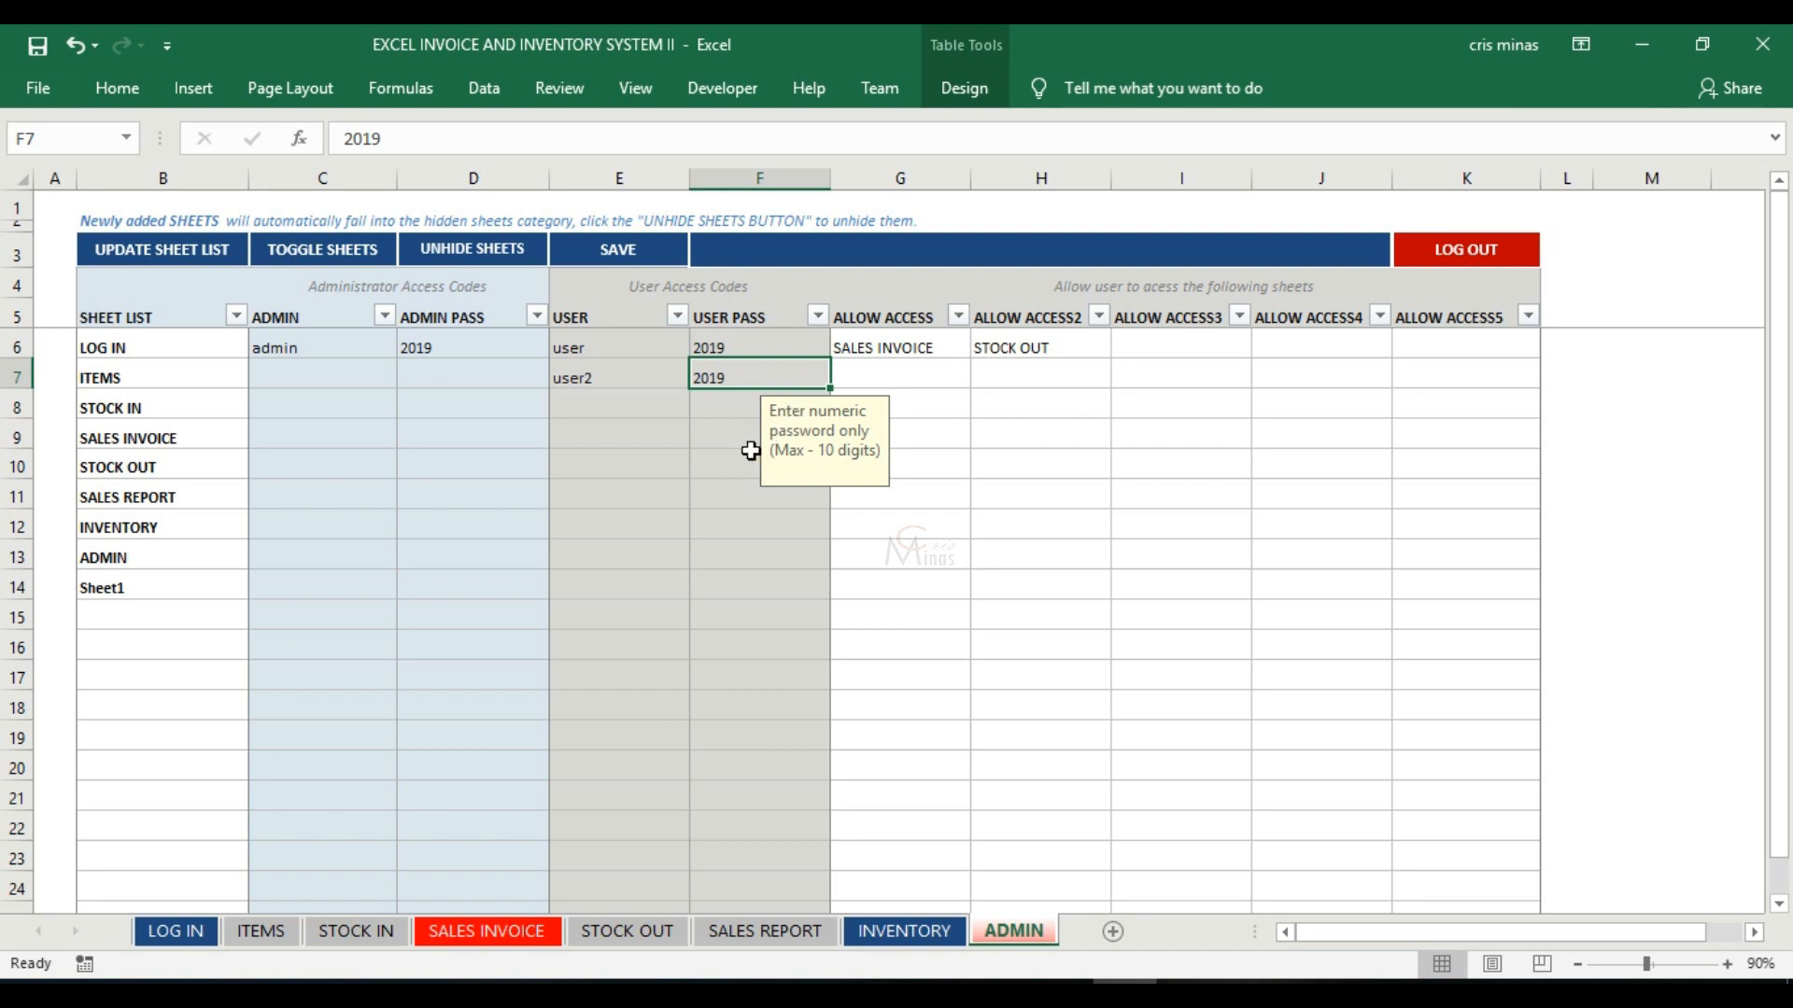
{"action": "mouse_move", "coordinate": [931, 365]}
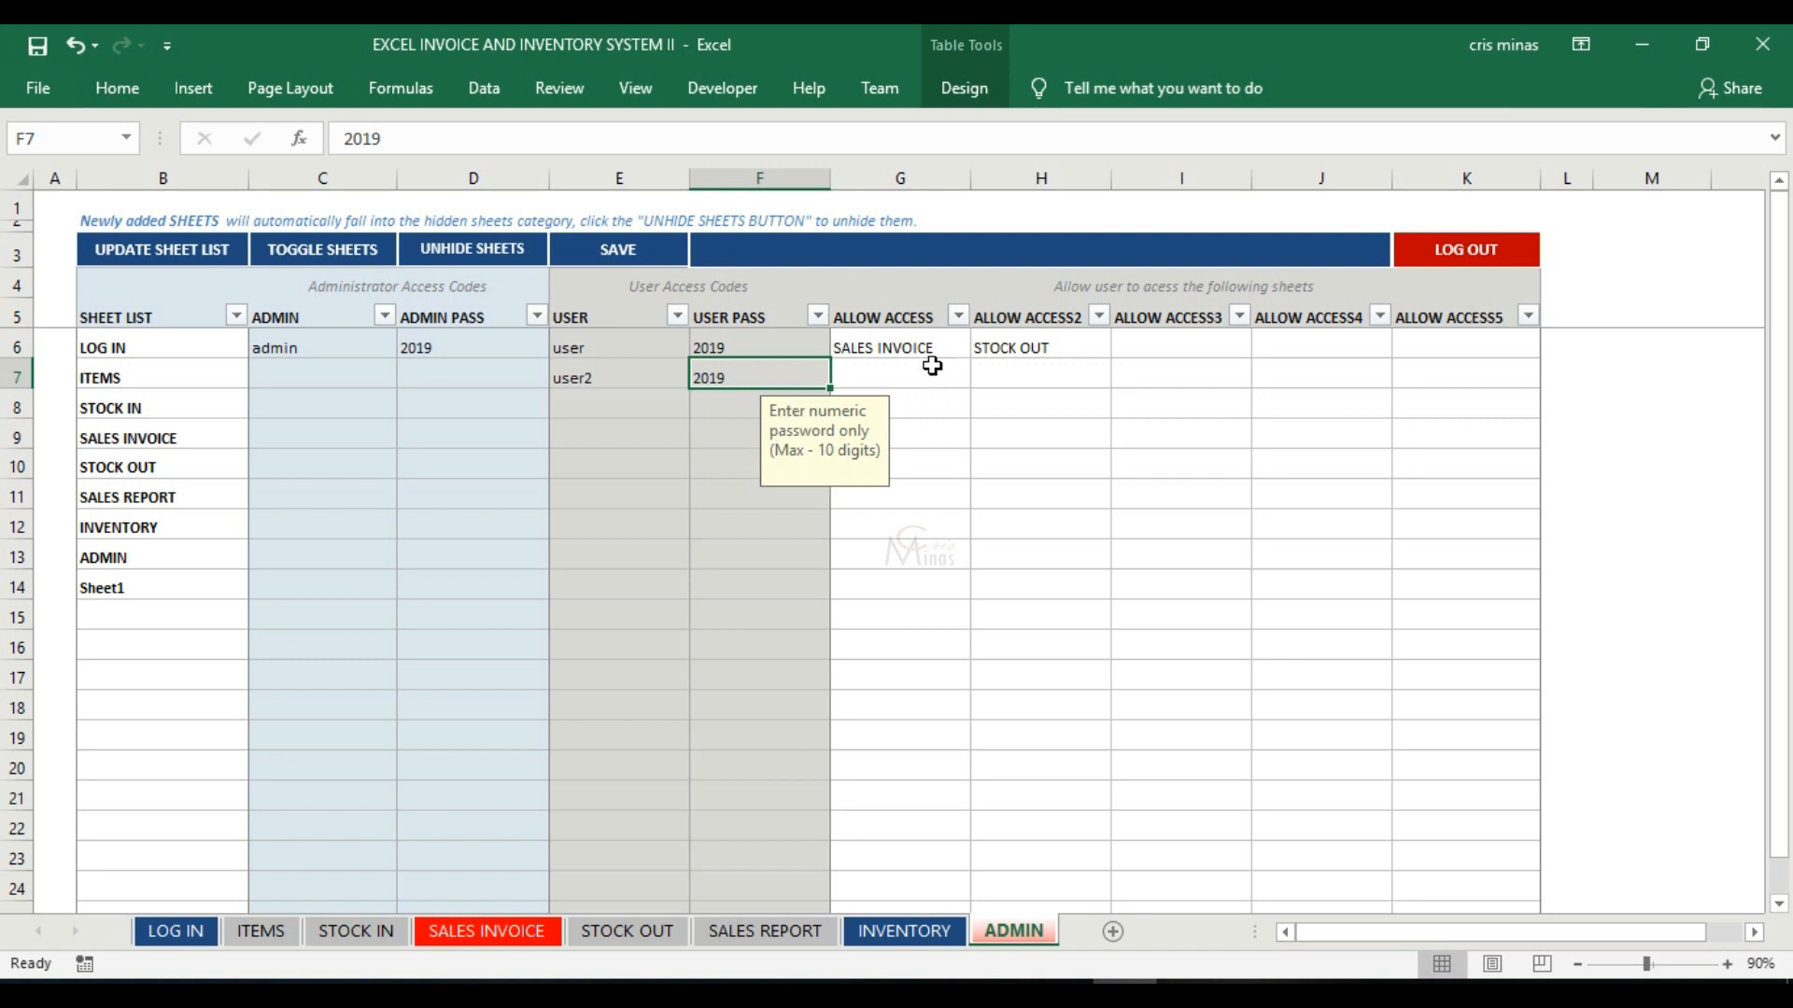
Set user2's allowed sheet in G7 to SALES INVOICE from the dropdown
{"action": "left_click", "coordinate": [899, 373]}
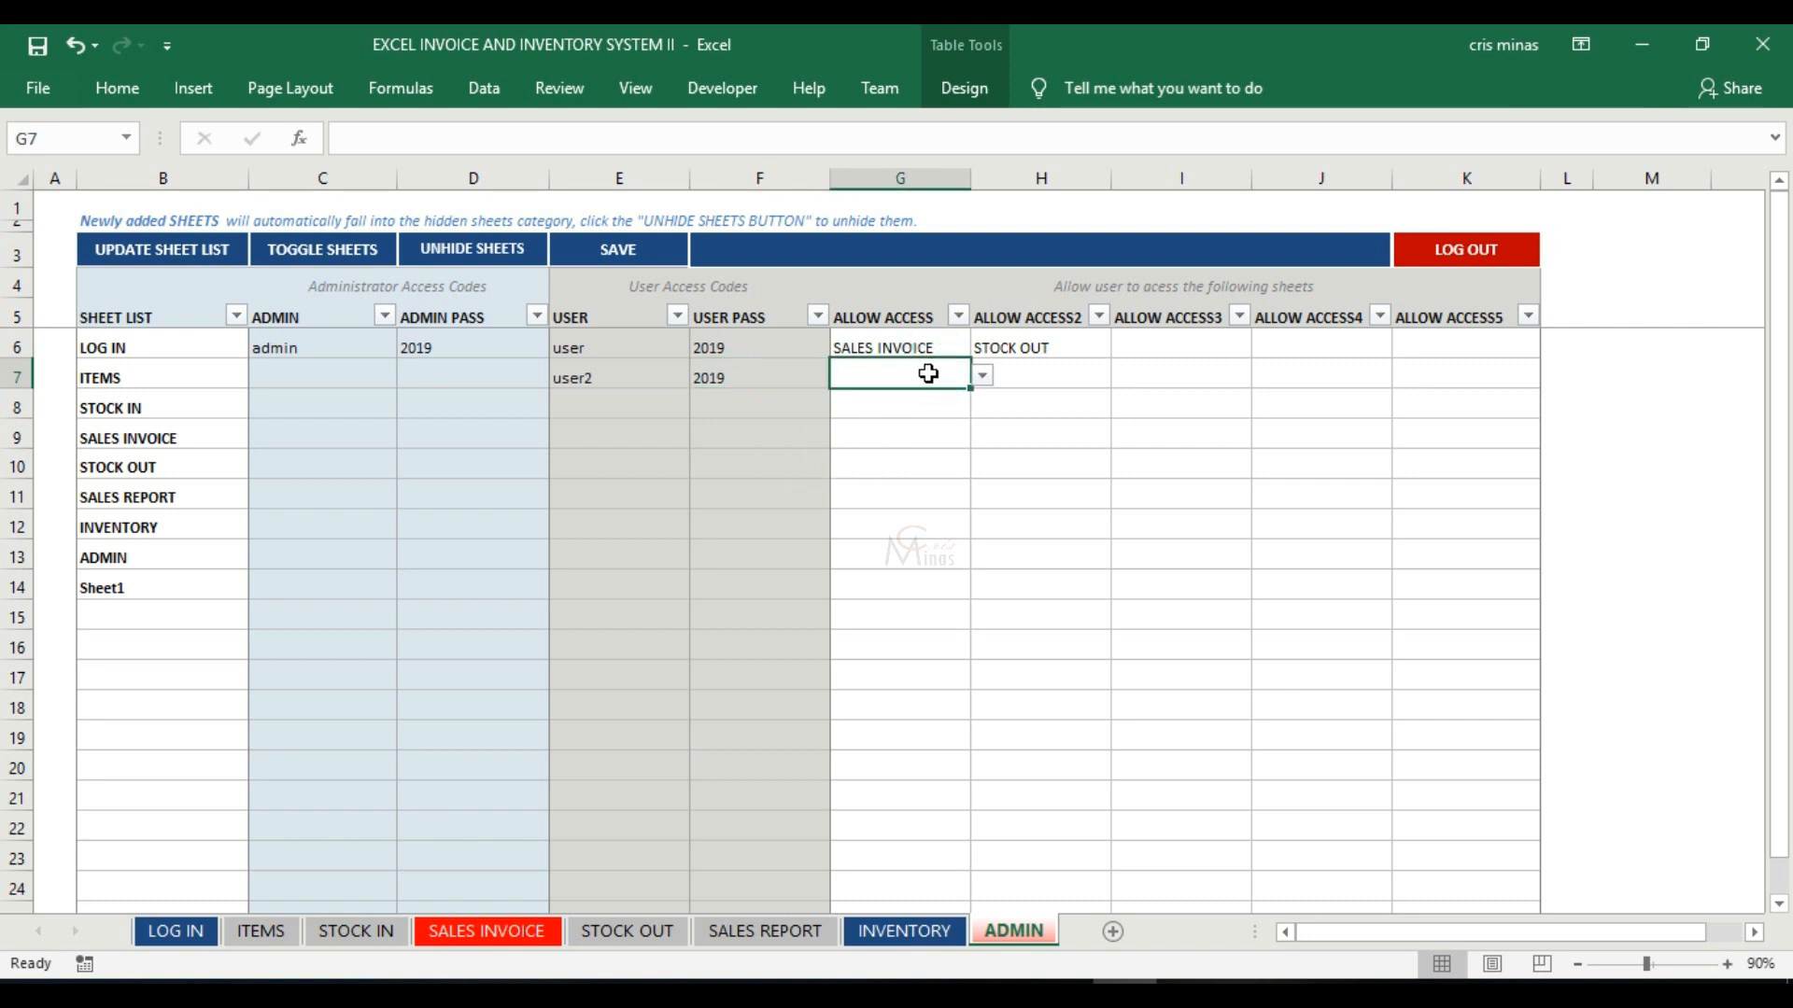
{"action": "left_click", "coordinate": [982, 374]}
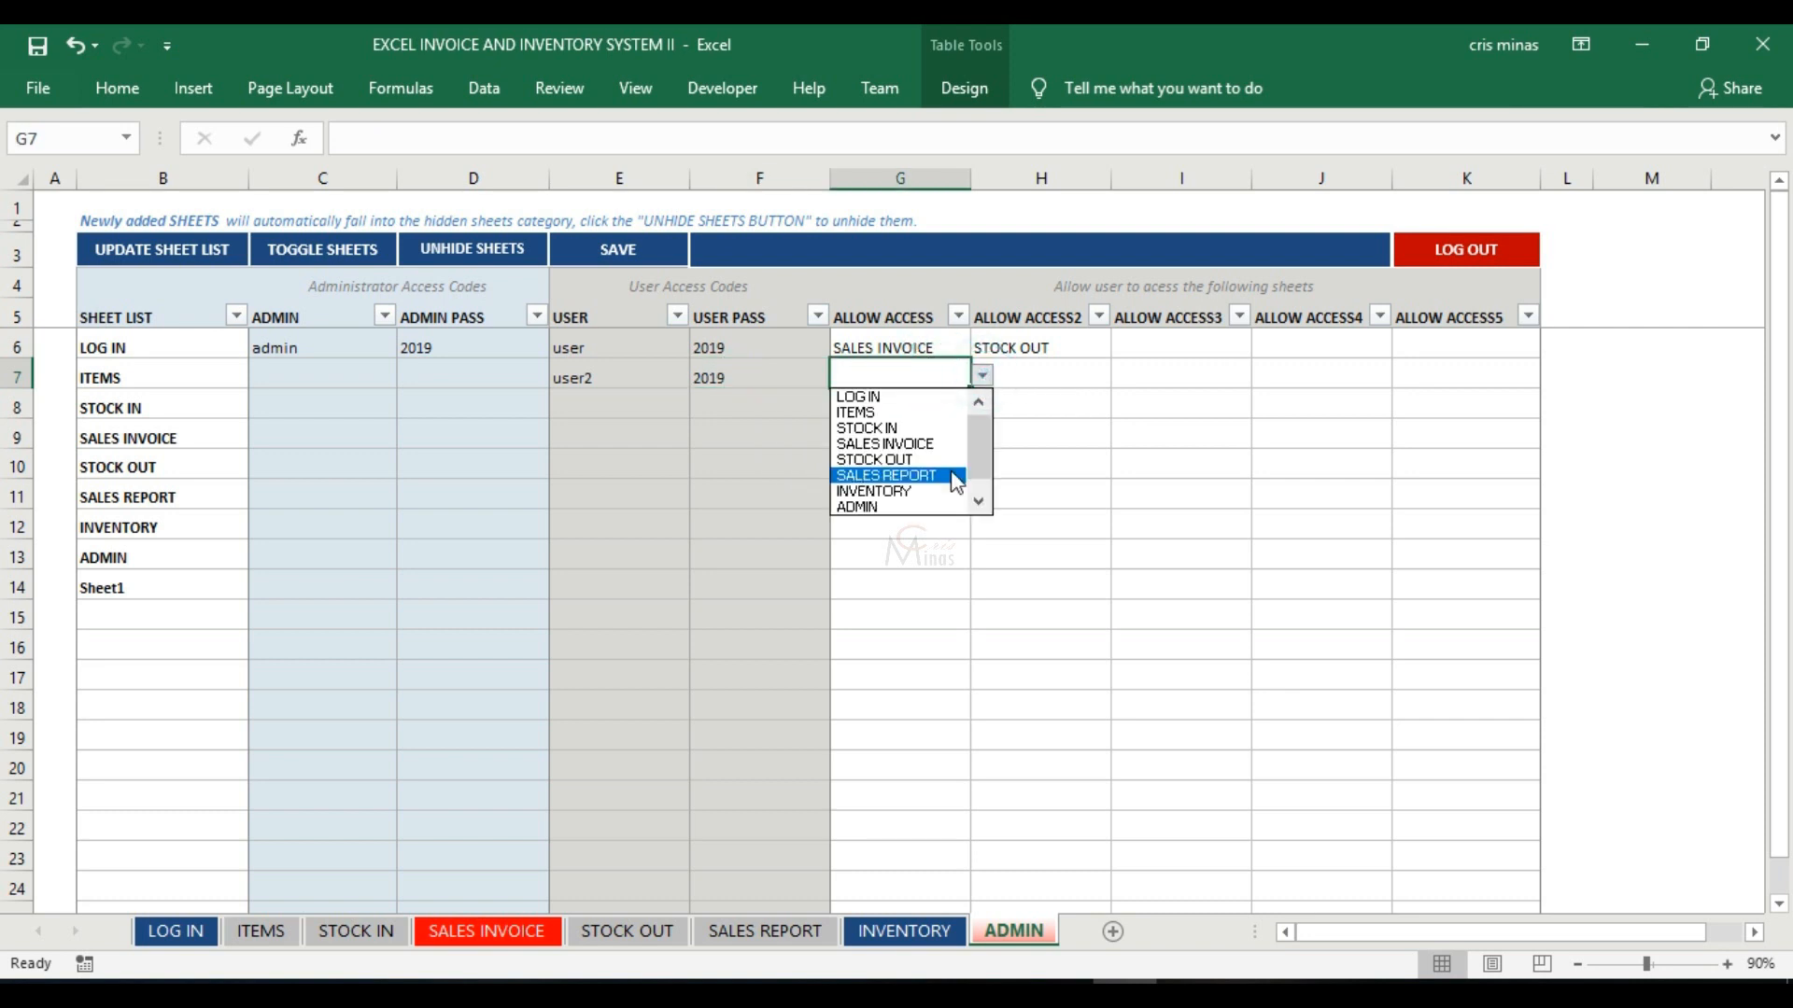
{"action": "mouse_move", "coordinate": [916, 443]}
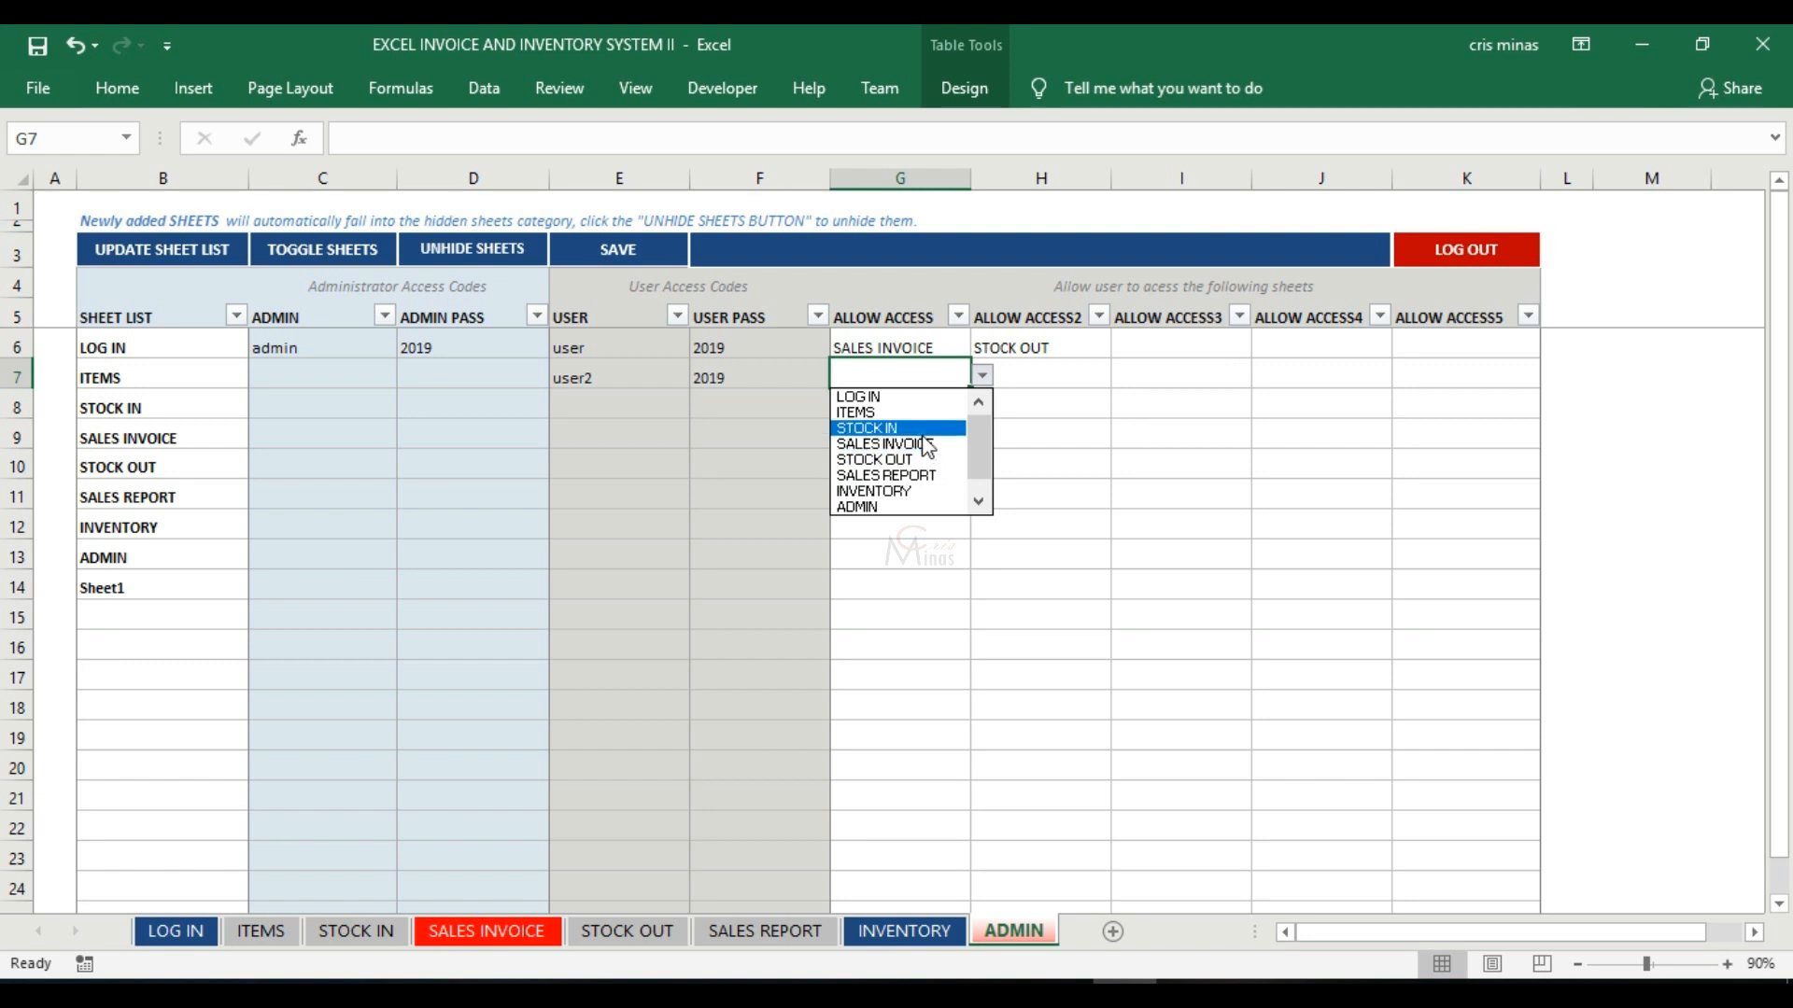
{"action": "left_click", "coordinate": [881, 444]}
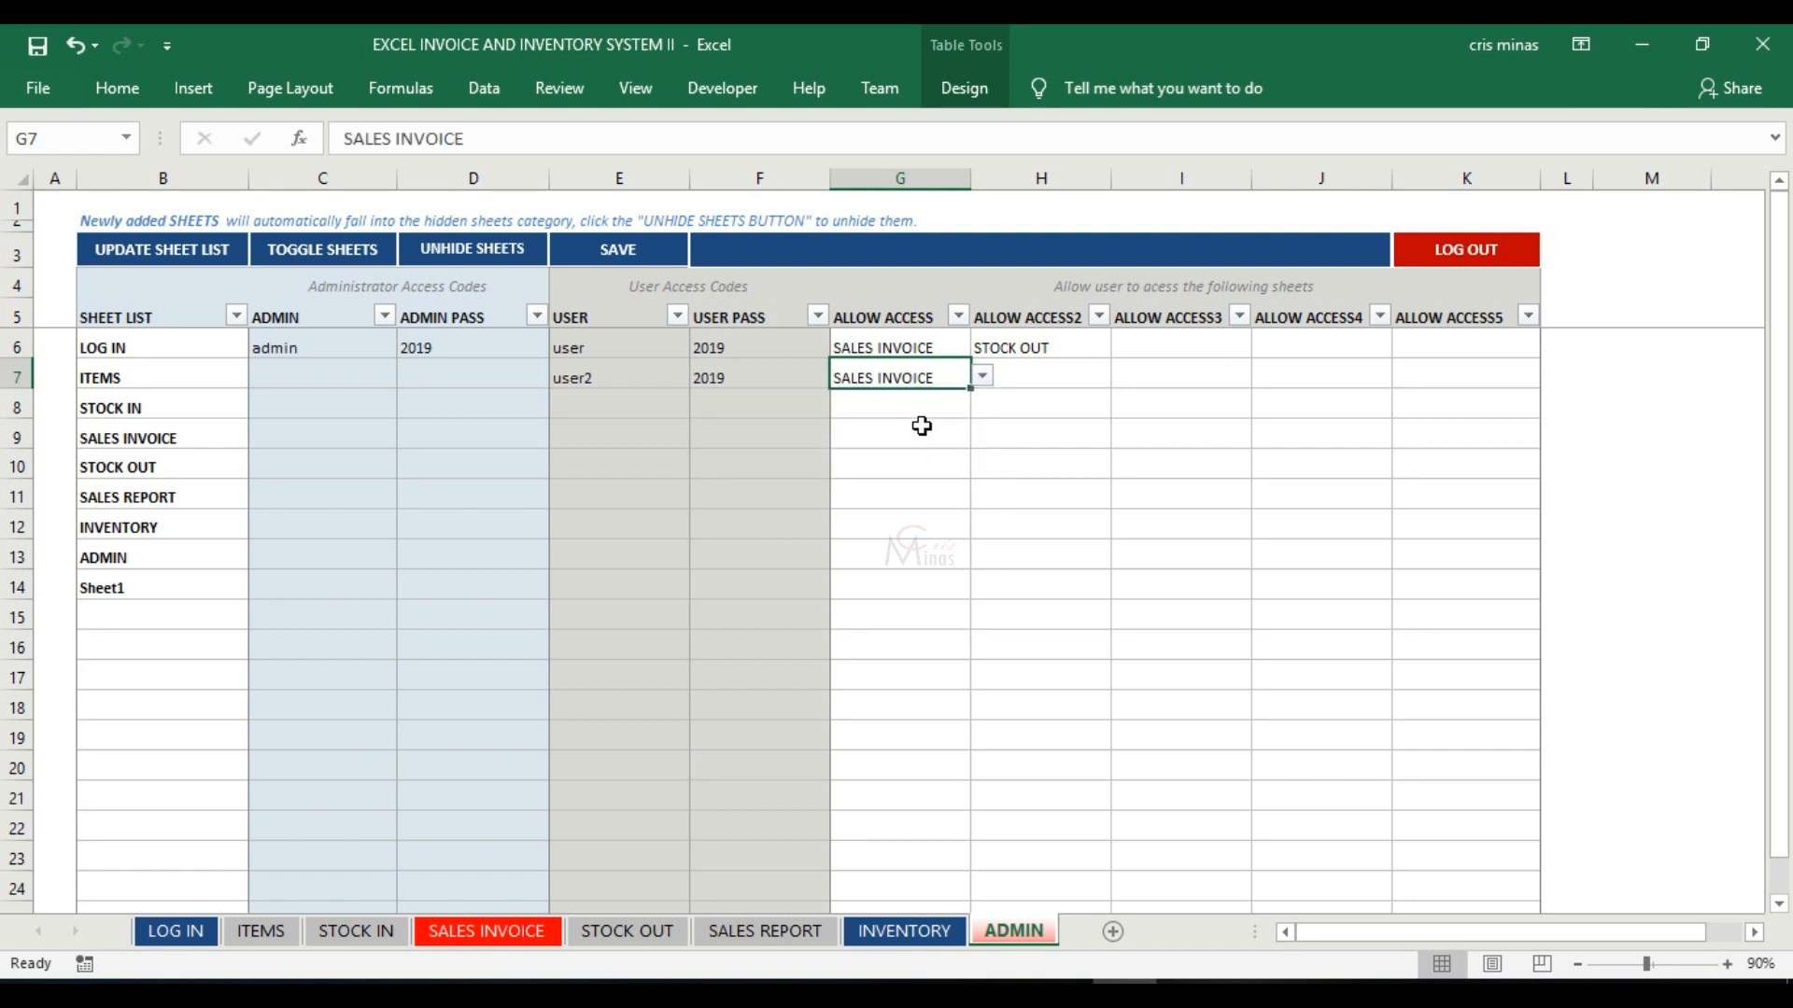
{"action": "left_click", "coordinate": [898, 404]}
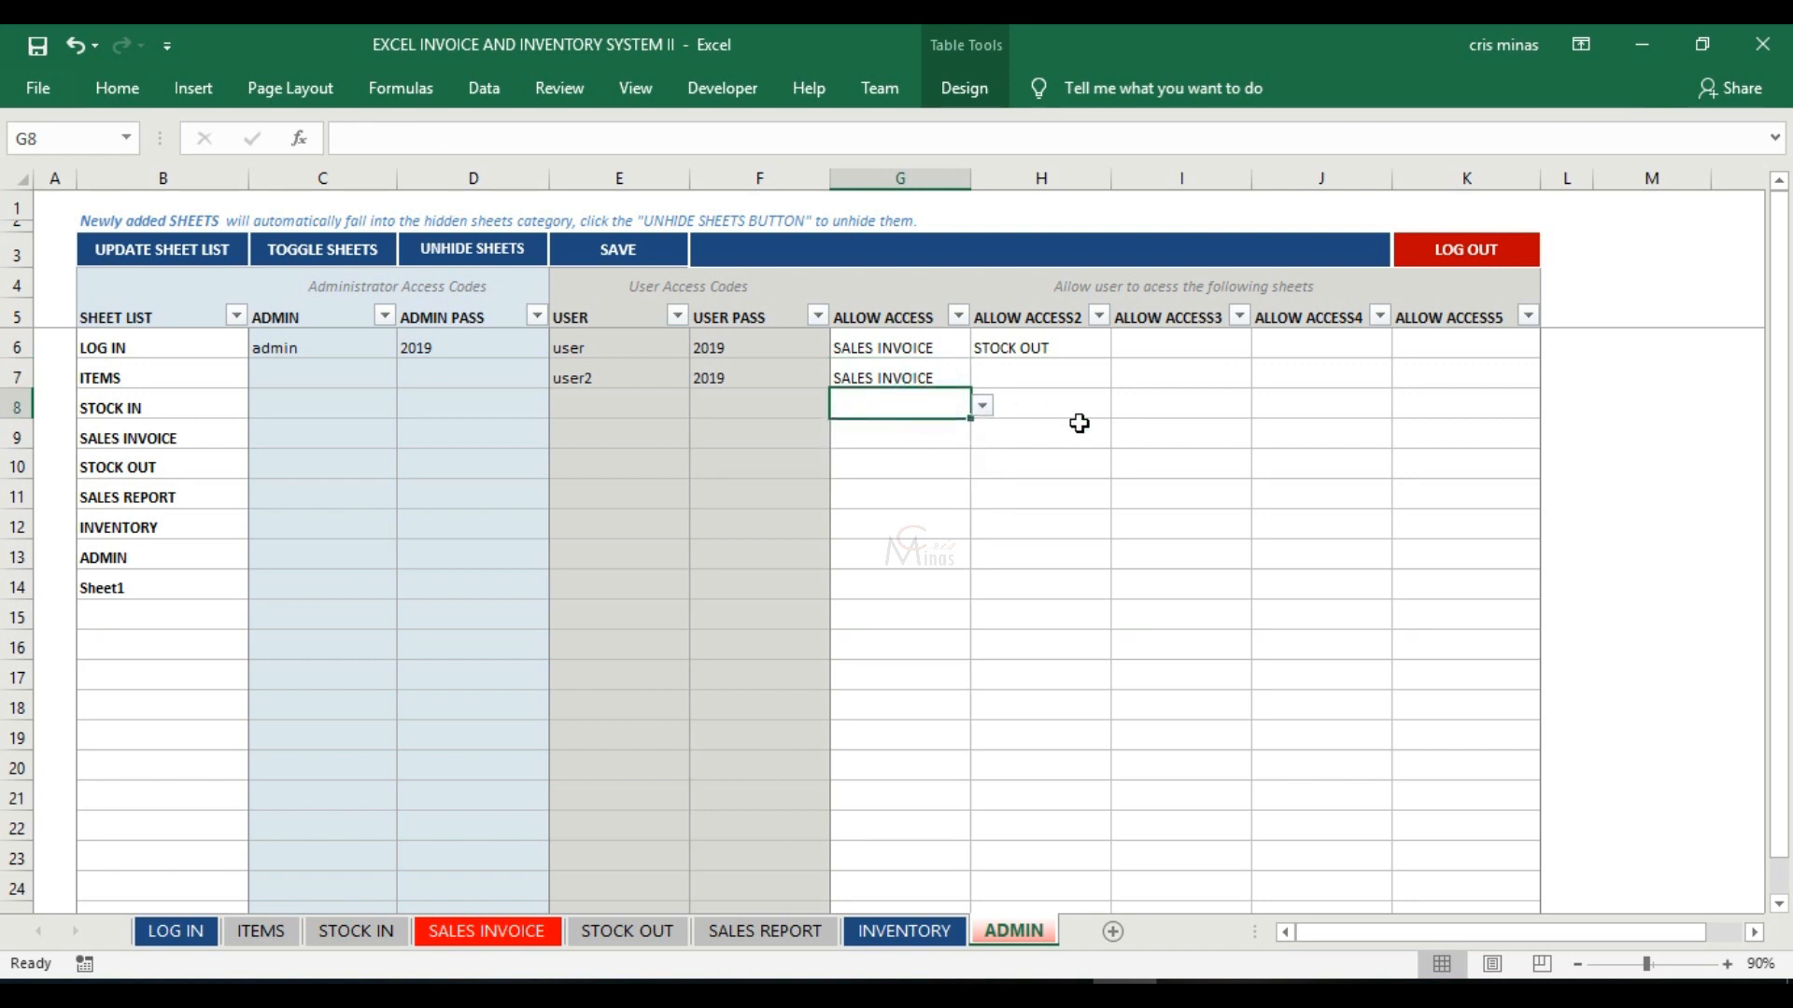
{"action": "mouse_move", "coordinate": [1425, 313]}
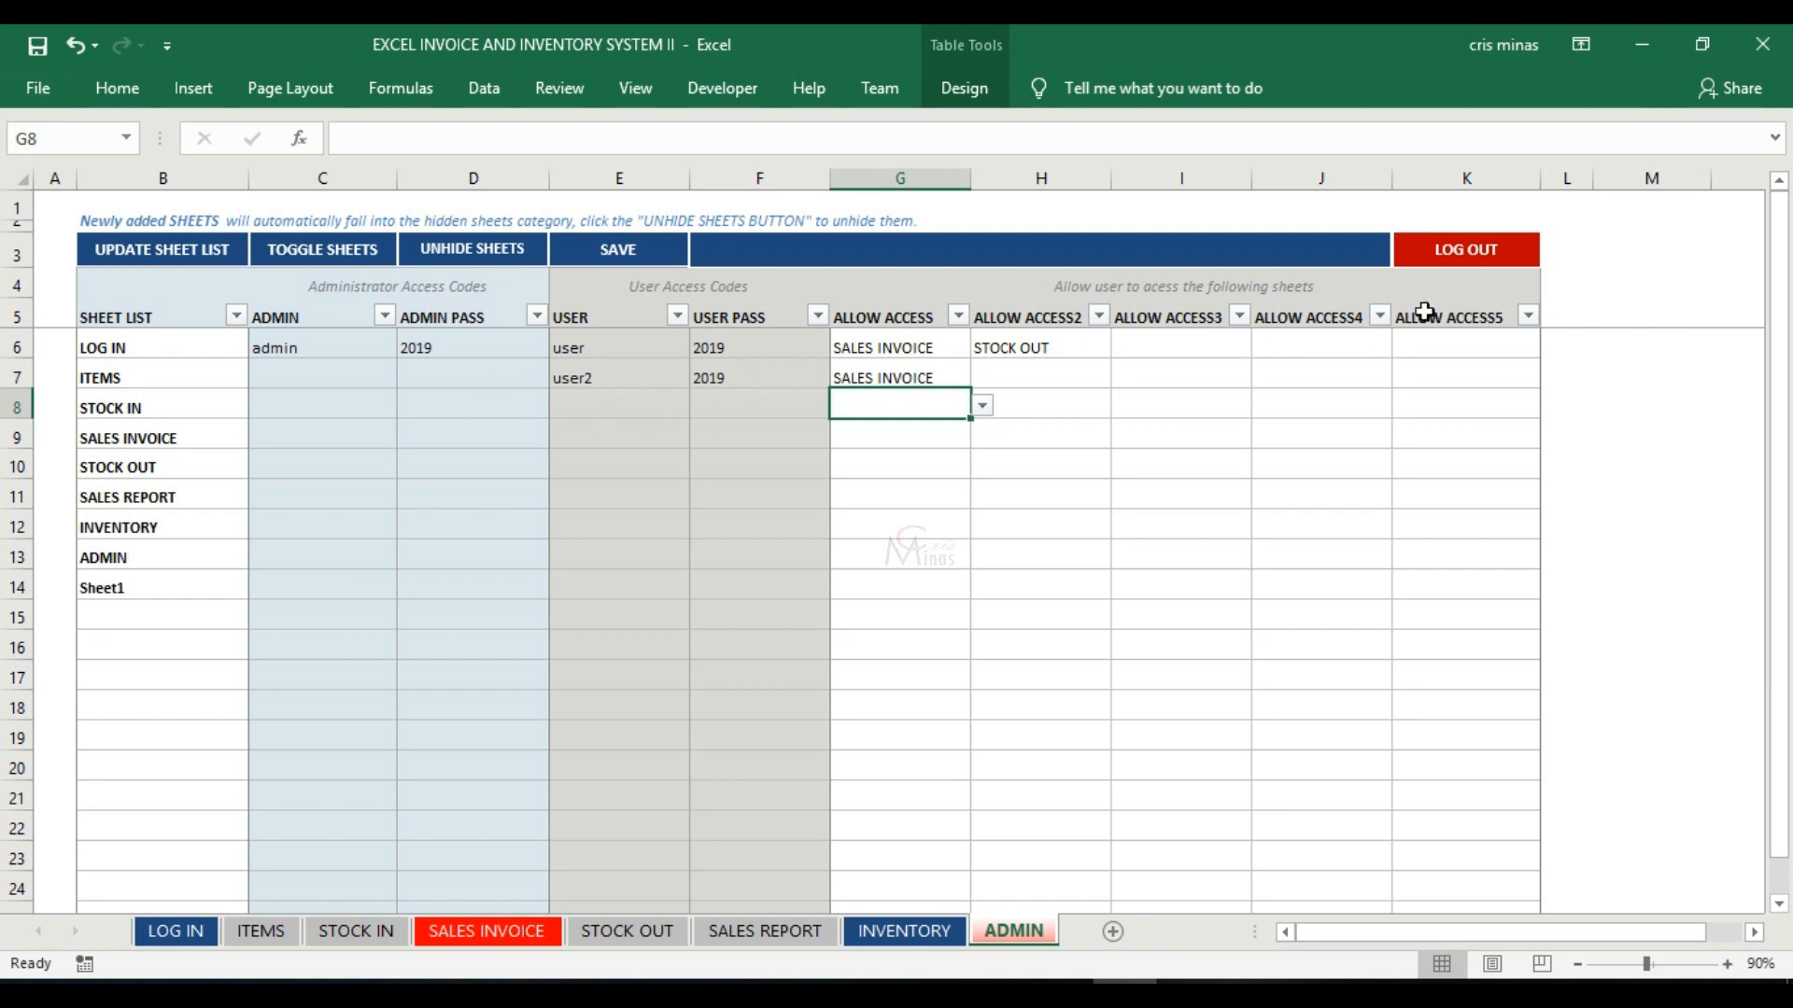
Log out of admin and sign in as user2 with its password
{"action": "left_click", "coordinate": [1466, 250]}
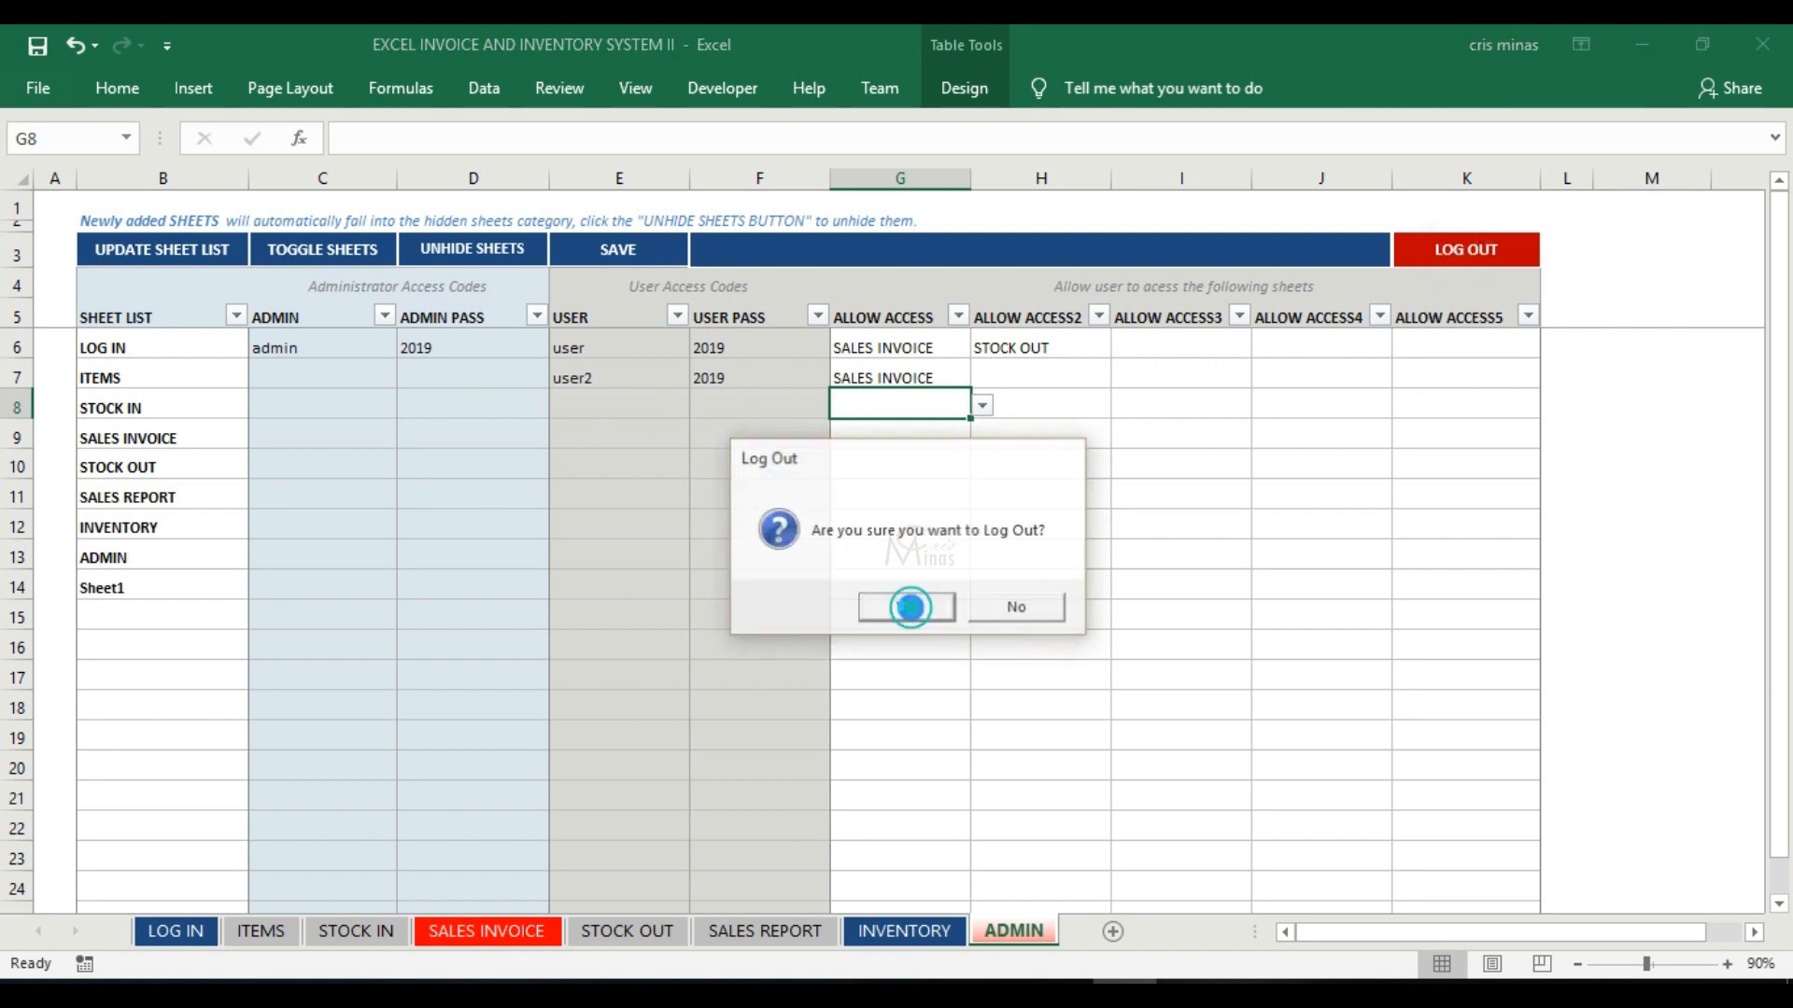
{"action": "left_click", "coordinate": [906, 606]}
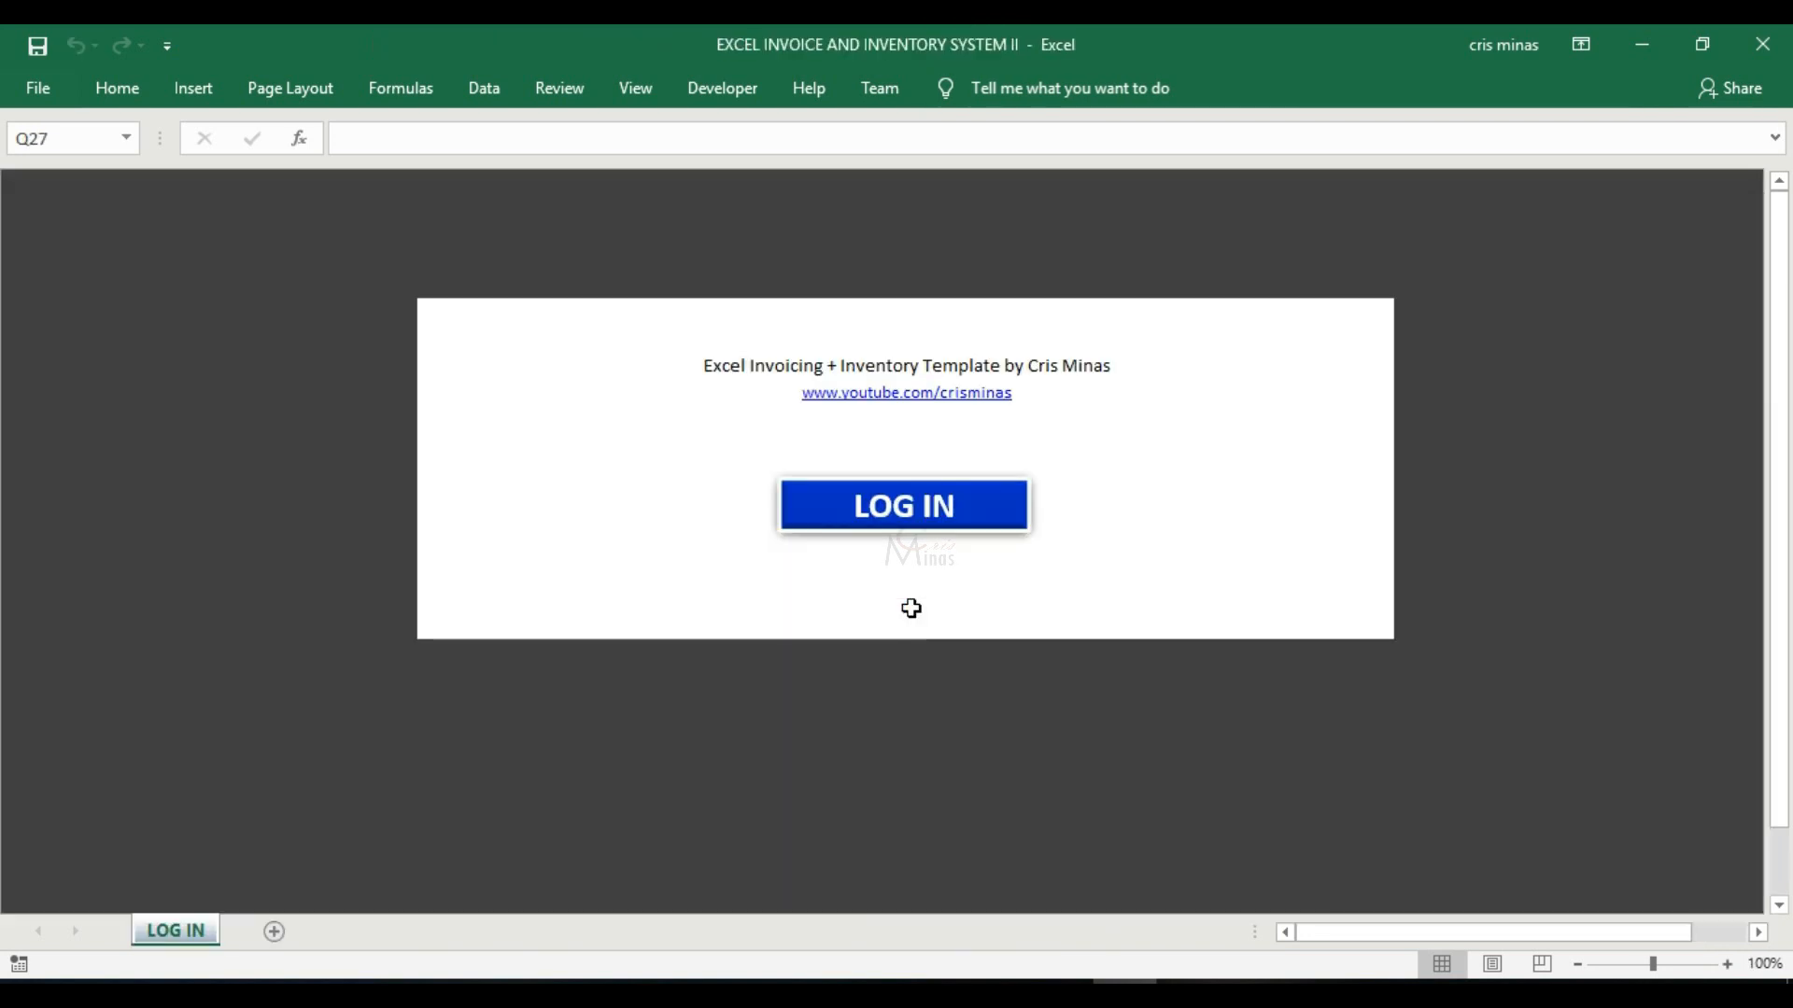
{"action": "left_click", "coordinate": [904, 504]}
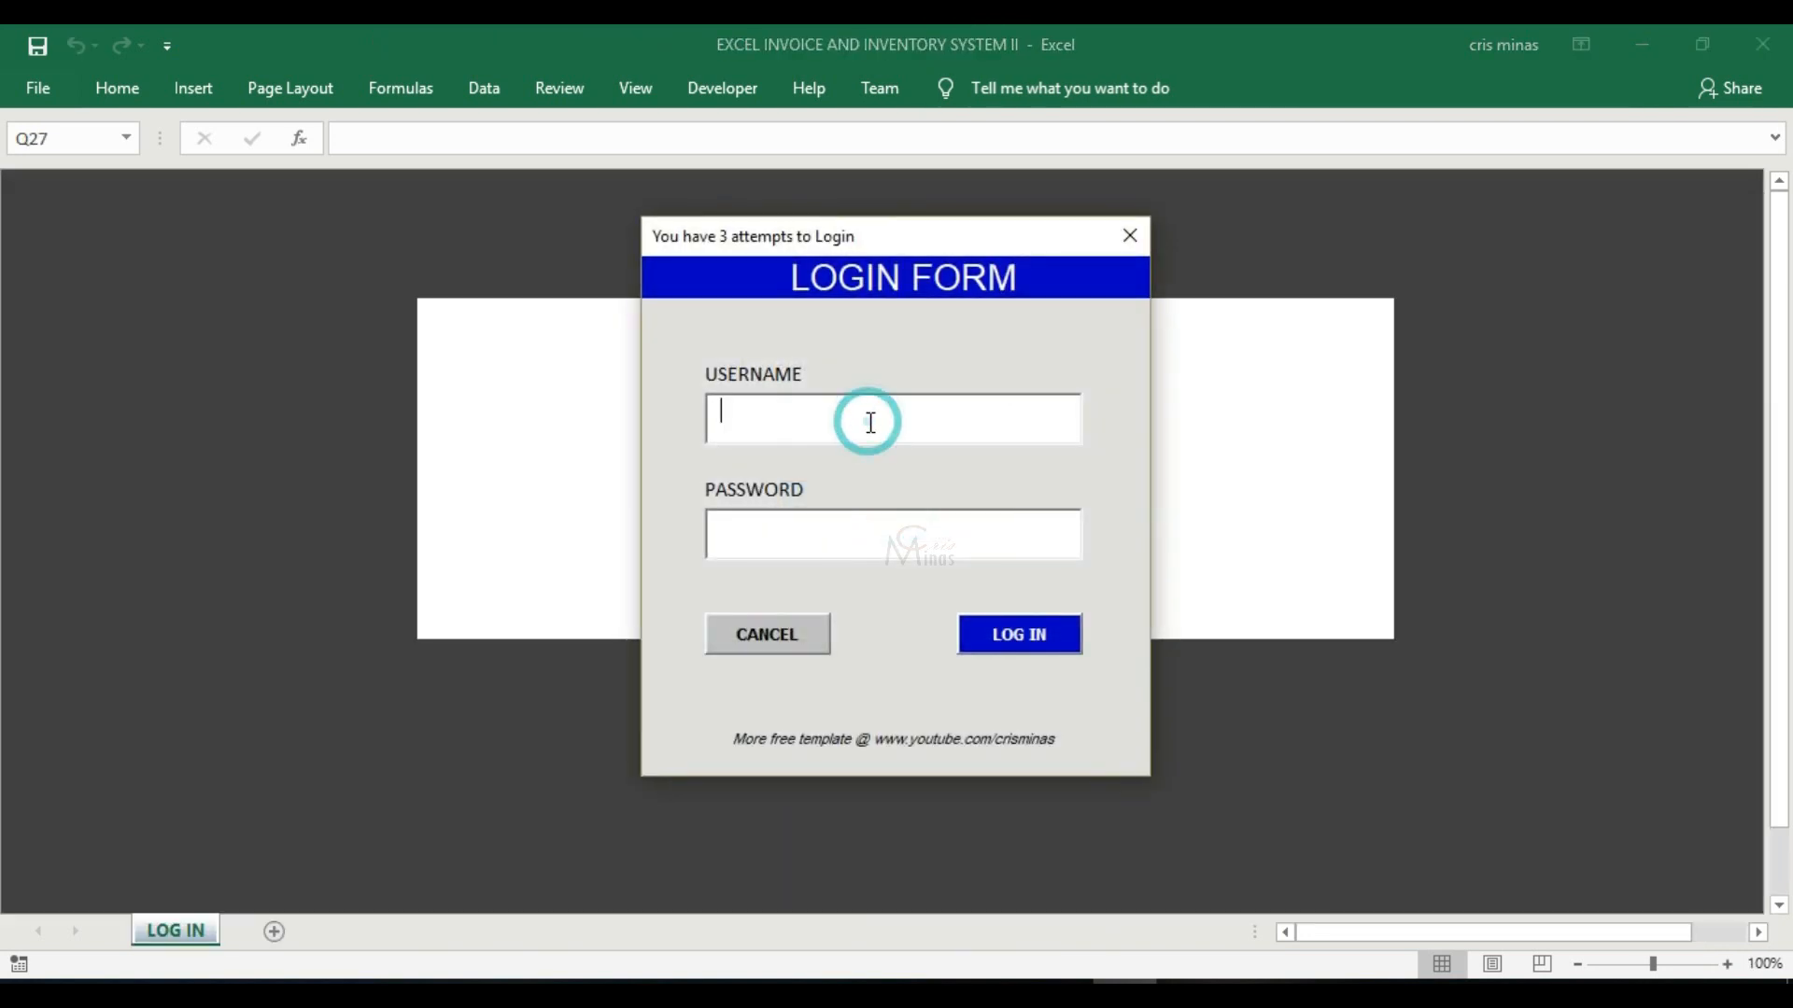
{"action": "type", "text": "user2"}
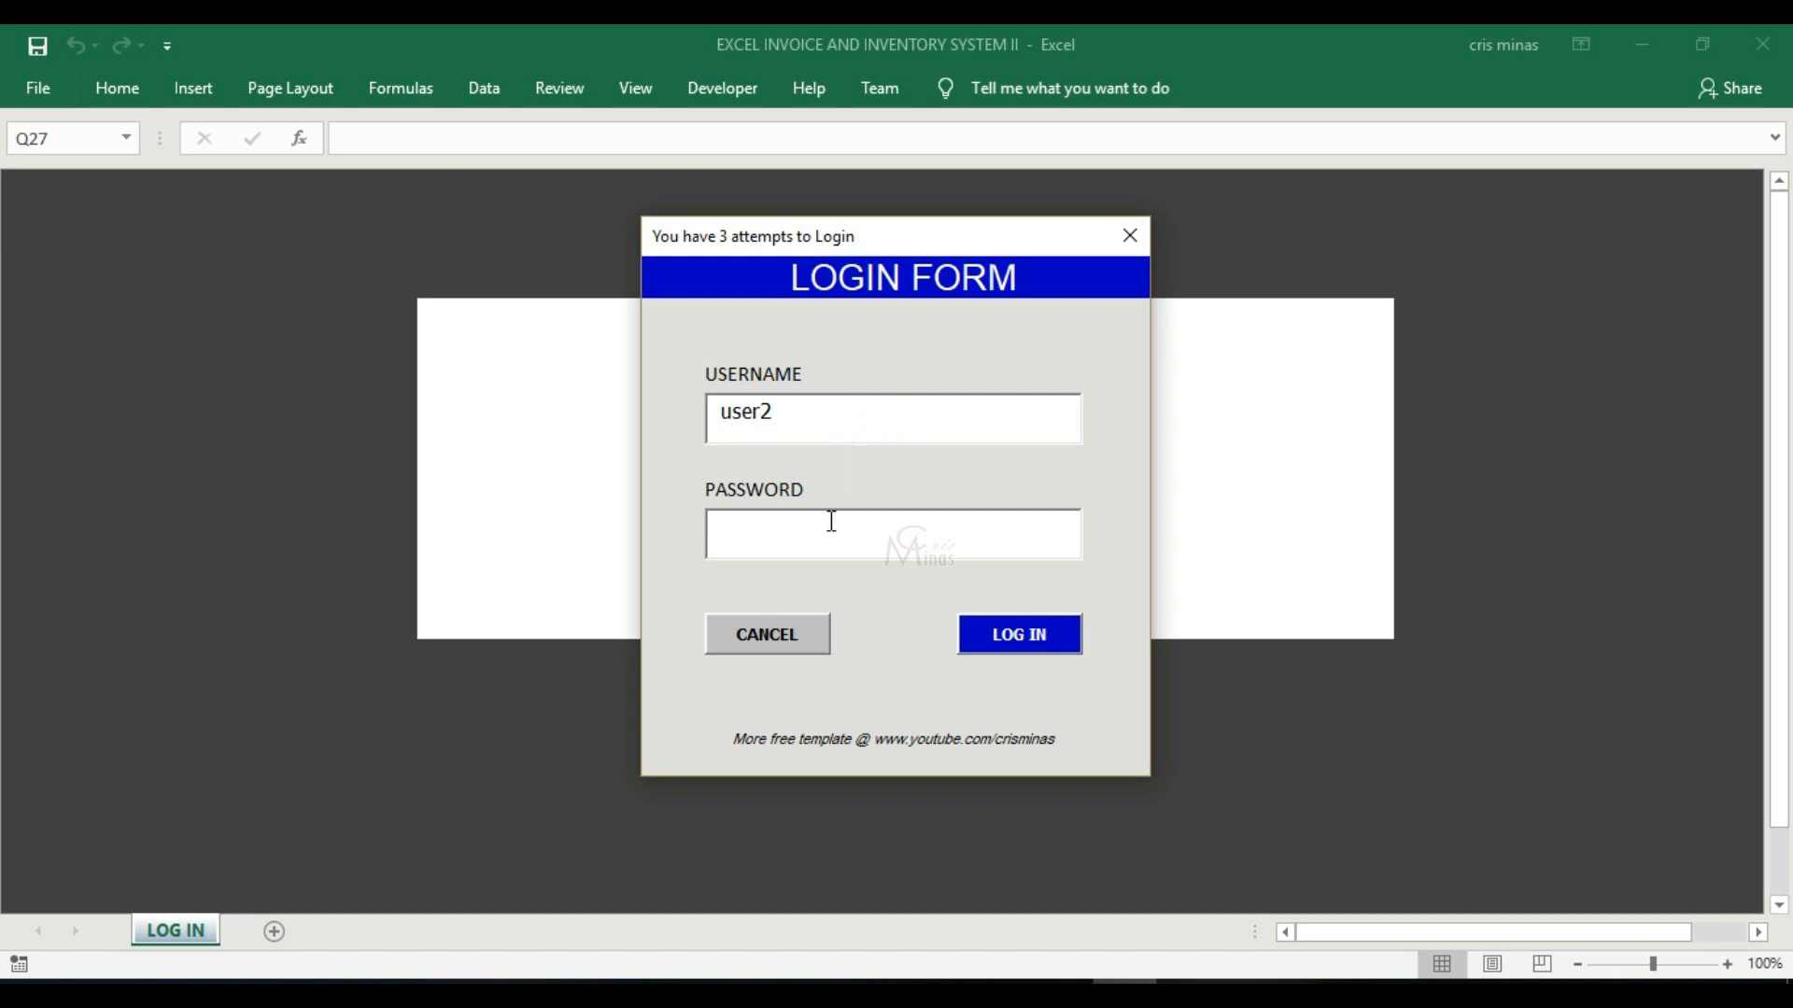
{"action": "type", "text": "****"}
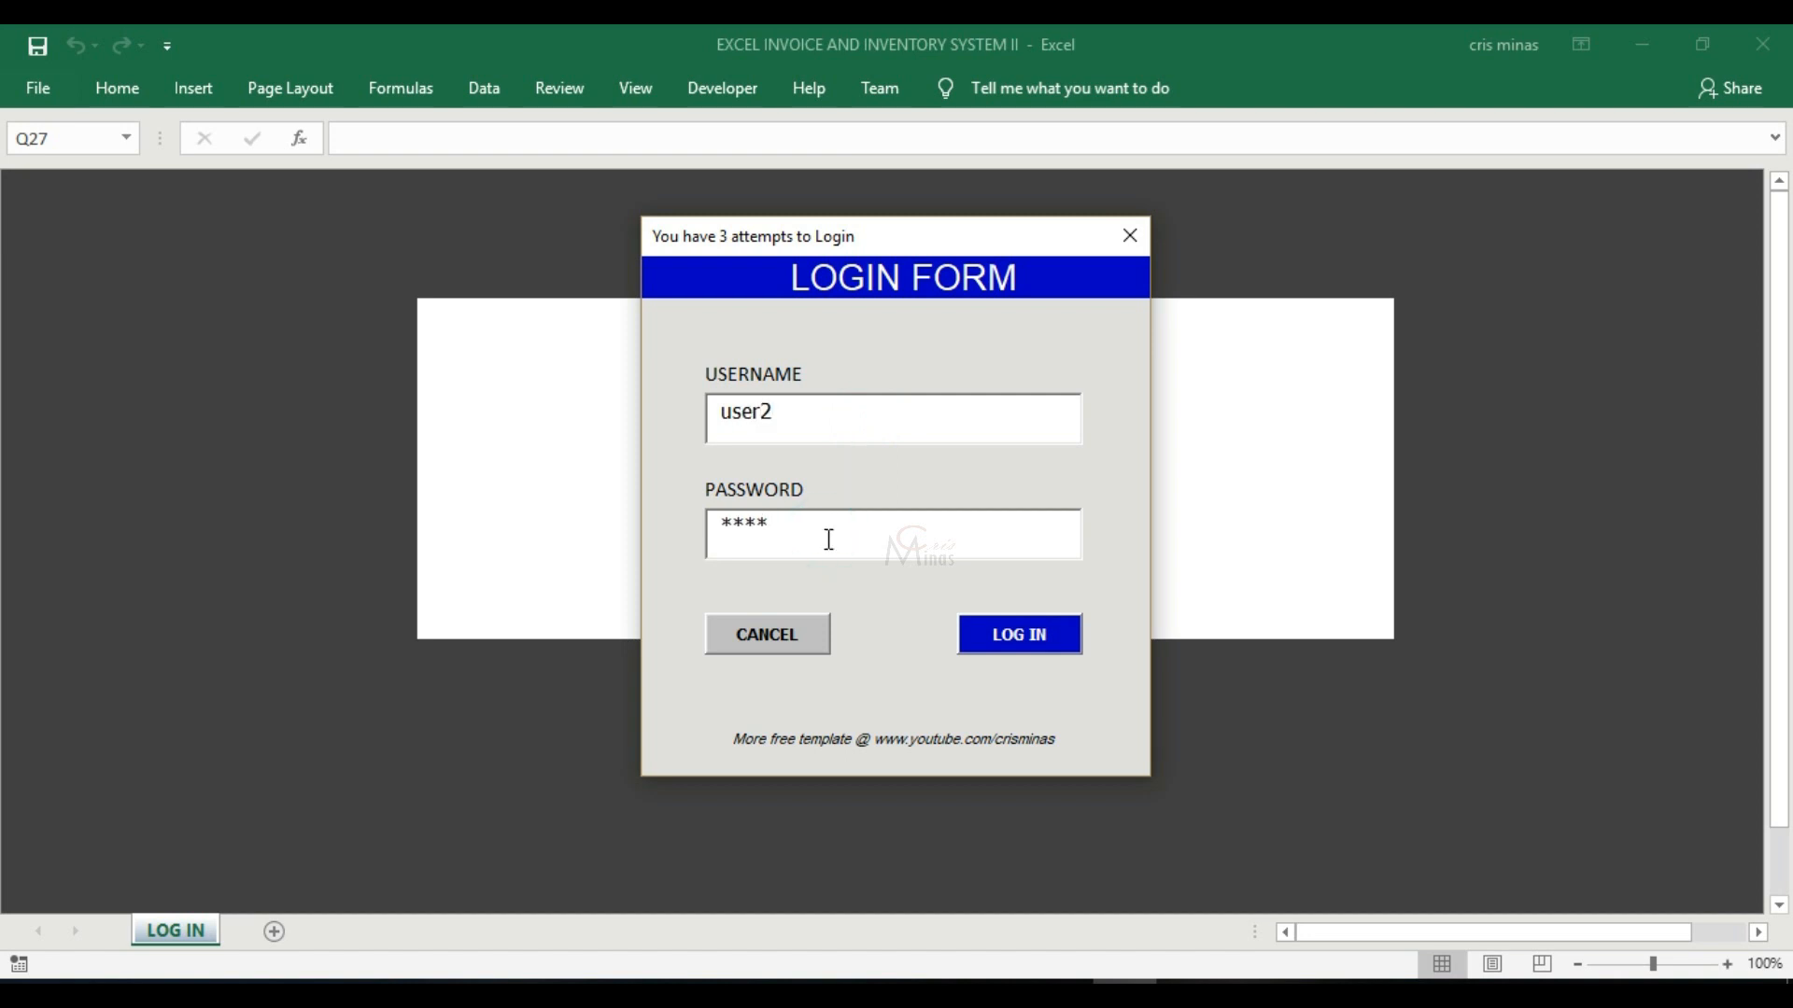
{"action": "left_click", "coordinate": [1018, 634]}
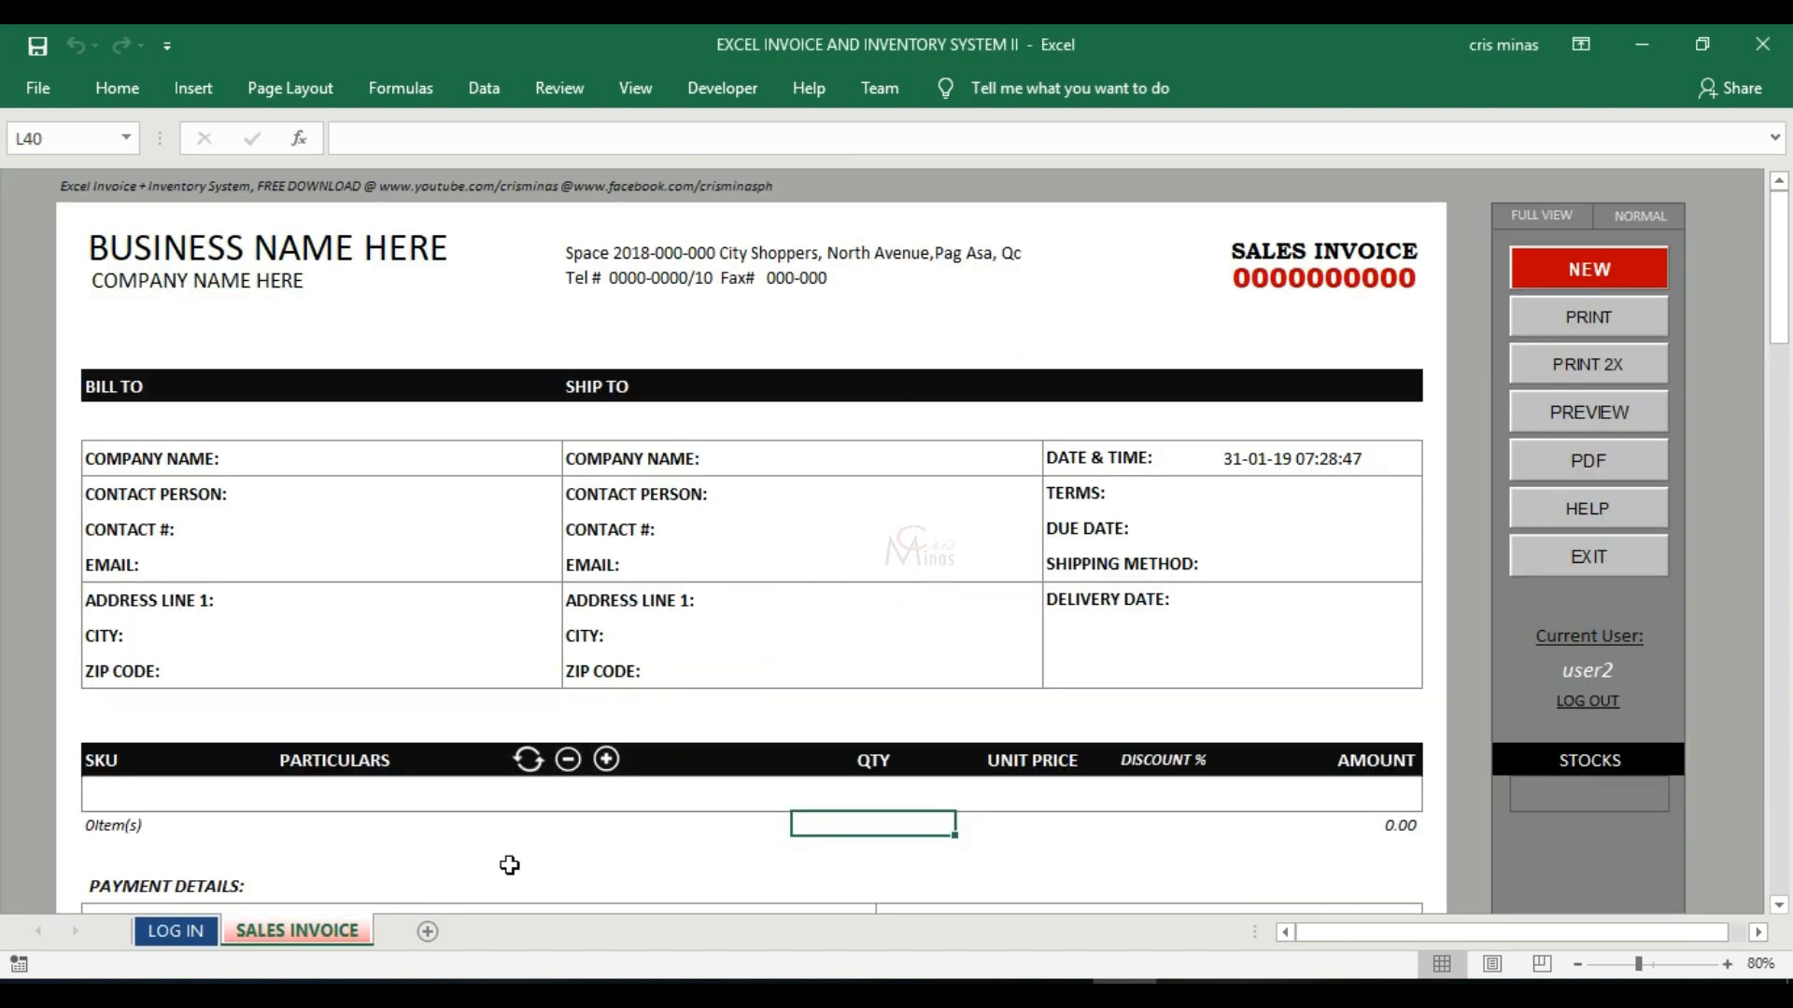
{"action": "mouse_move", "coordinate": [258, 861]}
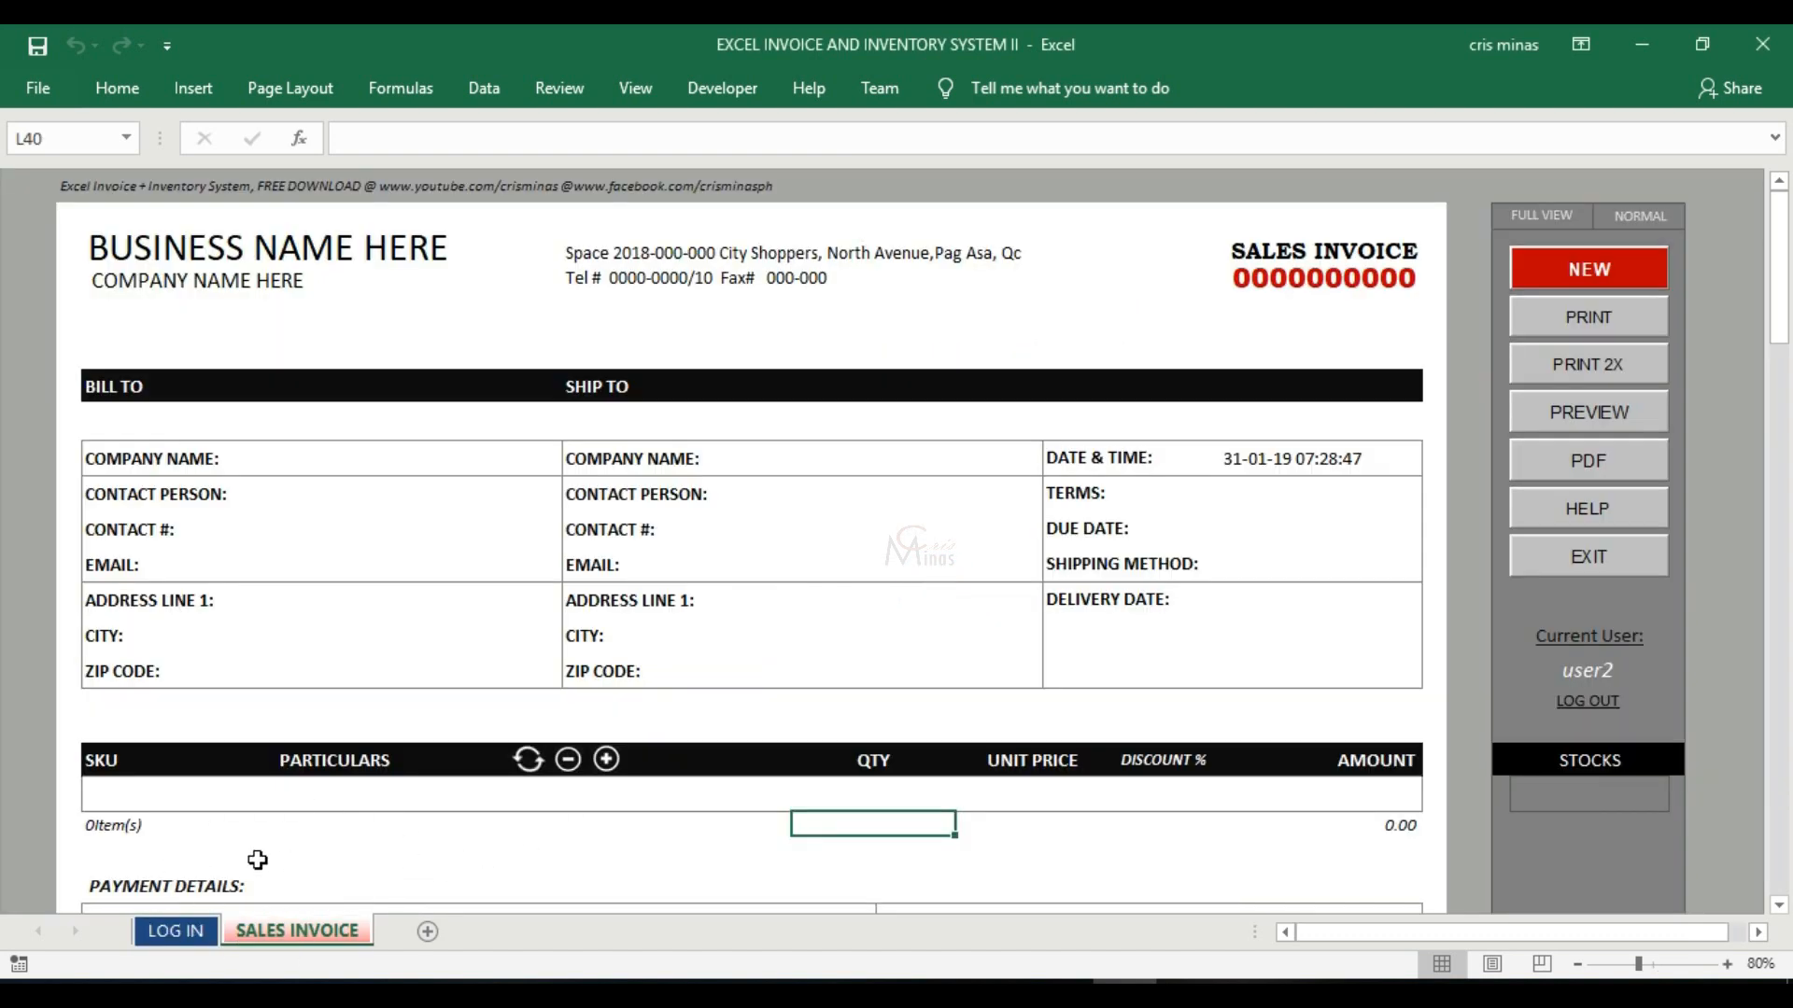
{"action": "mouse_move", "coordinate": [372, 852]}
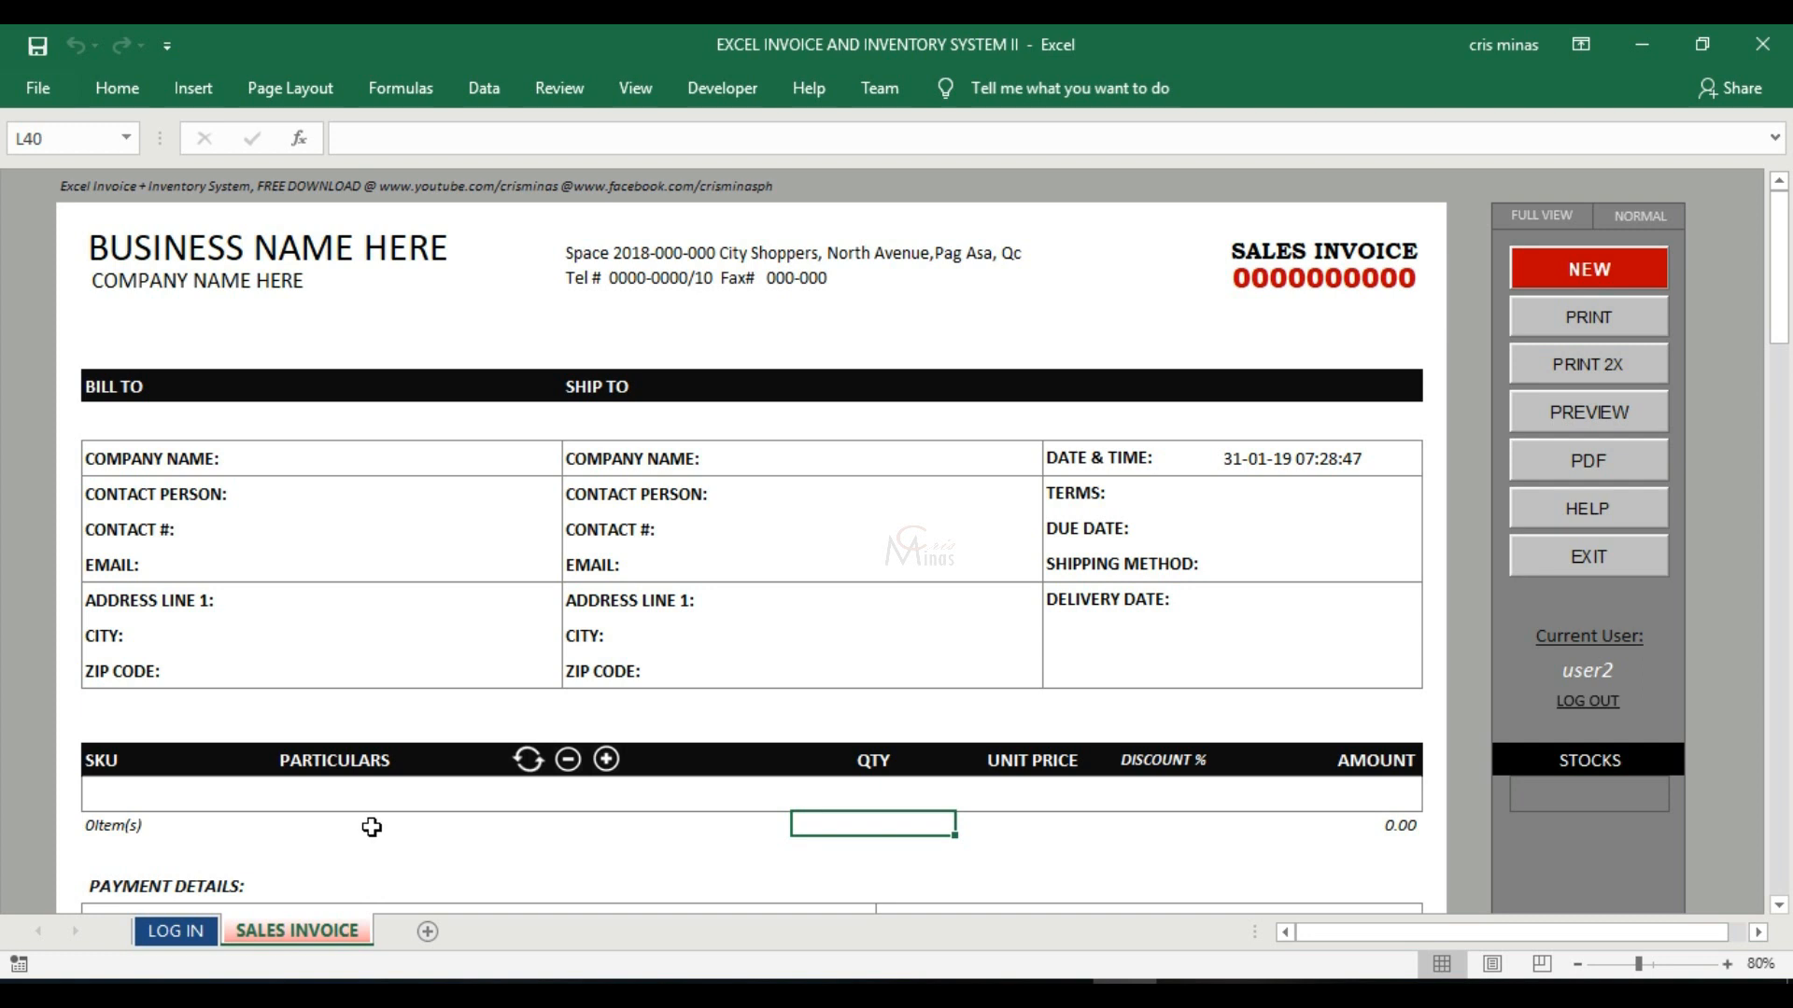
{"action": "mouse_move", "coordinate": [998, 585]}
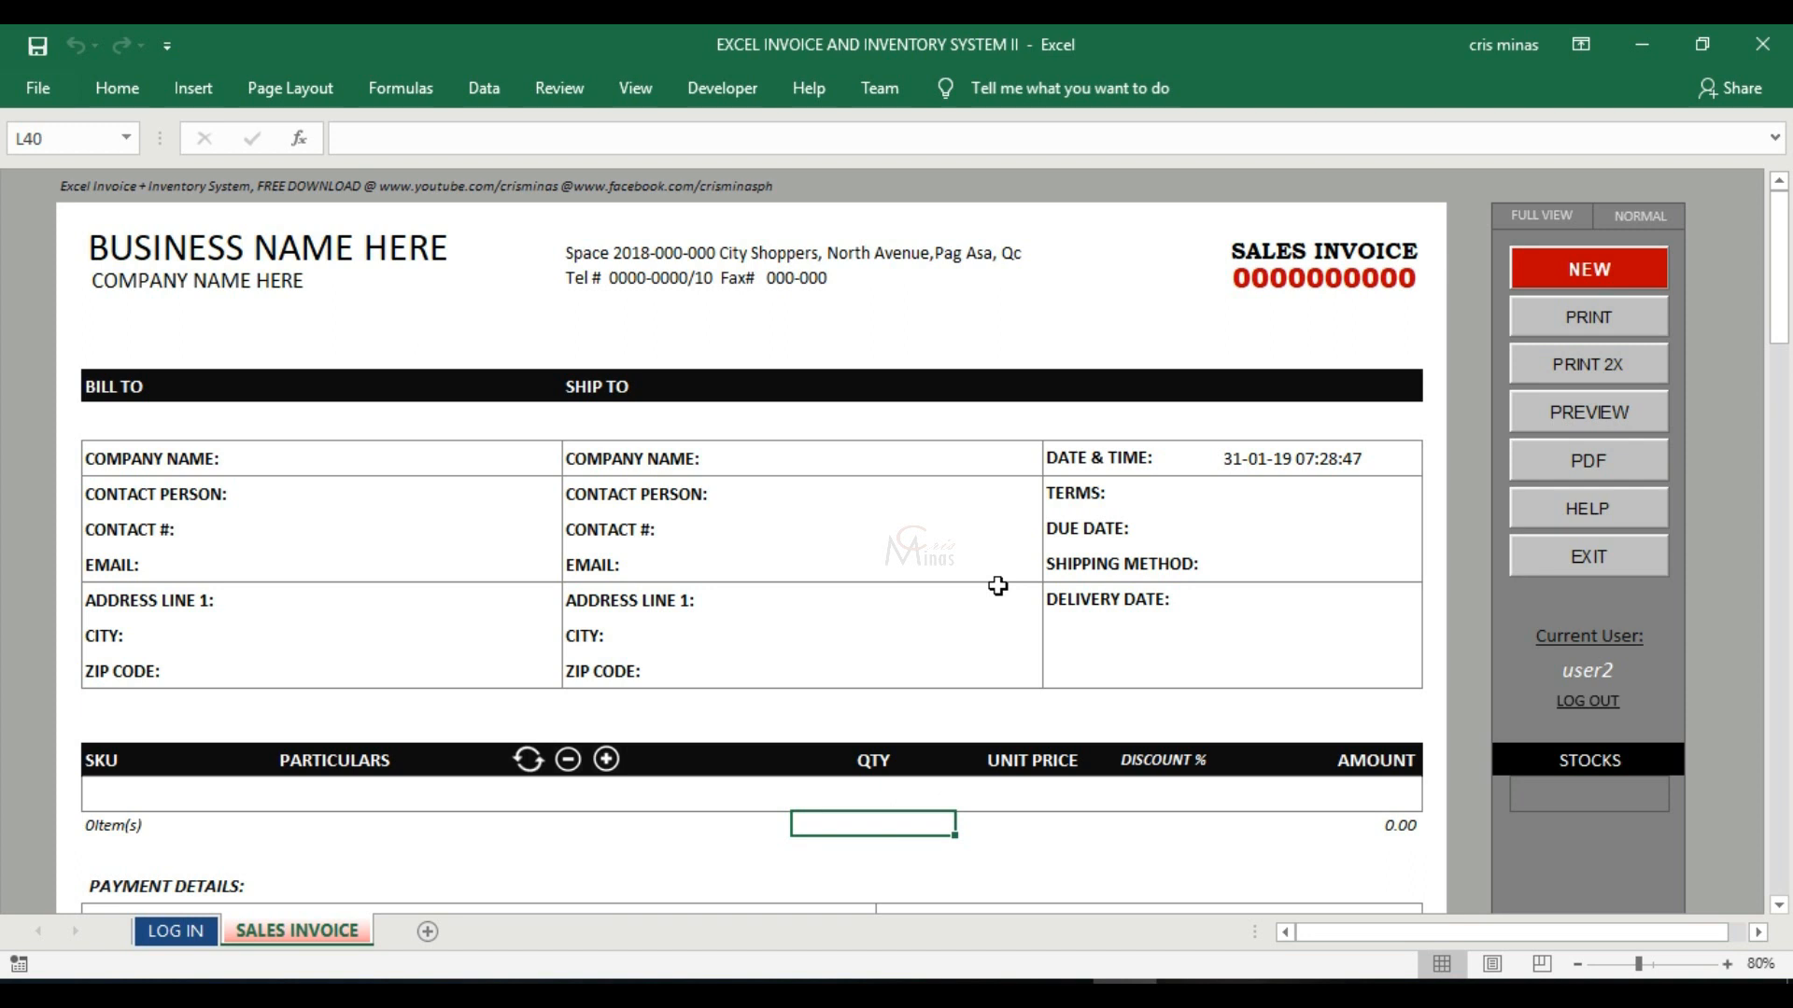